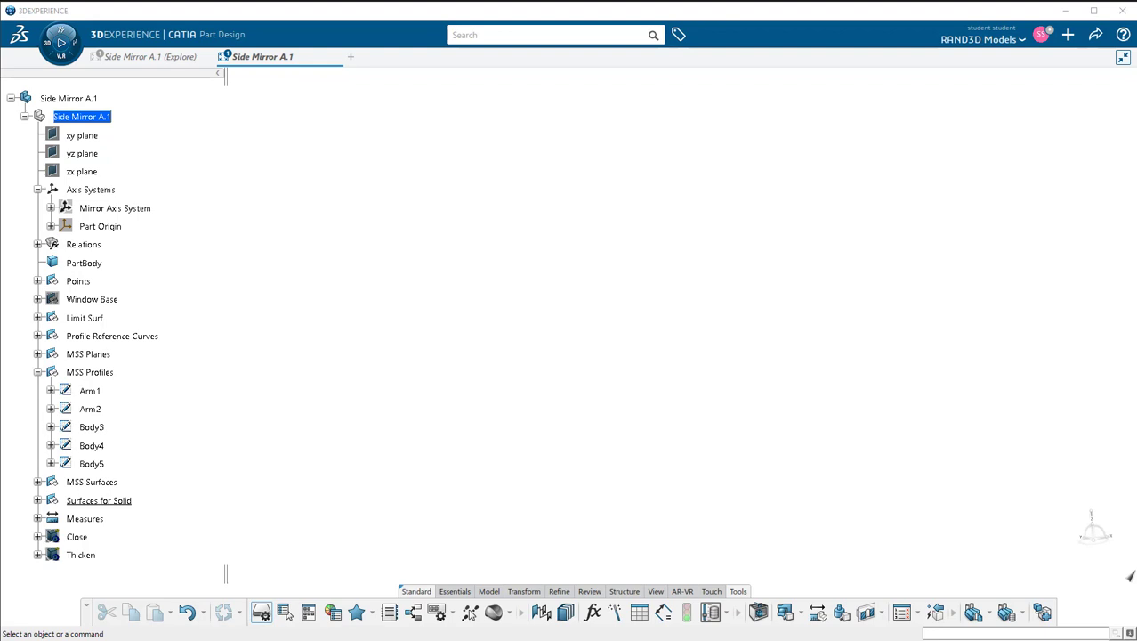
pyautogui.moveTo(520, 196)
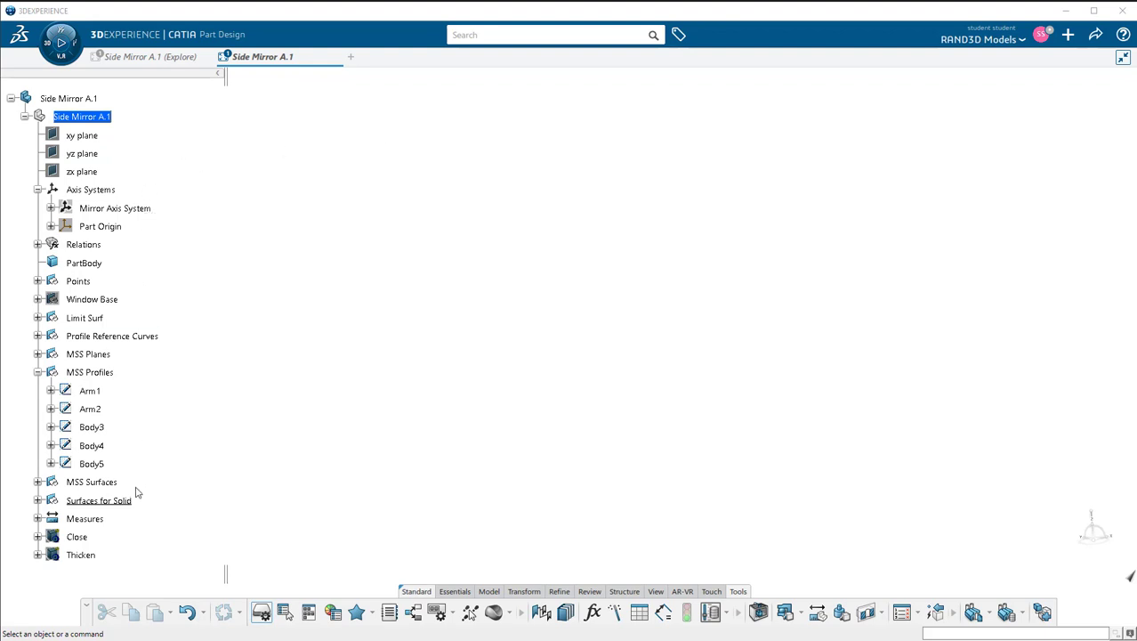
pyautogui.moveTo(105, 531)
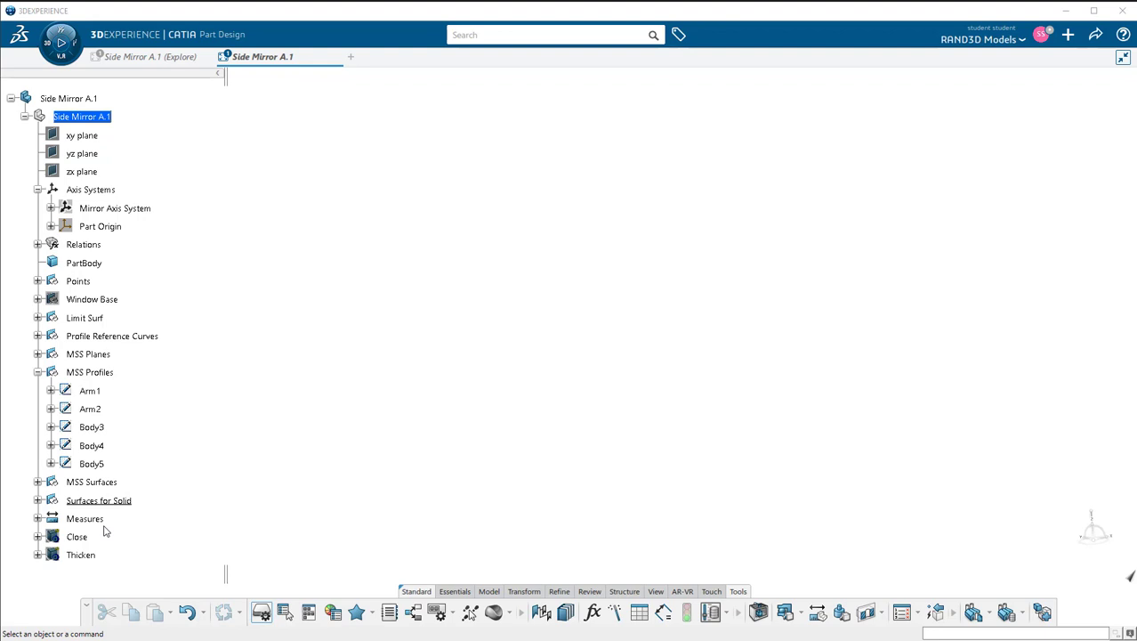
pyautogui.moveTo(285, 474)
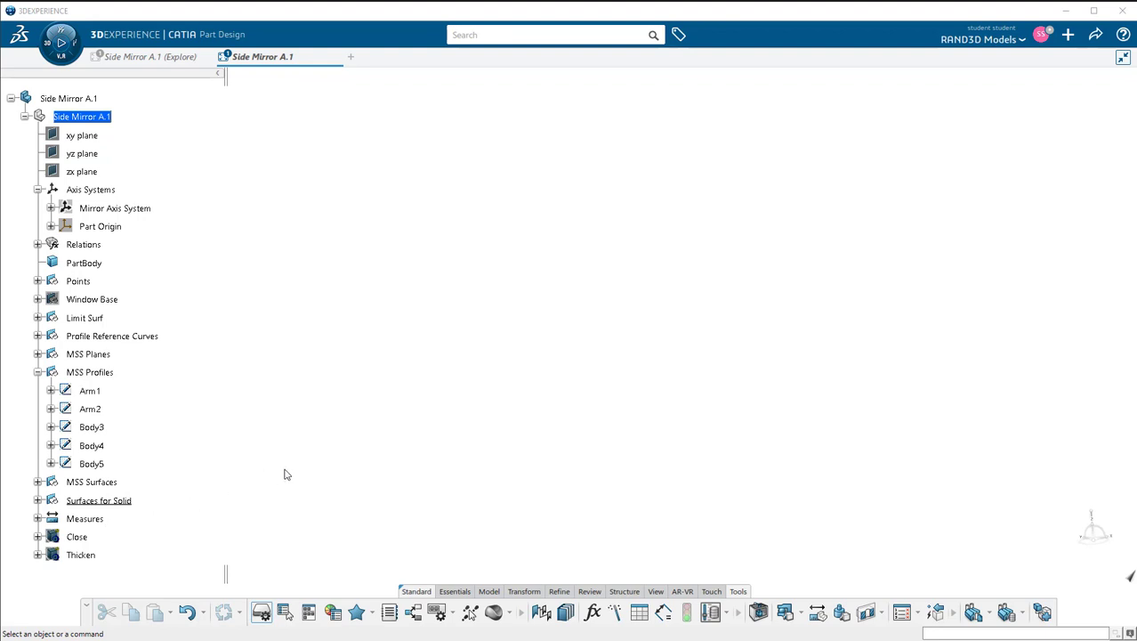
pyautogui.moveTo(286, 411)
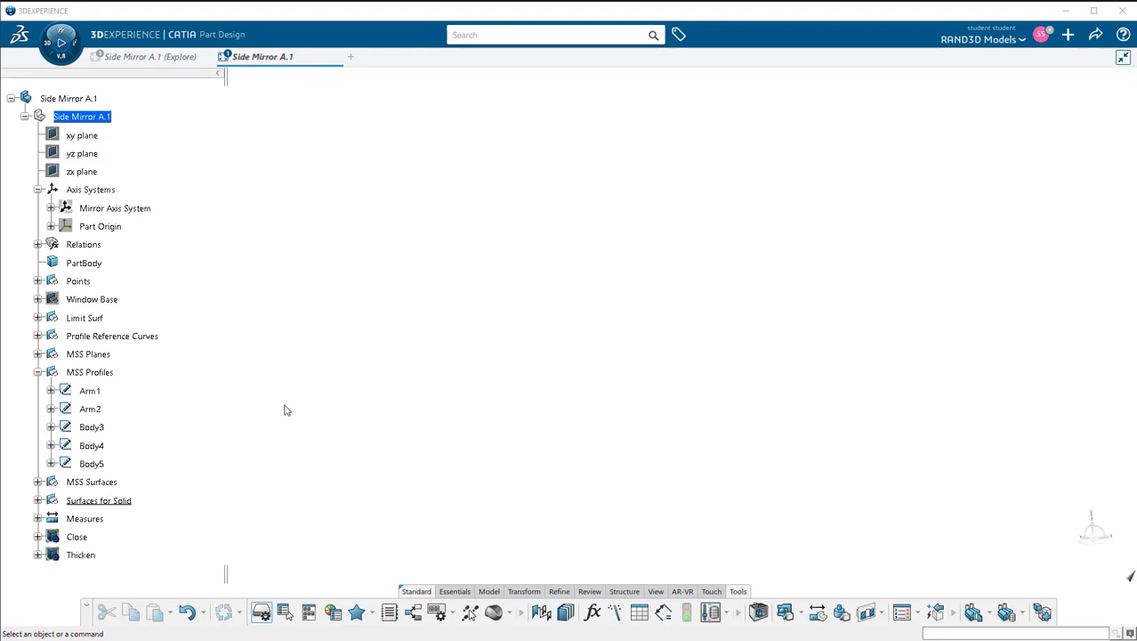
pyautogui.moveTo(263, 360)
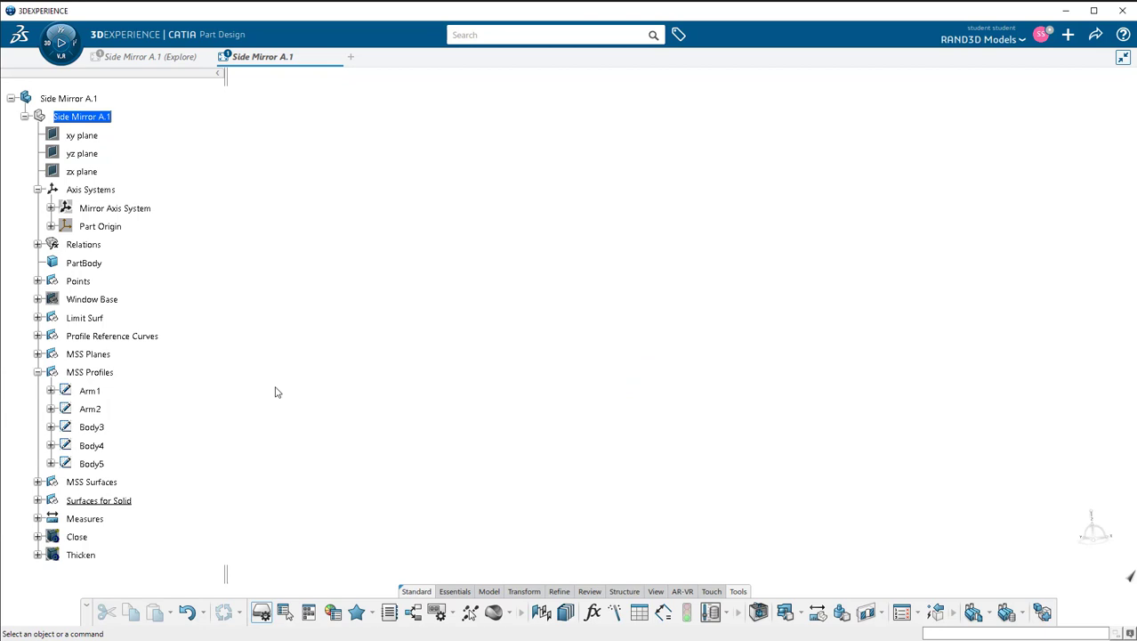
pyautogui.moveTo(116, 398)
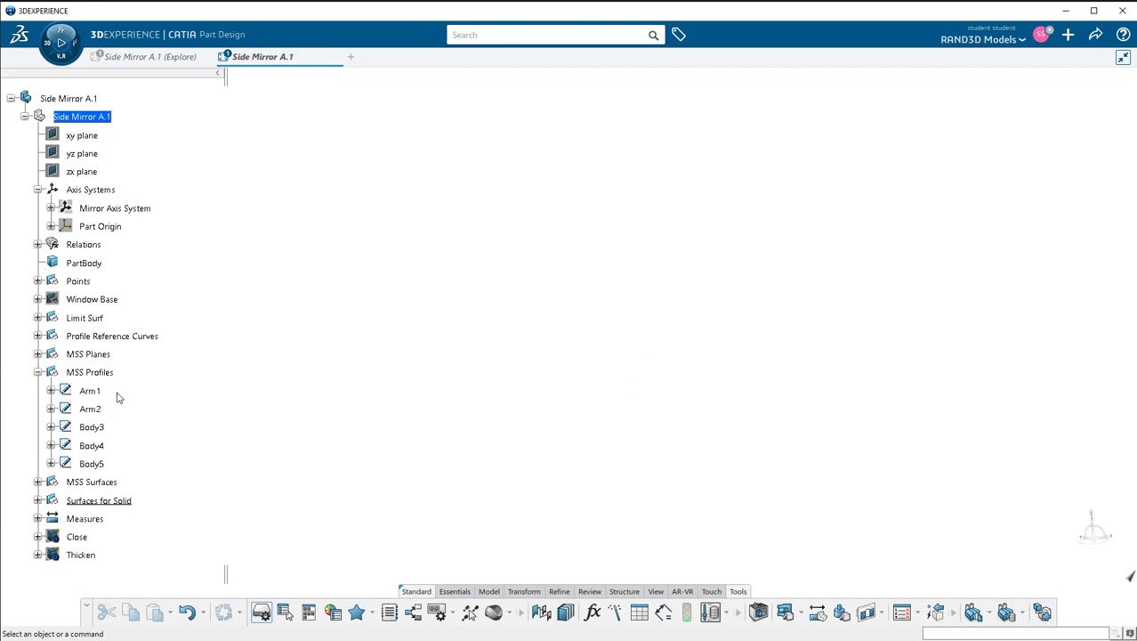
# Step: Set Arm1's Lines and Curves colour to black in its Properties Graphic tab
pyautogui.click(90, 390)
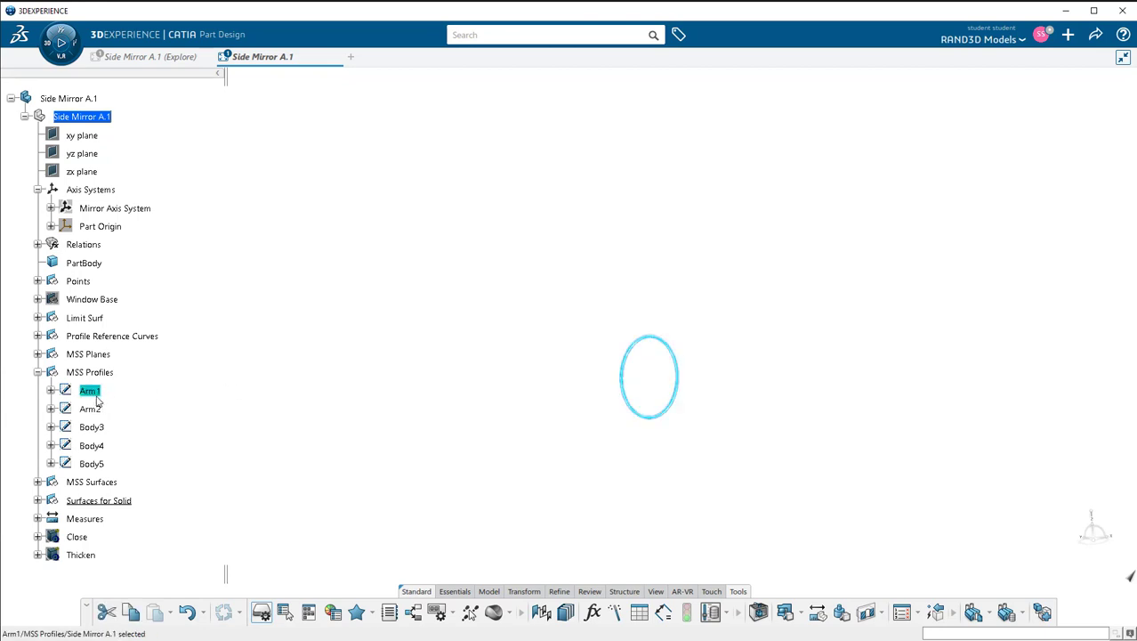
pyautogui.rightClick(90, 389)
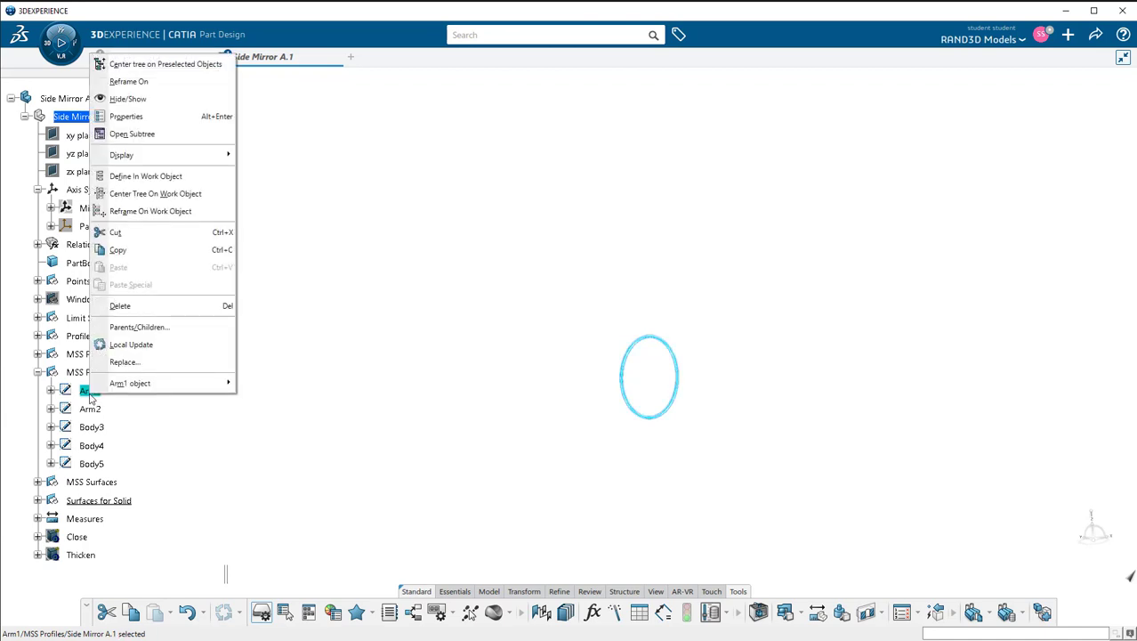
pyautogui.click(126, 116)
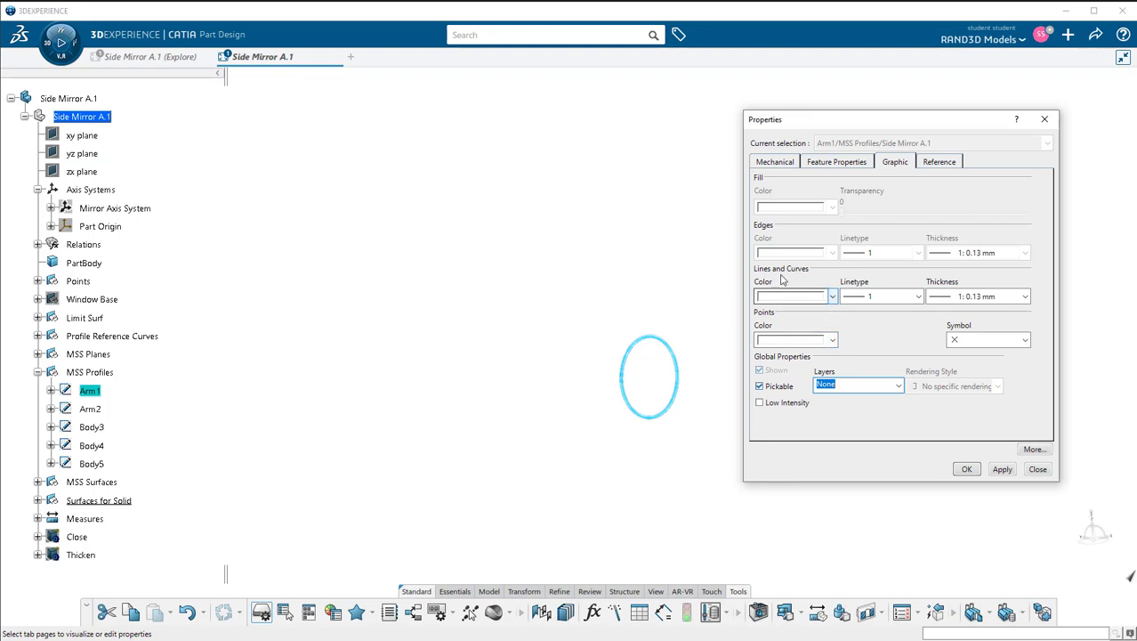
pyautogui.click(832, 296)
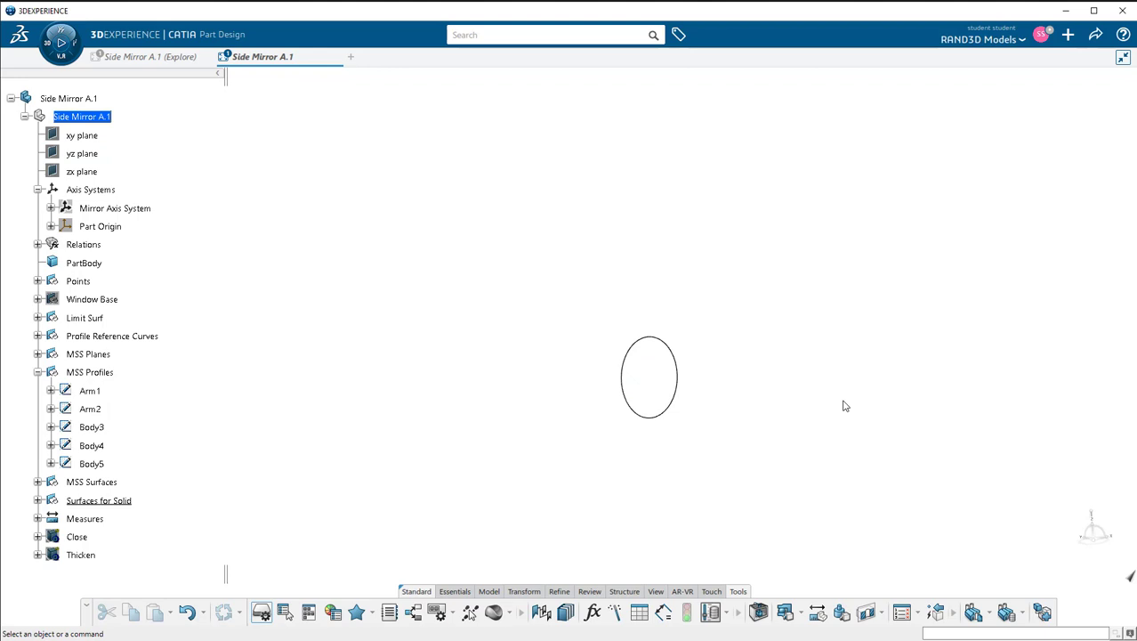
pyautogui.moveTo(829, 158)
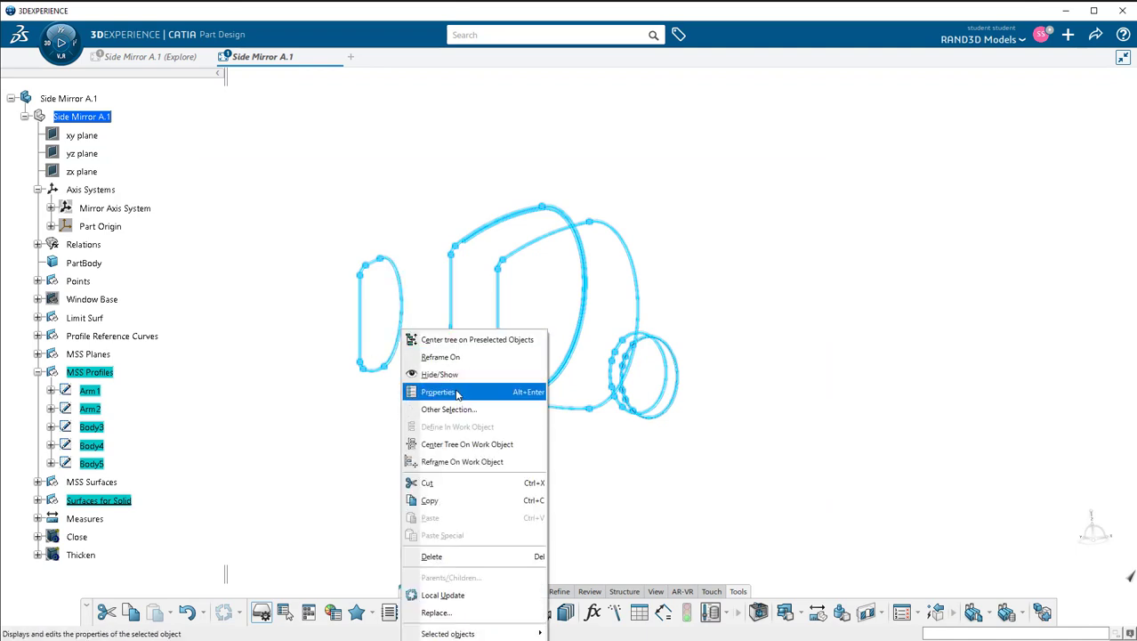
pyautogui.moveTo(726, 291)
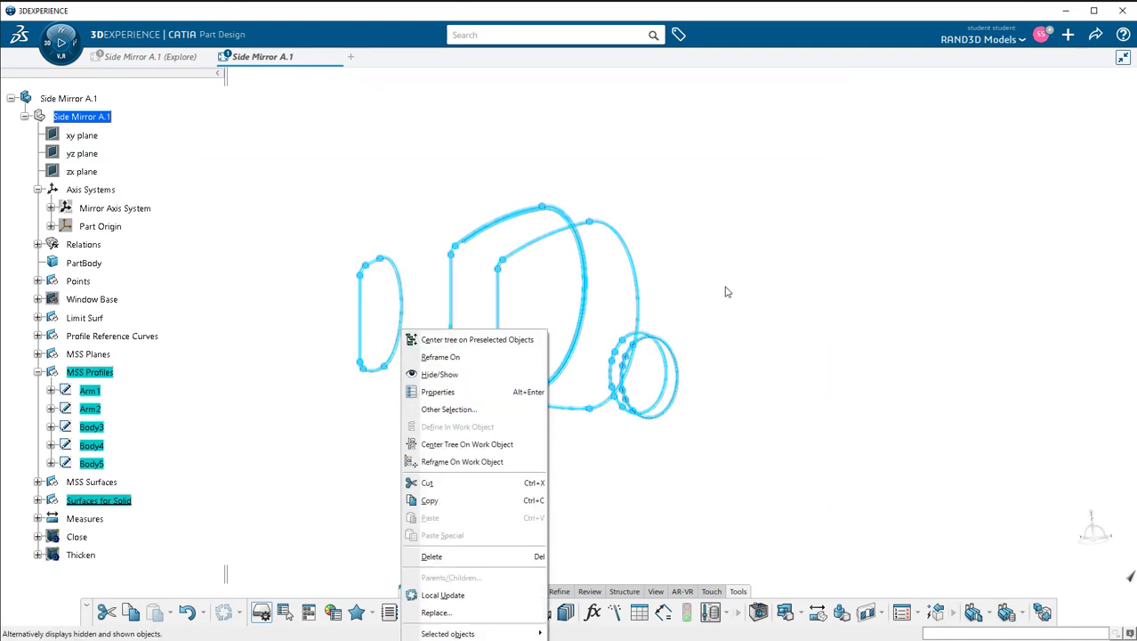
# Step: Apply the Blue Design ambience to the viewport
pyautogui.click(439, 374)
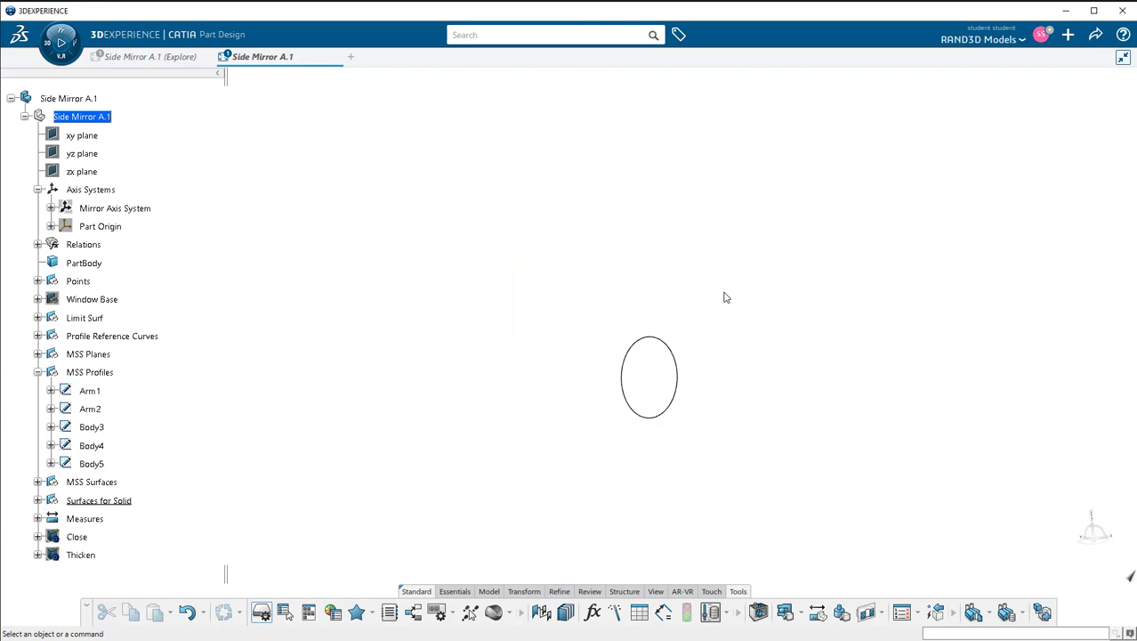
pyautogui.moveTo(644, 295)
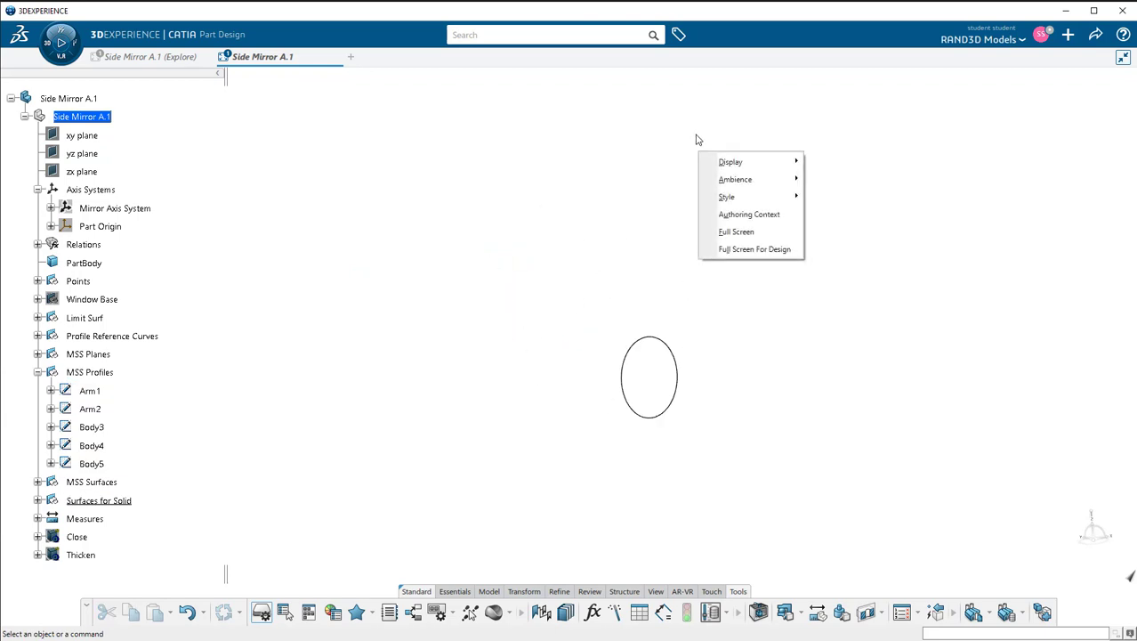
pyautogui.moveTo(735, 179)
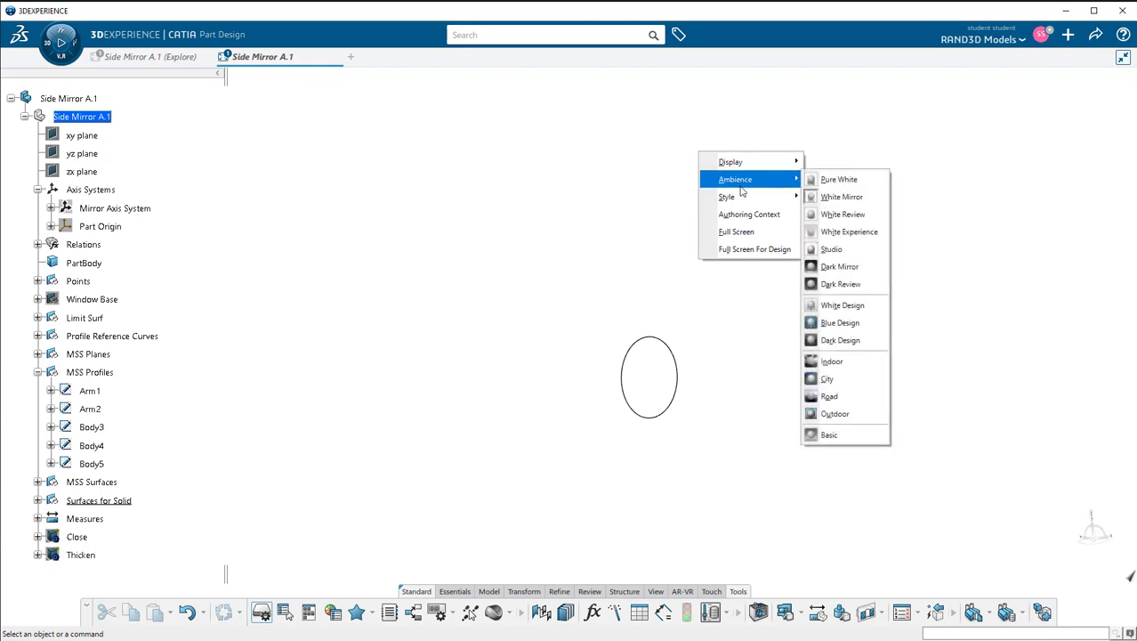
pyautogui.moveTo(753, 182)
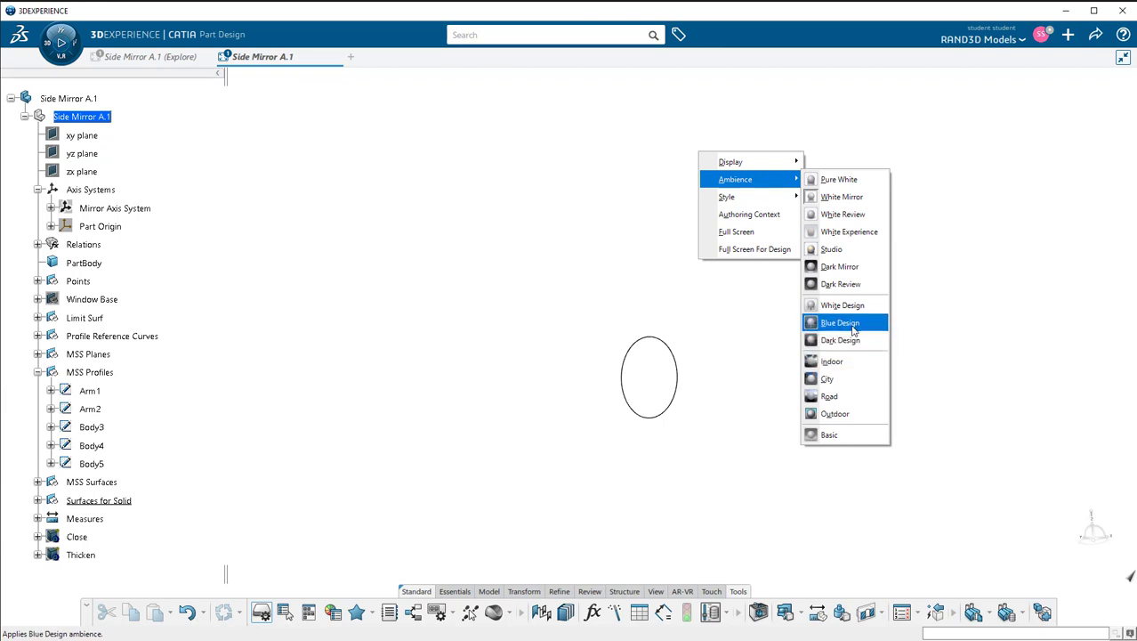
pyautogui.click(840, 322)
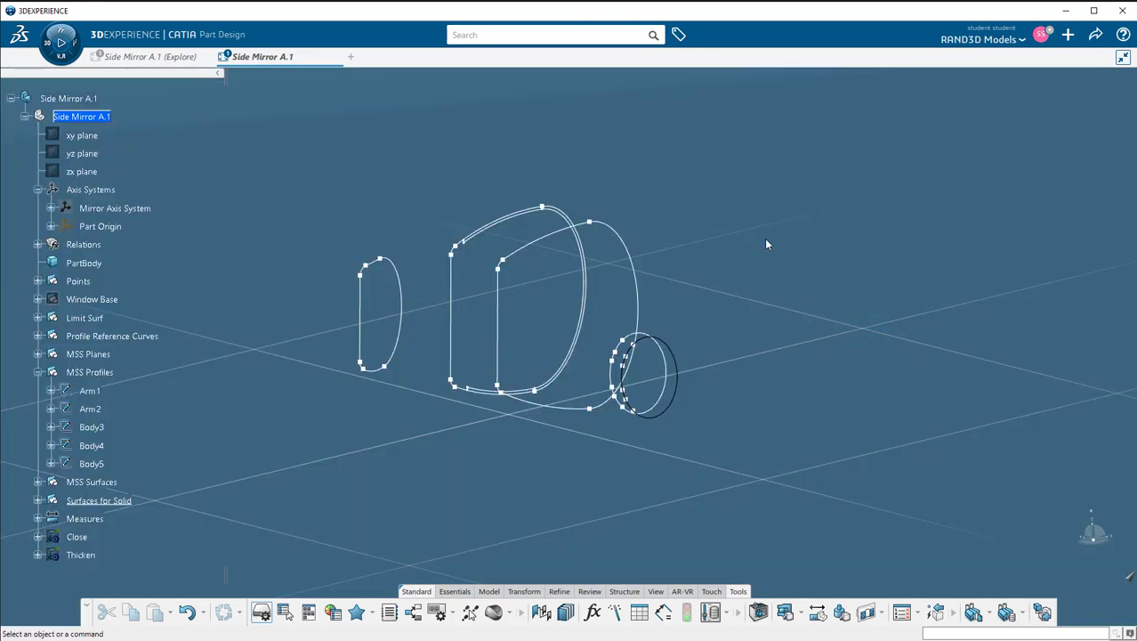
pyautogui.moveTo(675, 352)
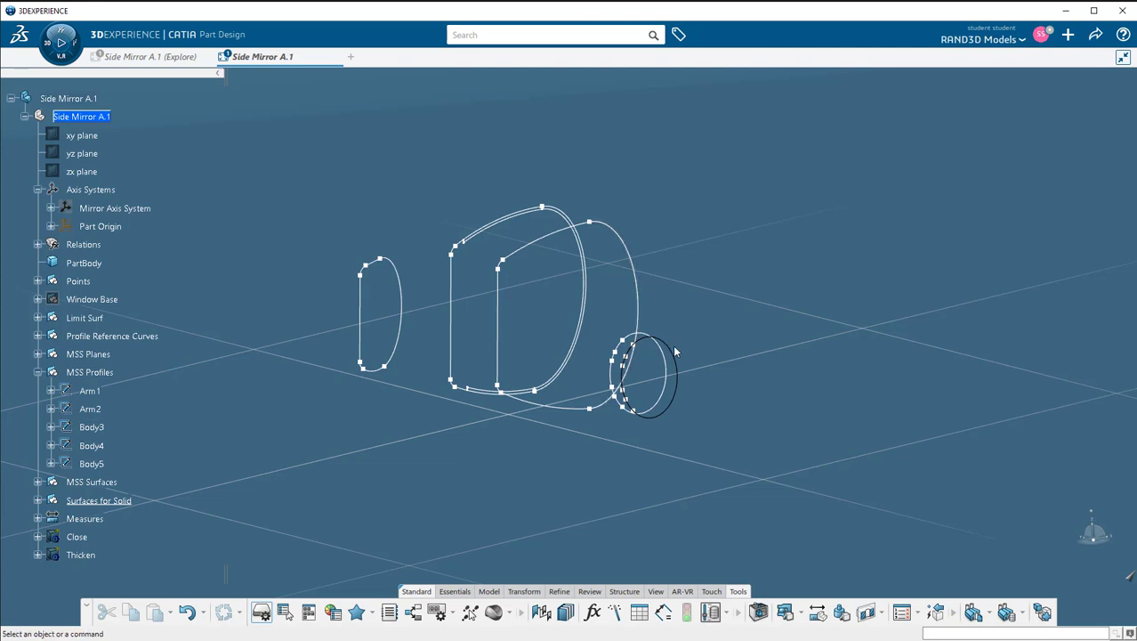
pyautogui.moveTo(763, 418)
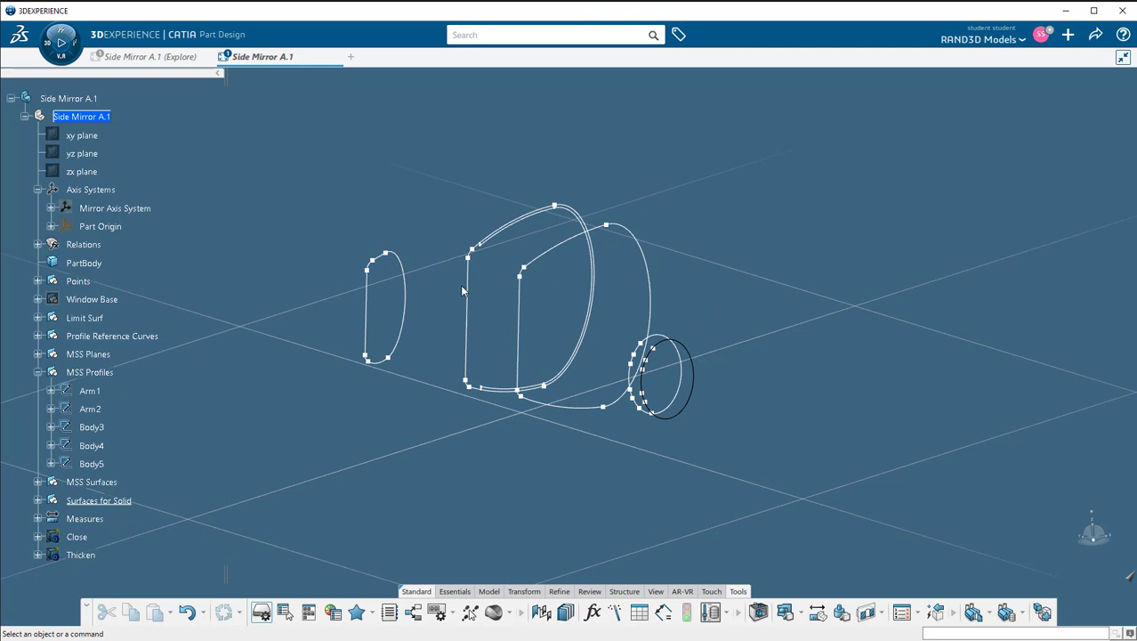
pyautogui.moveTo(470, 381)
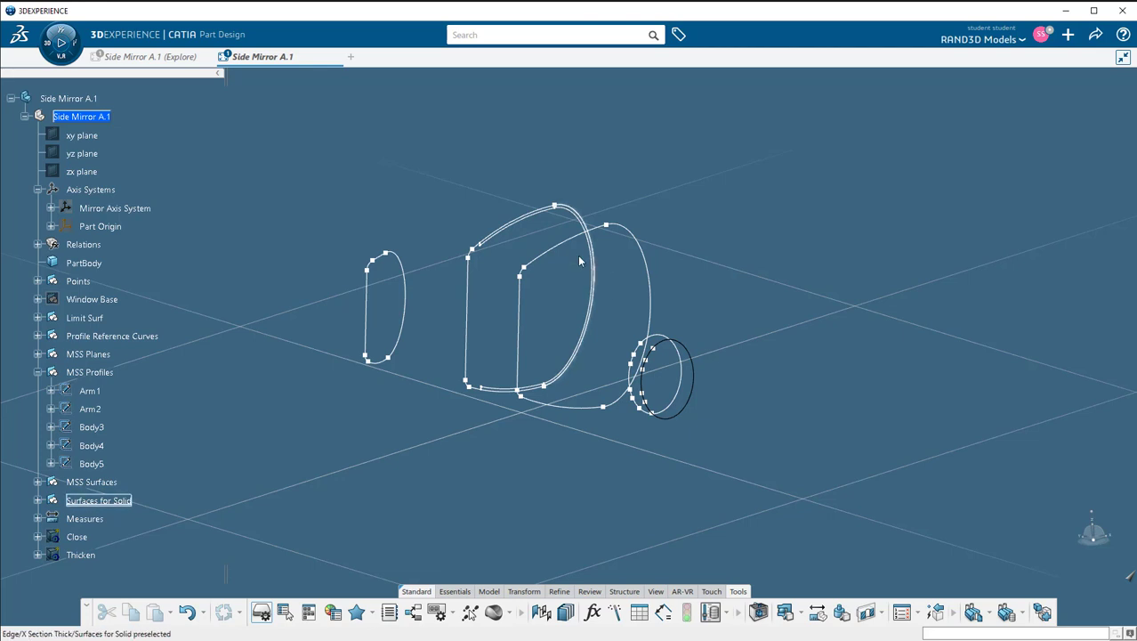
pyautogui.moveTo(658, 241)
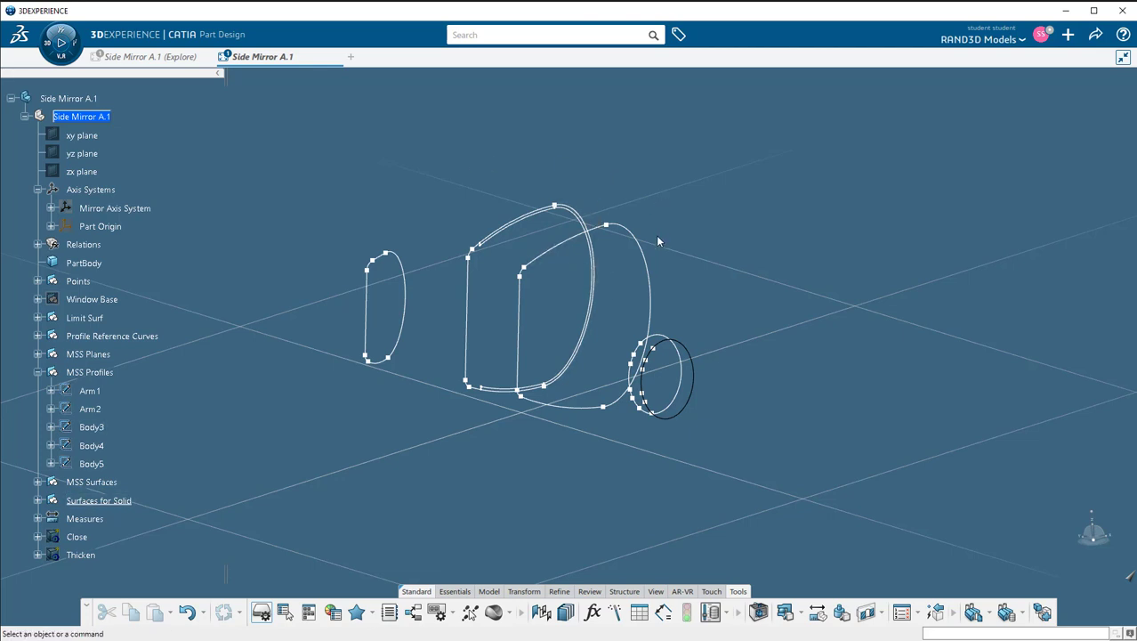
pyautogui.moveTo(522, 182)
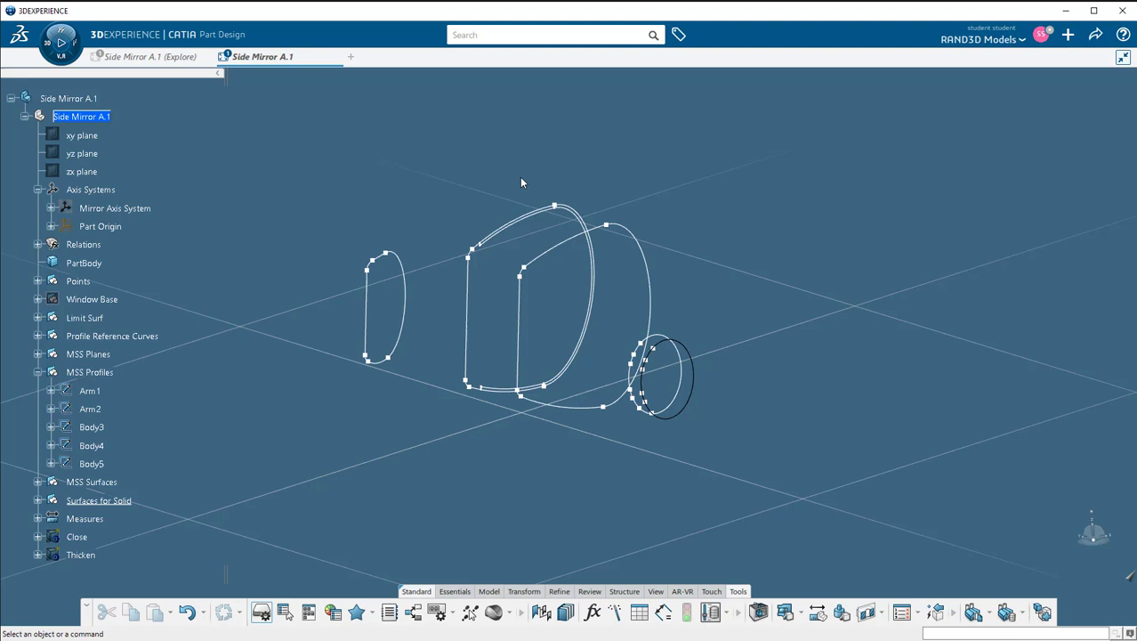
pyautogui.moveTo(467, 202)
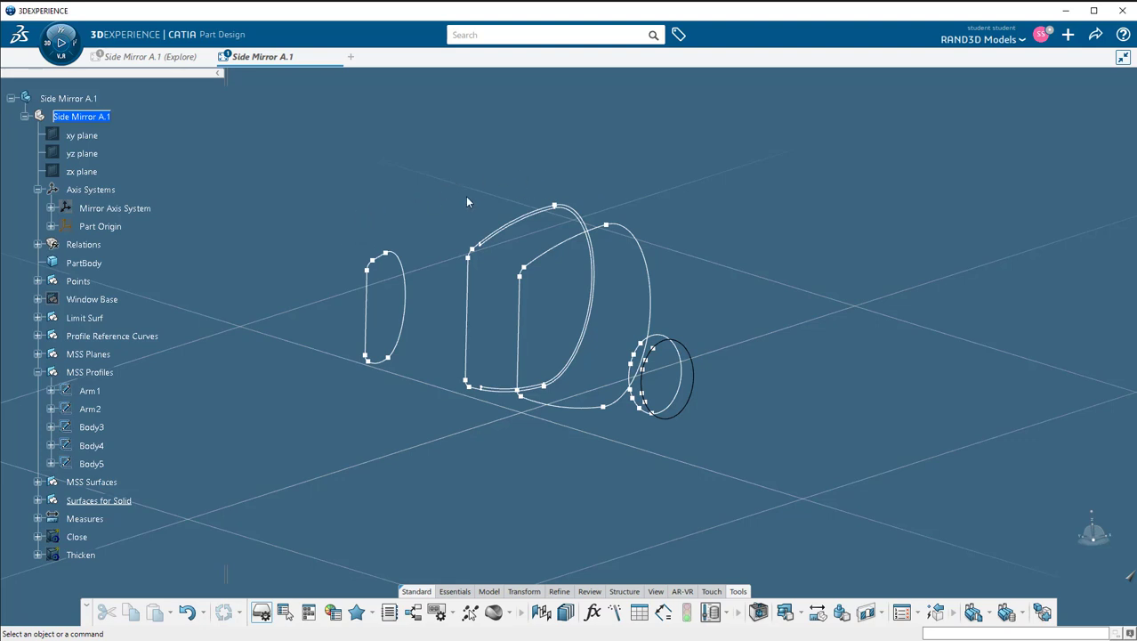
# Step: Switch the viewport ambience to White Review
pyautogui.click(99, 499)
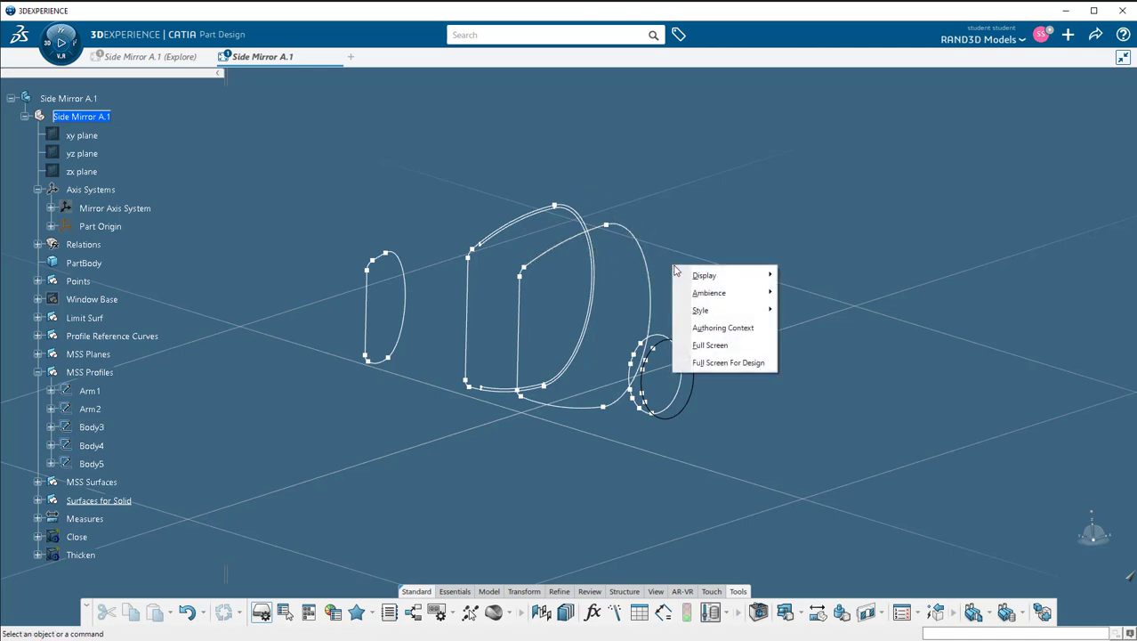
pyautogui.moveTo(704, 274)
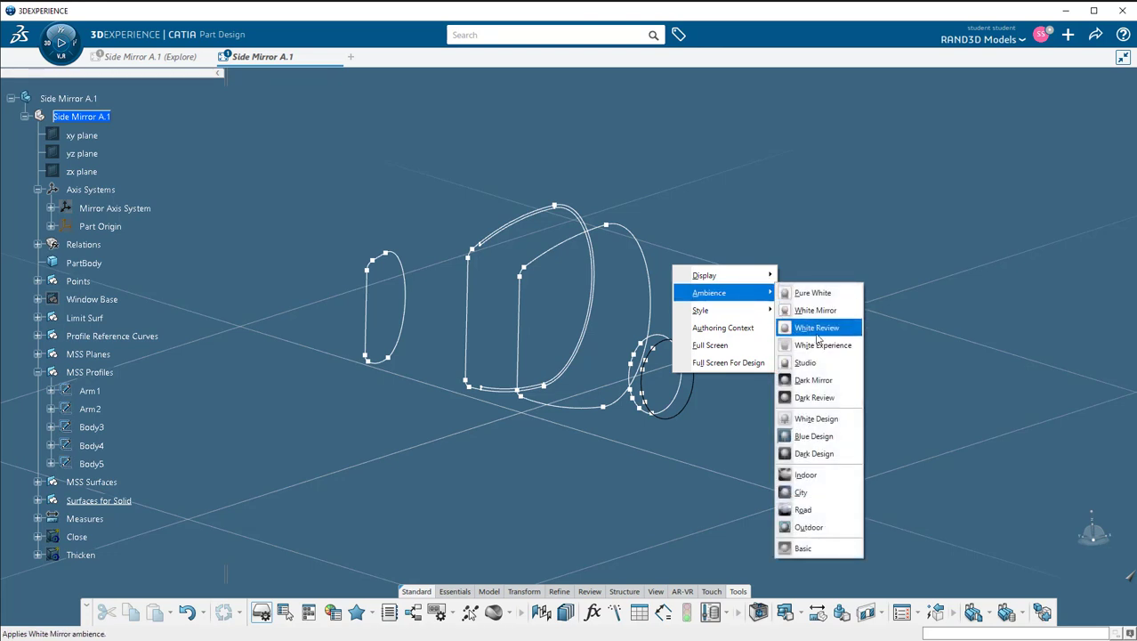
pyautogui.click(815, 310)
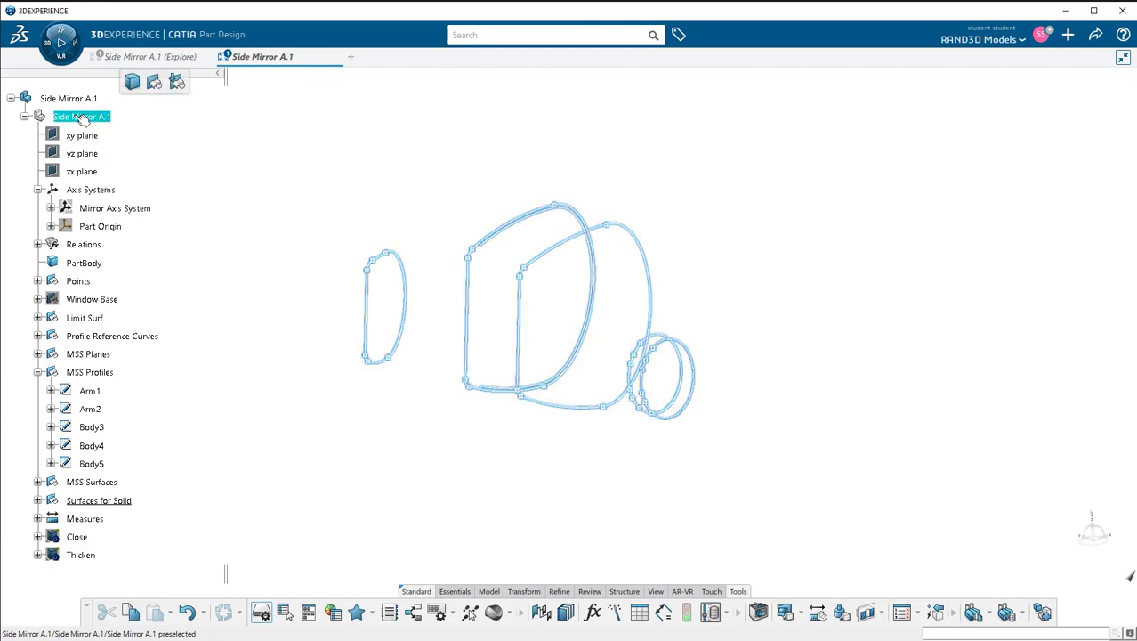
# Step: Set Side Mirror A.1's Colors standard to 3DExperience Black and confirm with OK
pyautogui.rightClick(82, 117)
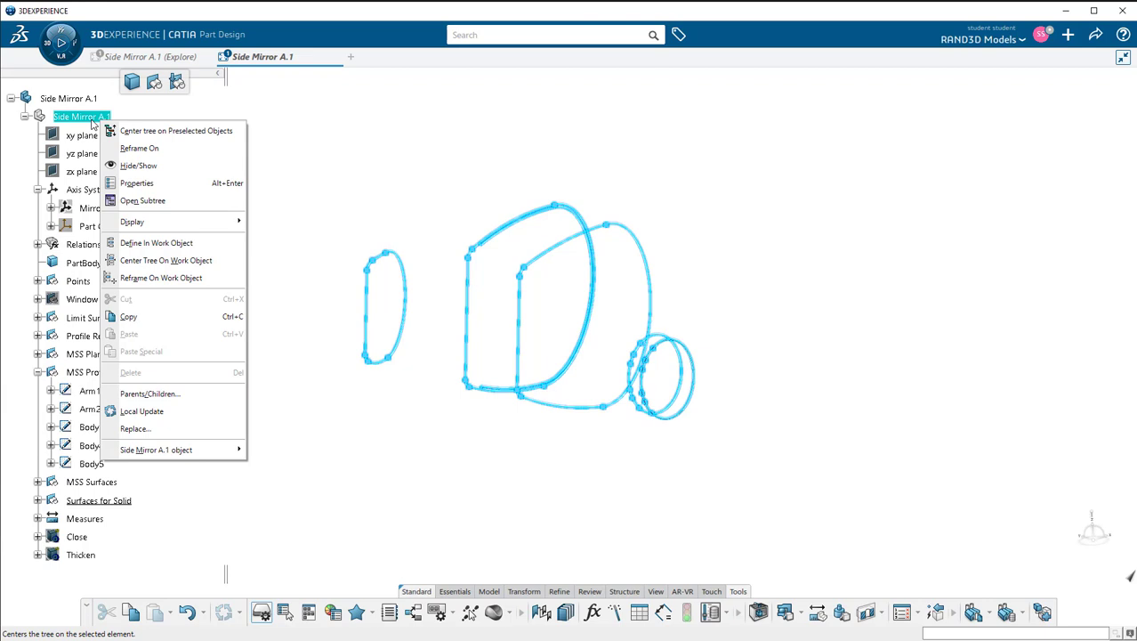
pyautogui.moveTo(143, 200)
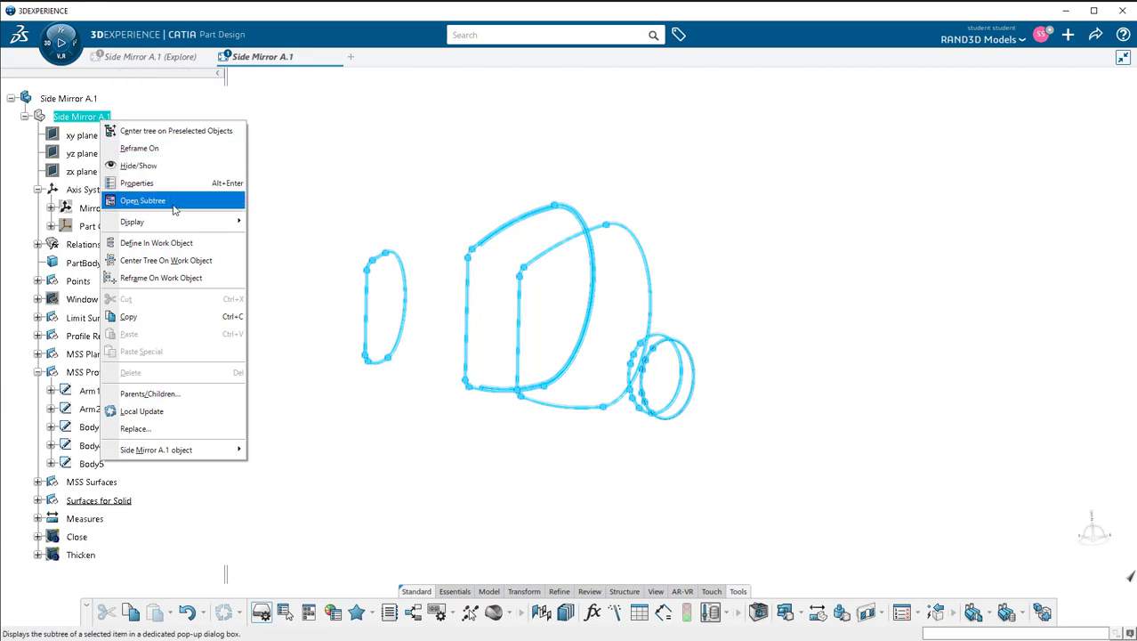
pyautogui.moveTo(129, 333)
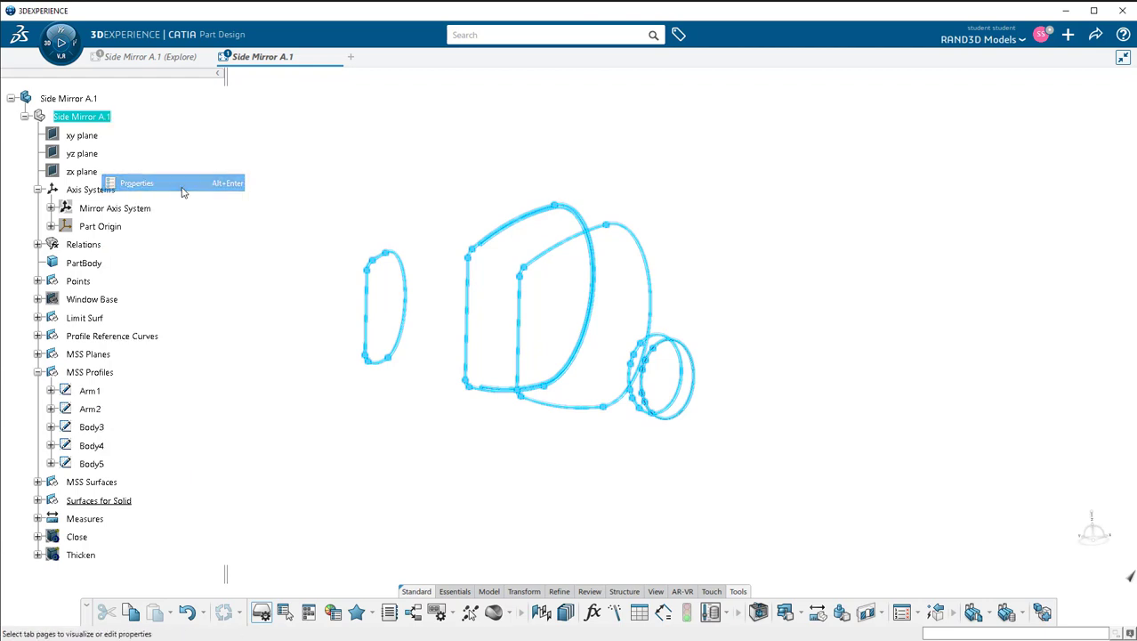
pyautogui.click(136, 183)
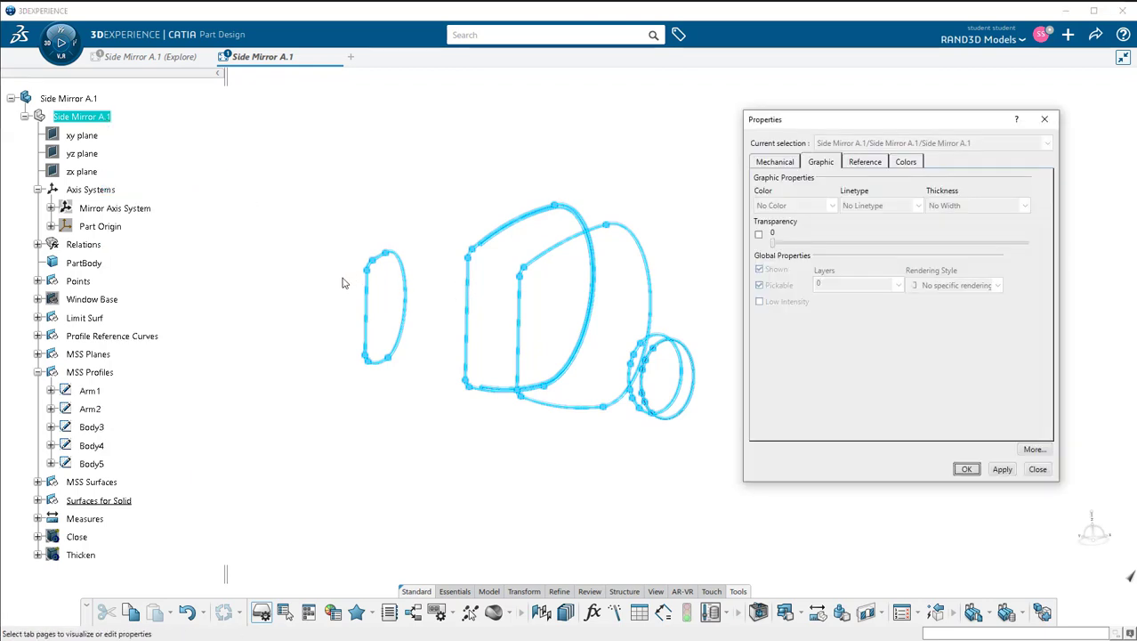
pyautogui.moveTo(488, 182)
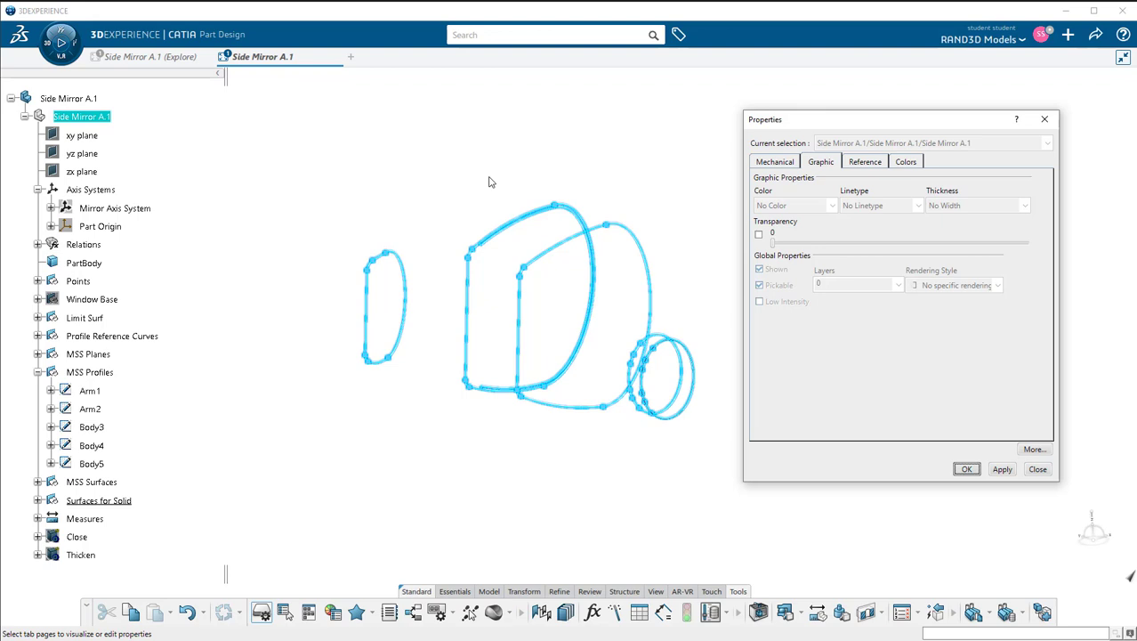
pyautogui.click(905, 161)
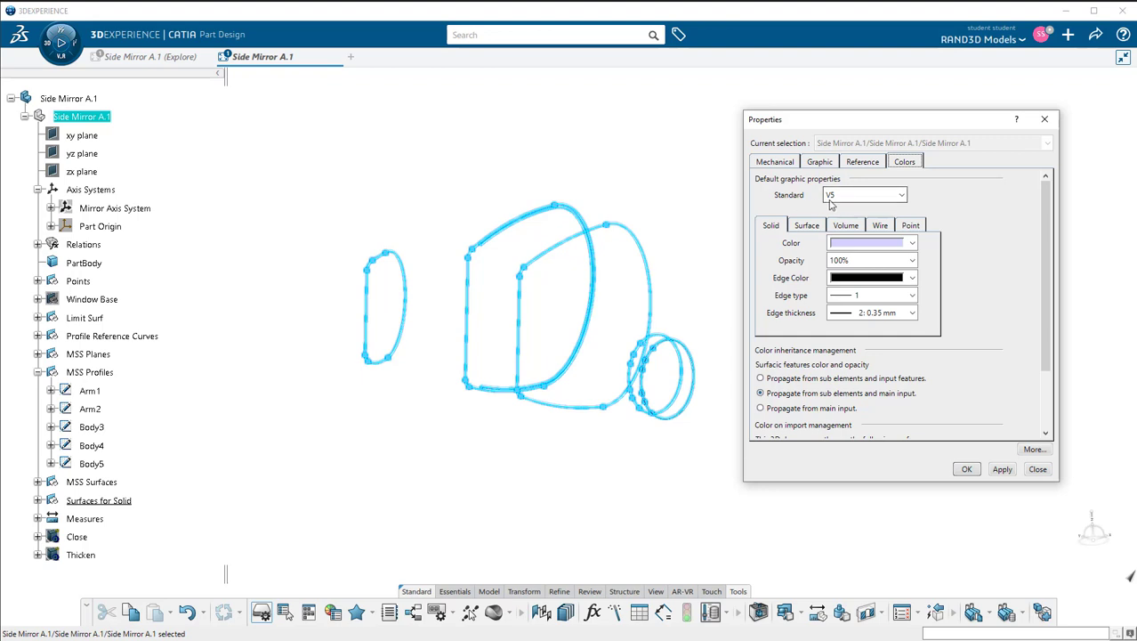
pyautogui.moveTo(843, 201)
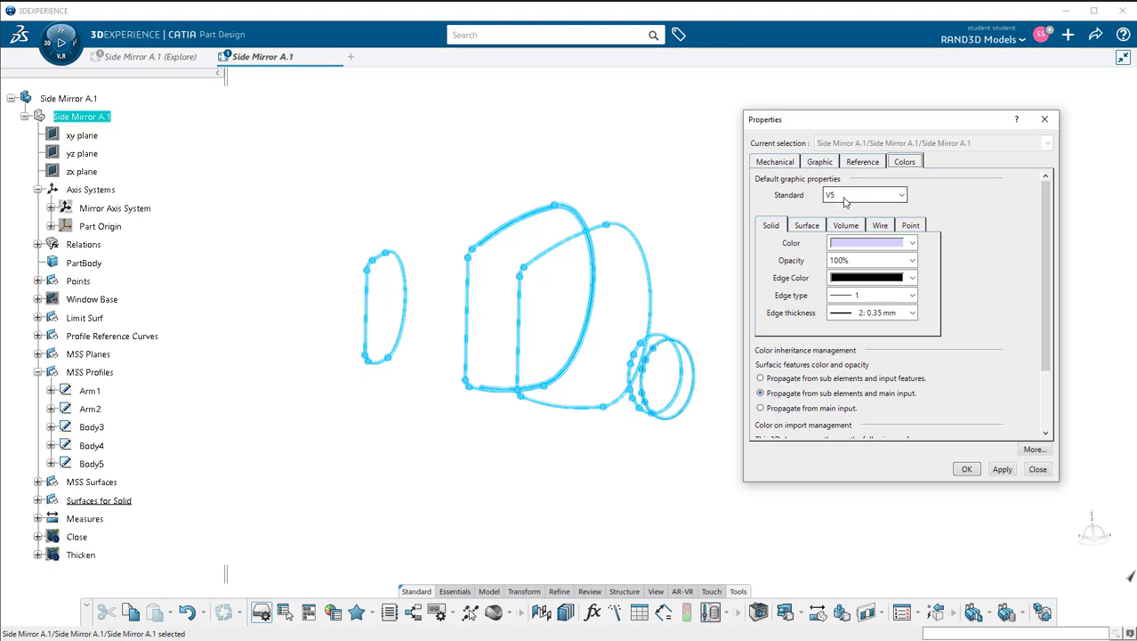
pyautogui.moveTo(712, 216)
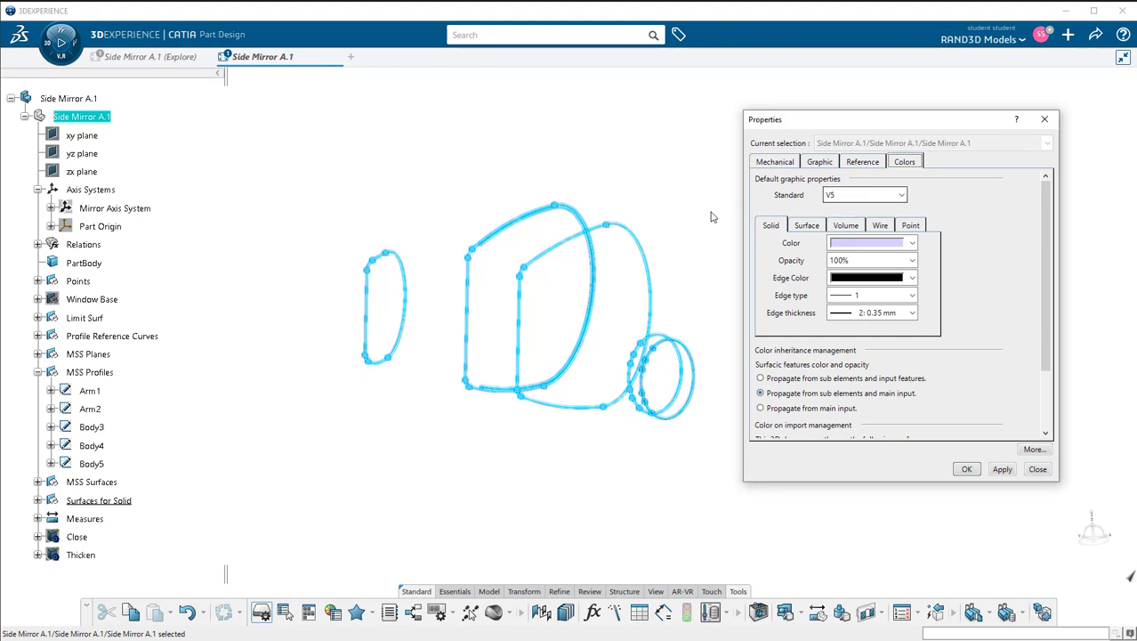
pyautogui.moveTo(687, 278)
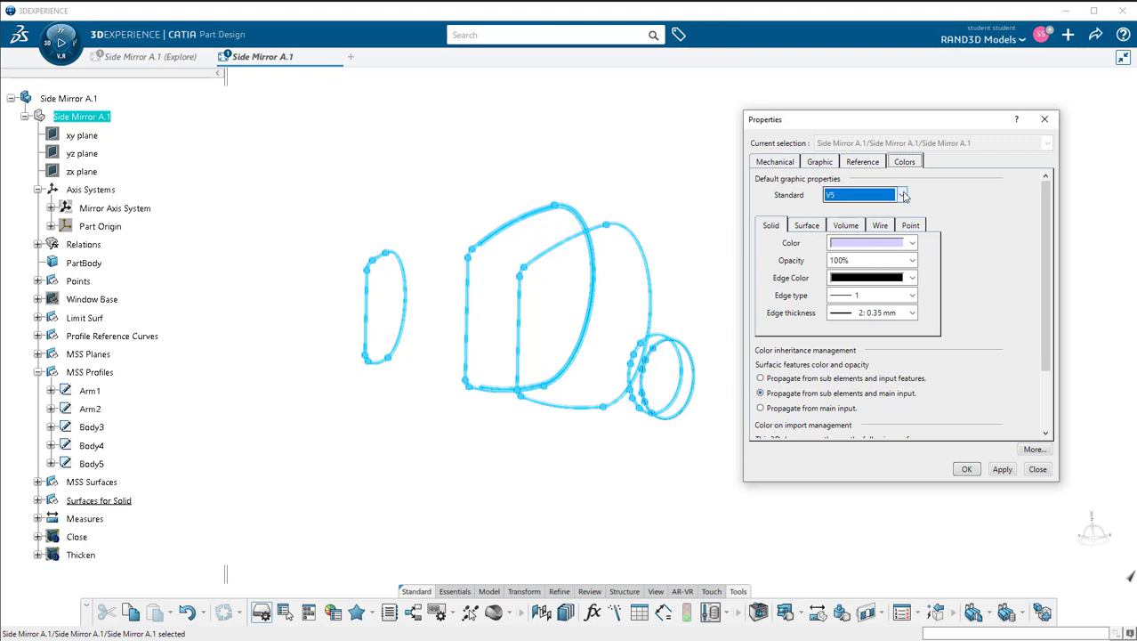
pyautogui.click(901, 195)
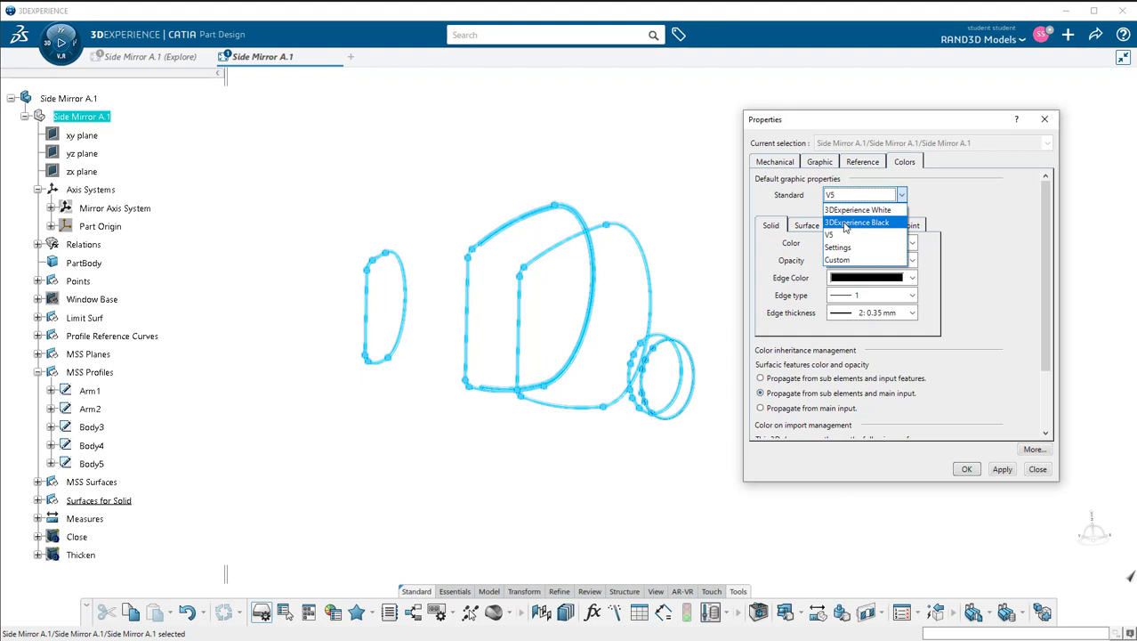
pyautogui.moveTo(854, 248)
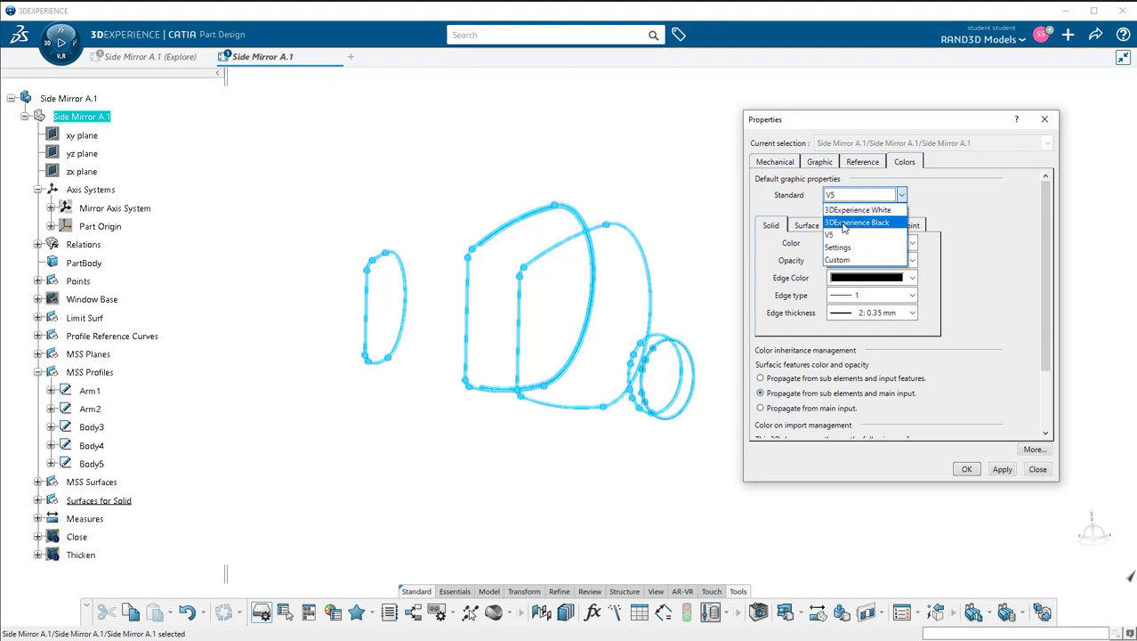
pyautogui.moveTo(868, 229)
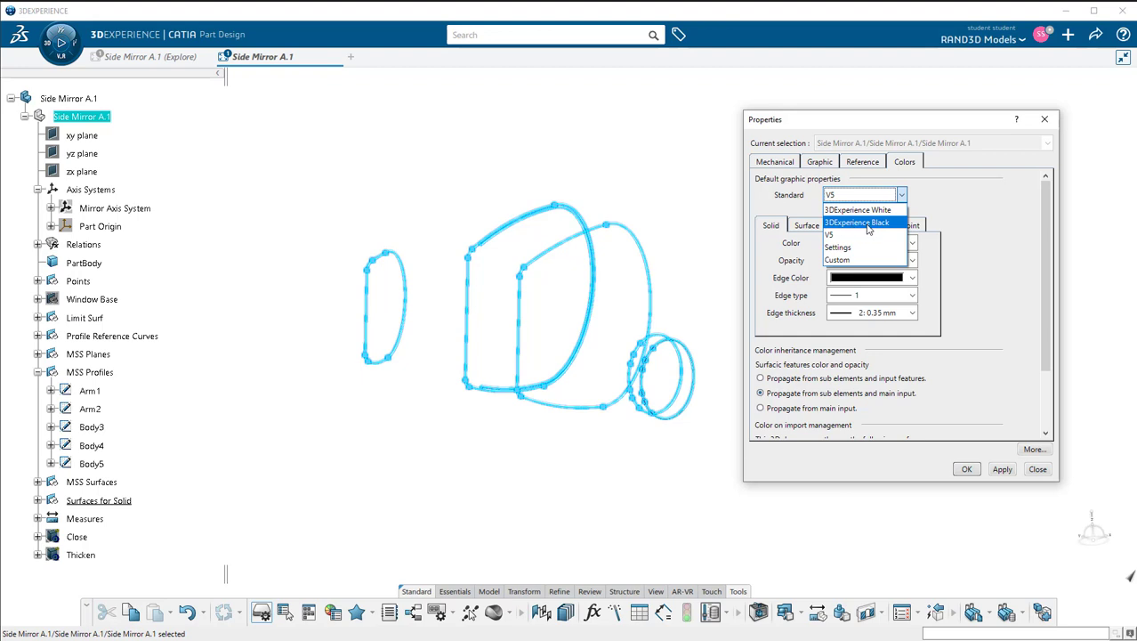
pyautogui.click(857, 222)
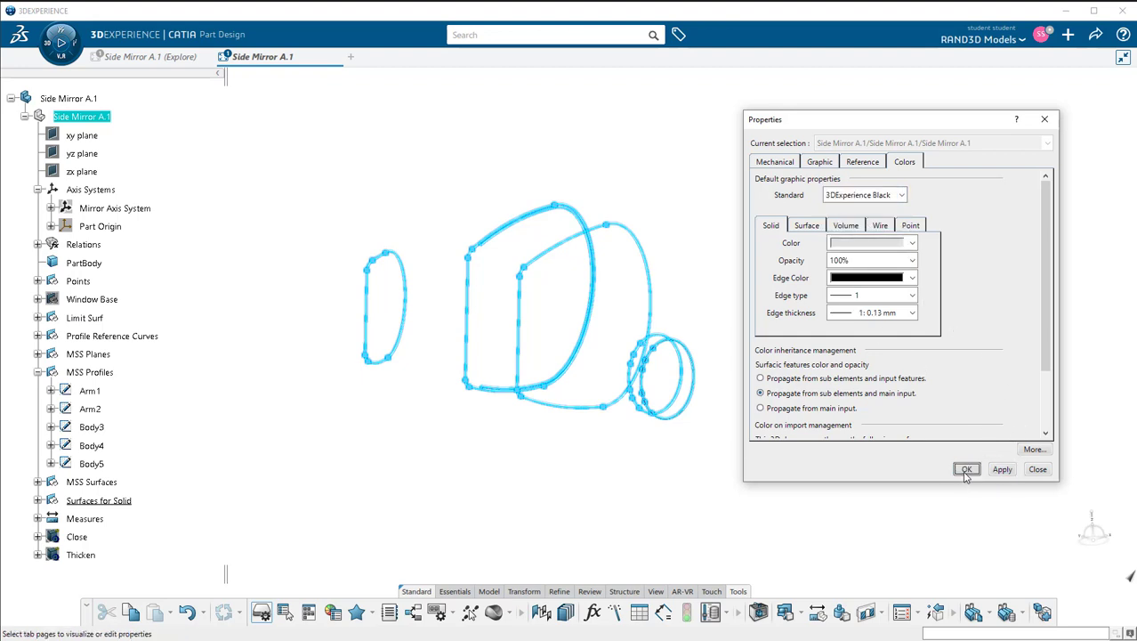
pyautogui.click(966, 469)
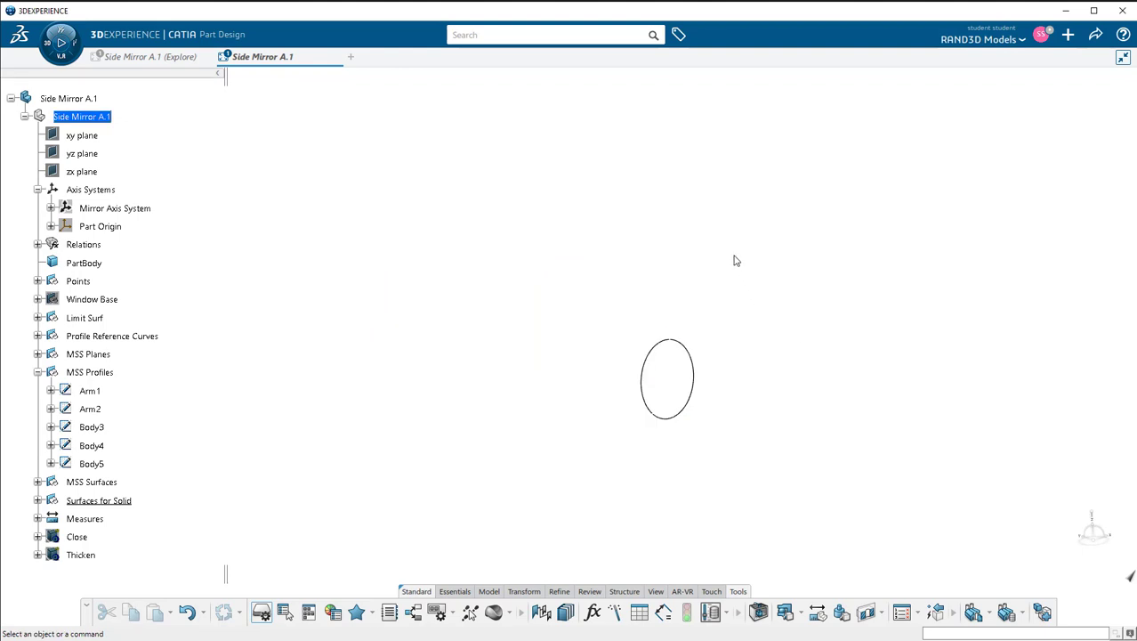
pyautogui.moveTo(162, 347)
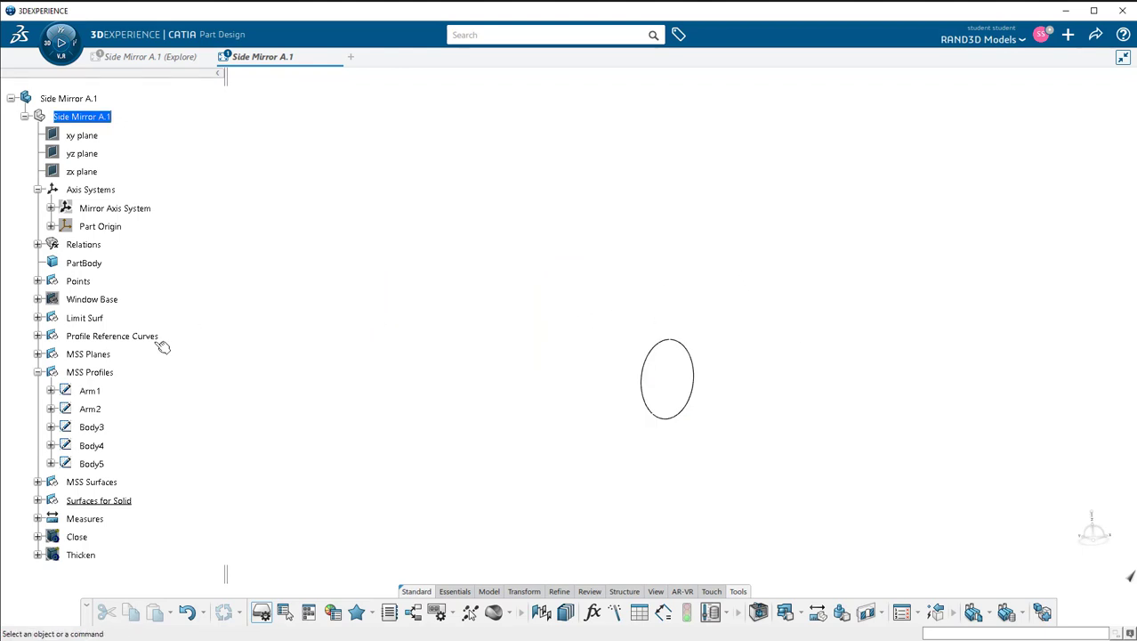
pyautogui.moveTo(552, 297)
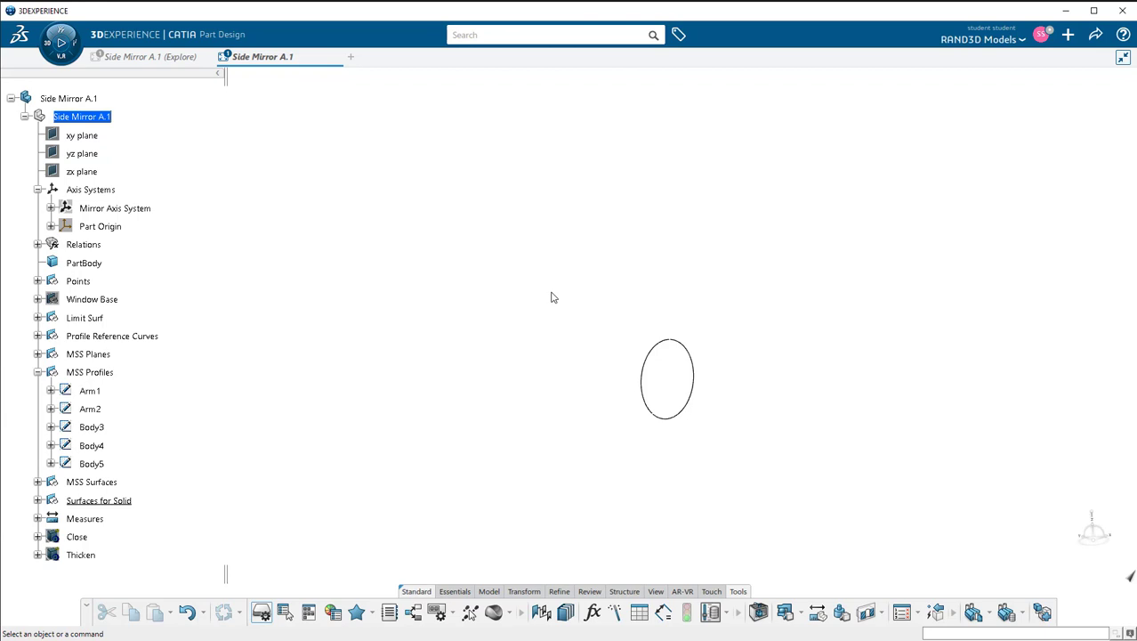
pyautogui.moveTo(373, 298)
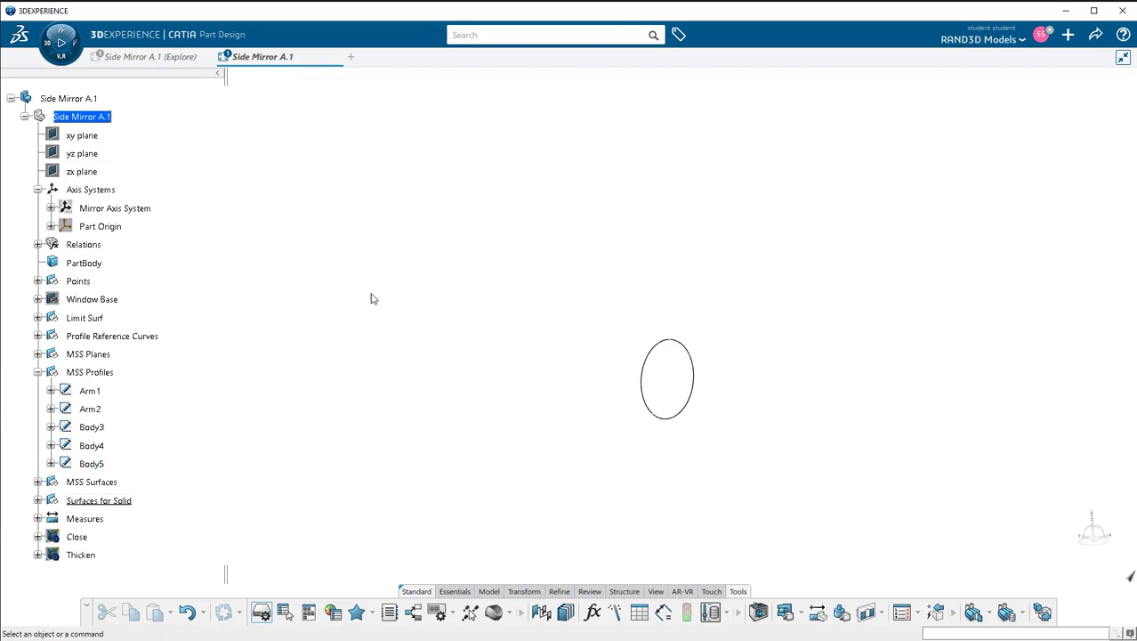
pyautogui.moveTo(213, 302)
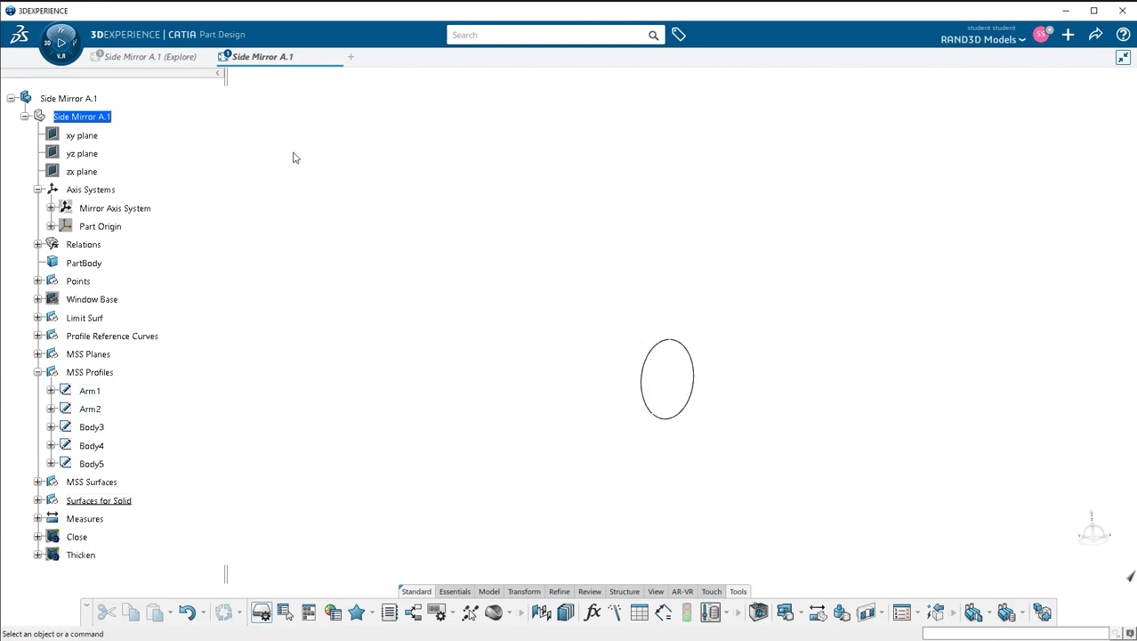
pyautogui.rightClick(82, 135)
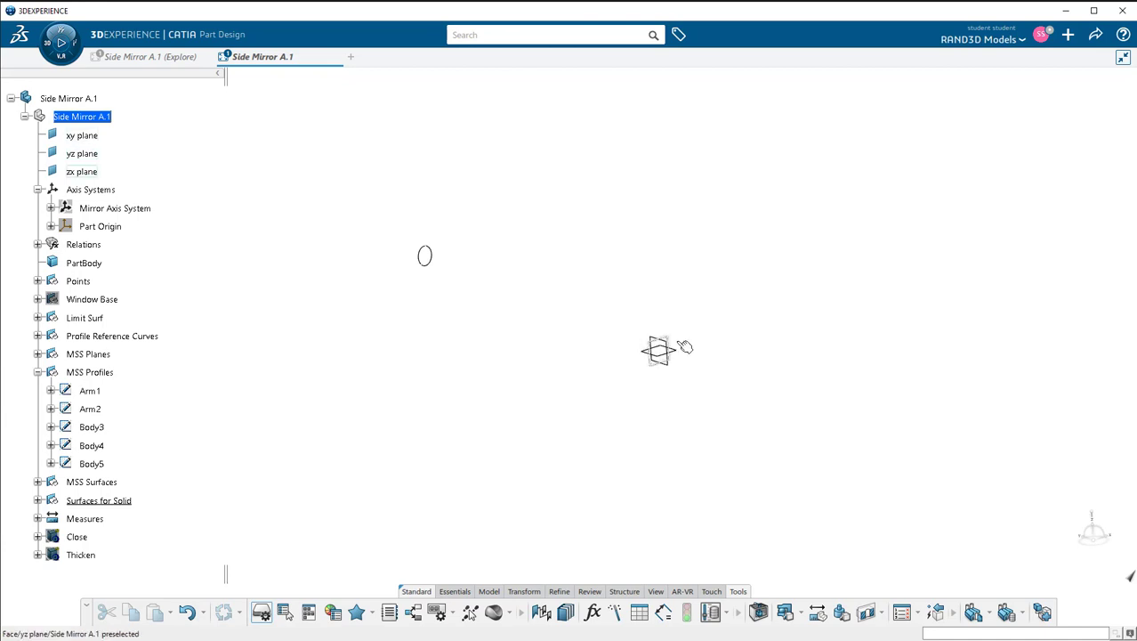
pyautogui.rightClick(82, 116)
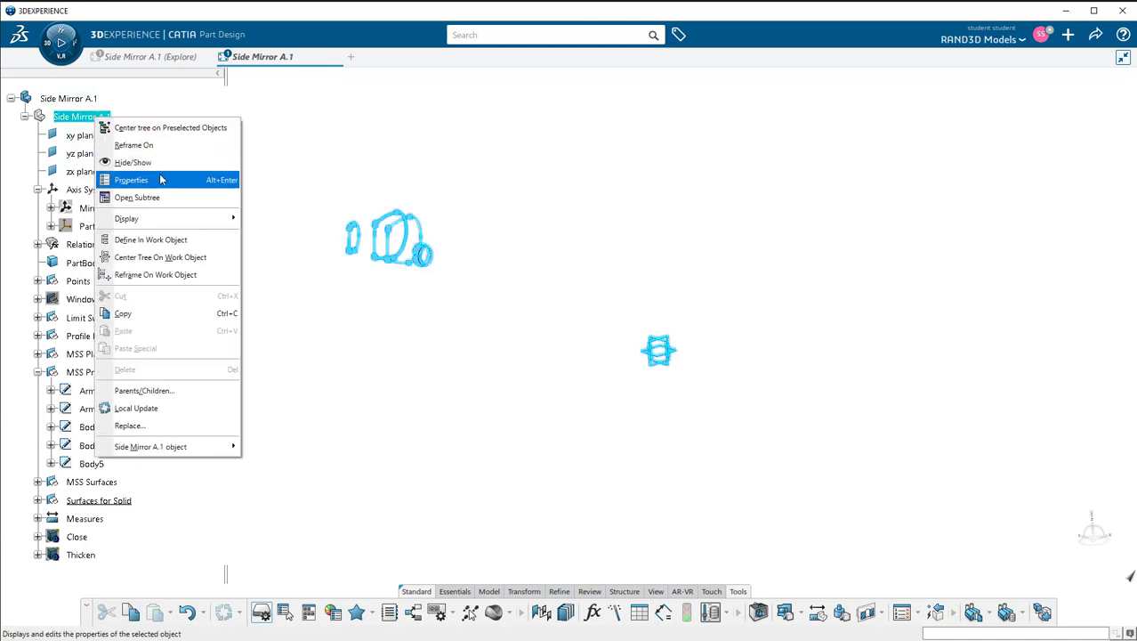
pyautogui.click(130, 180)
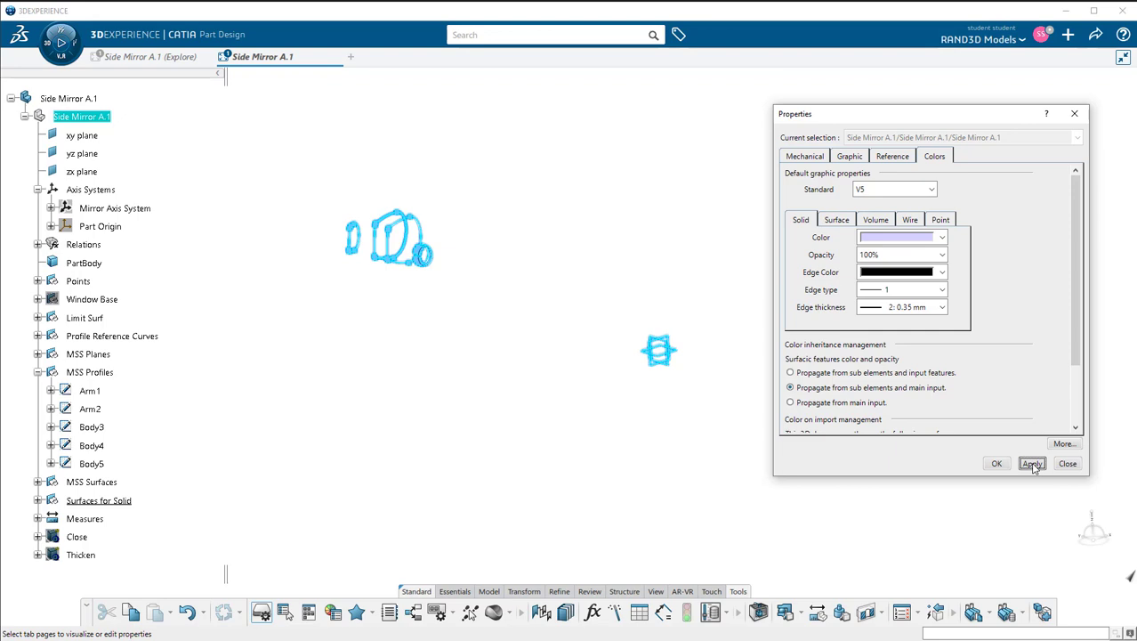
pyautogui.click(1068, 462)
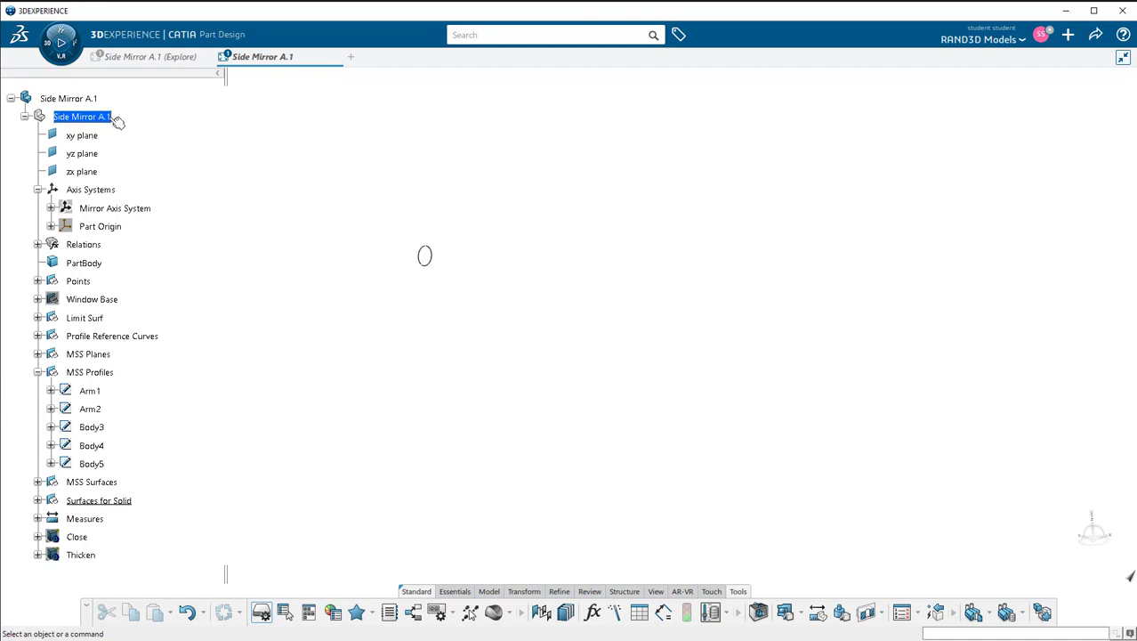
pyautogui.rightClick(82, 117)
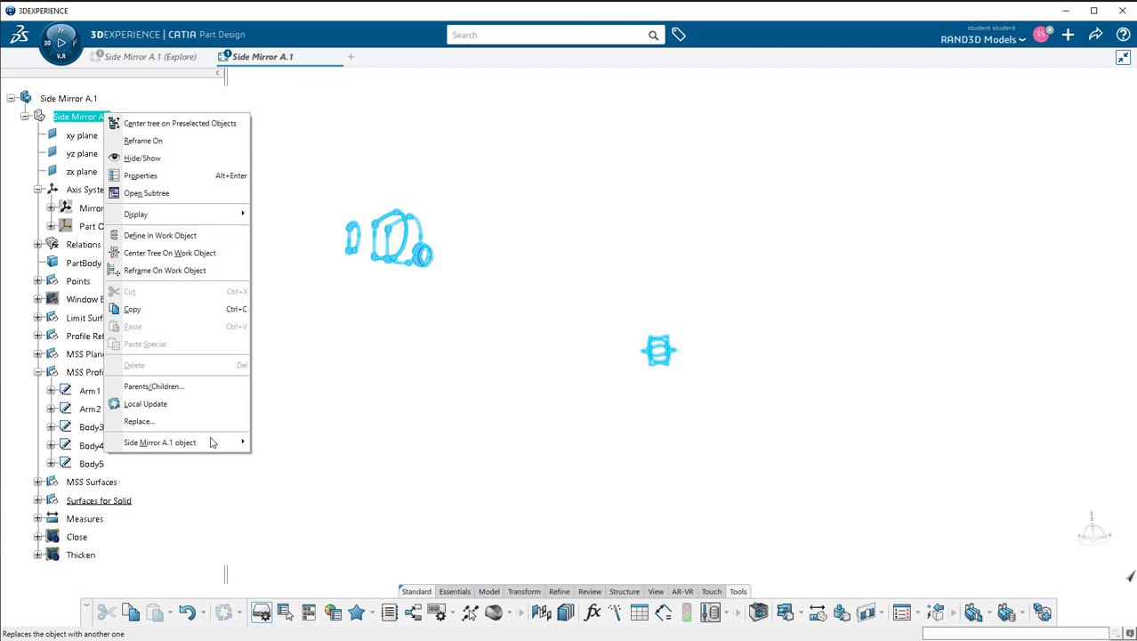
pyautogui.moveTo(141, 175)
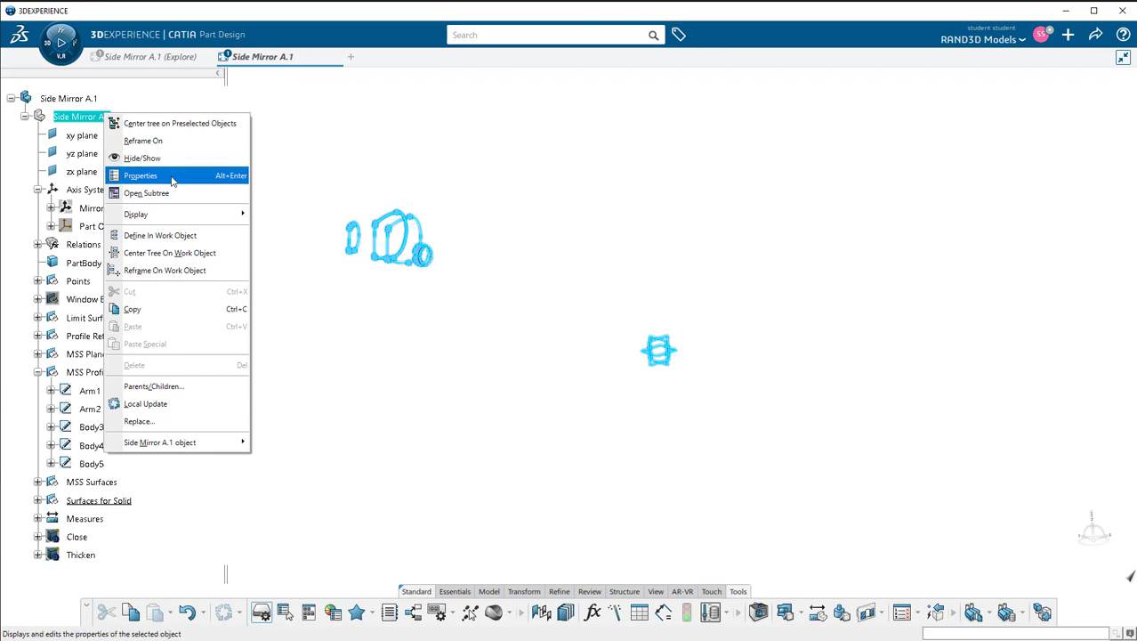
pyautogui.click(140, 175)
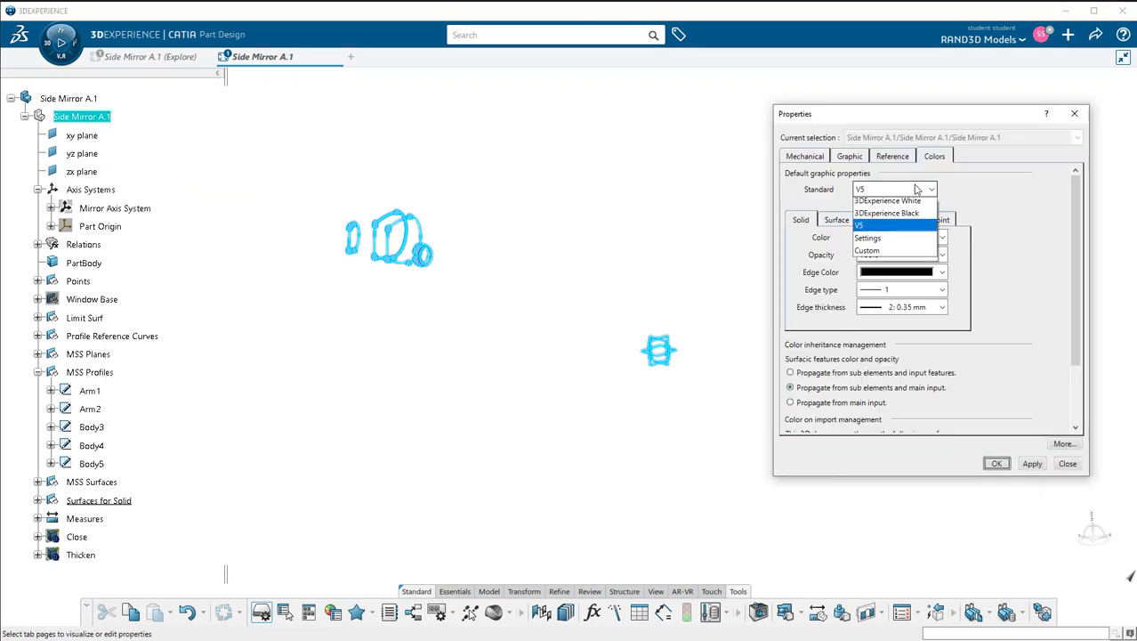
pyautogui.click(886, 213)
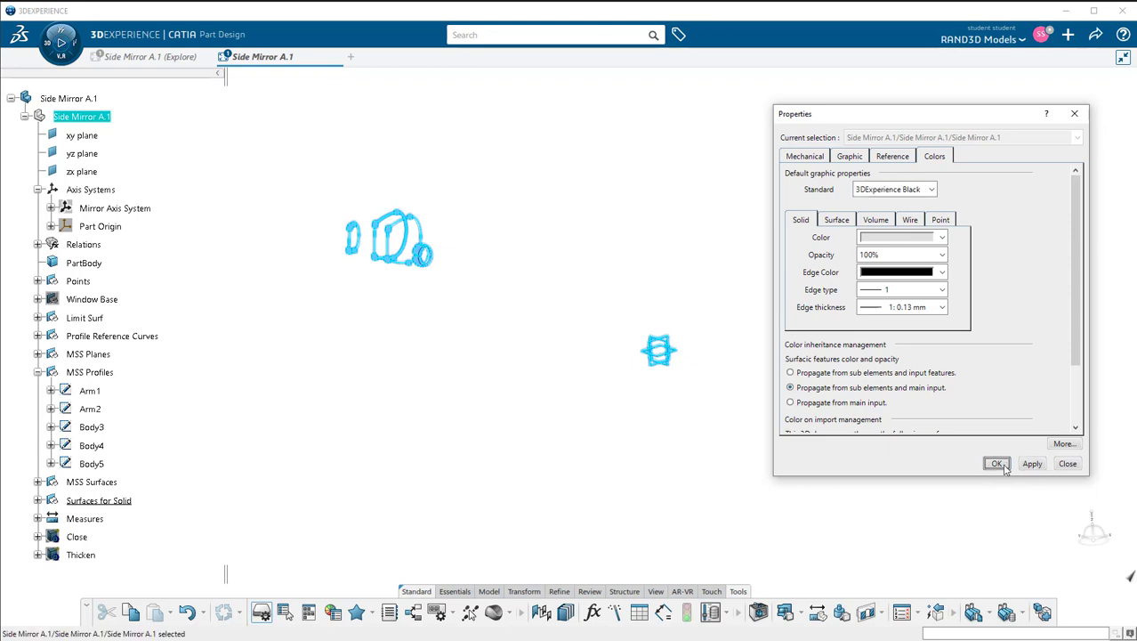
pyautogui.click(996, 462)
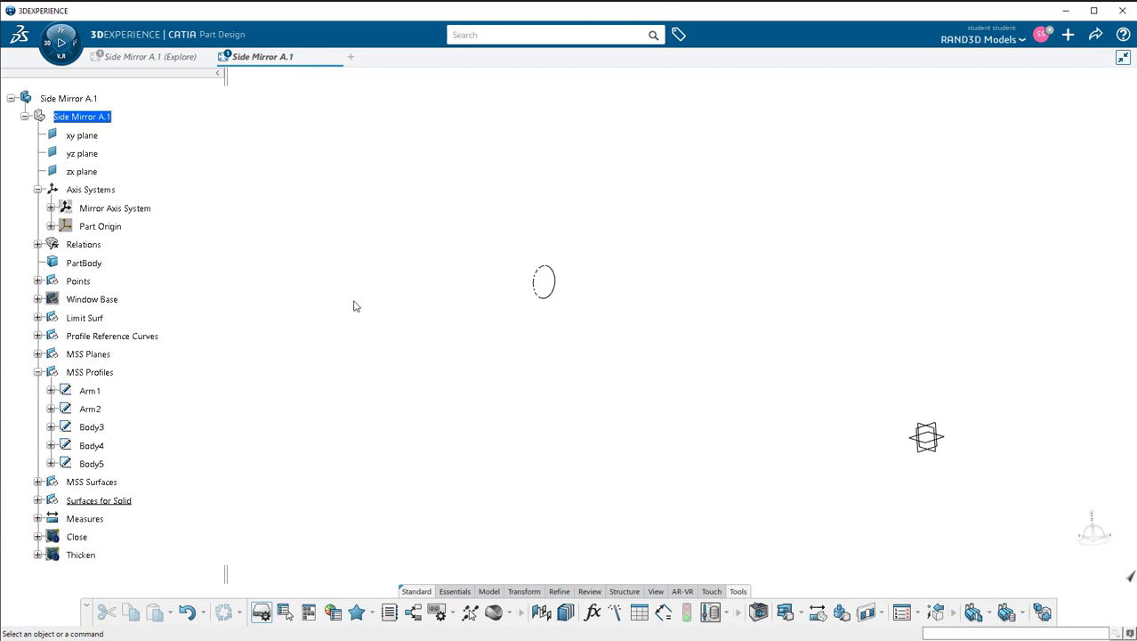
pyautogui.moveTo(481, 218)
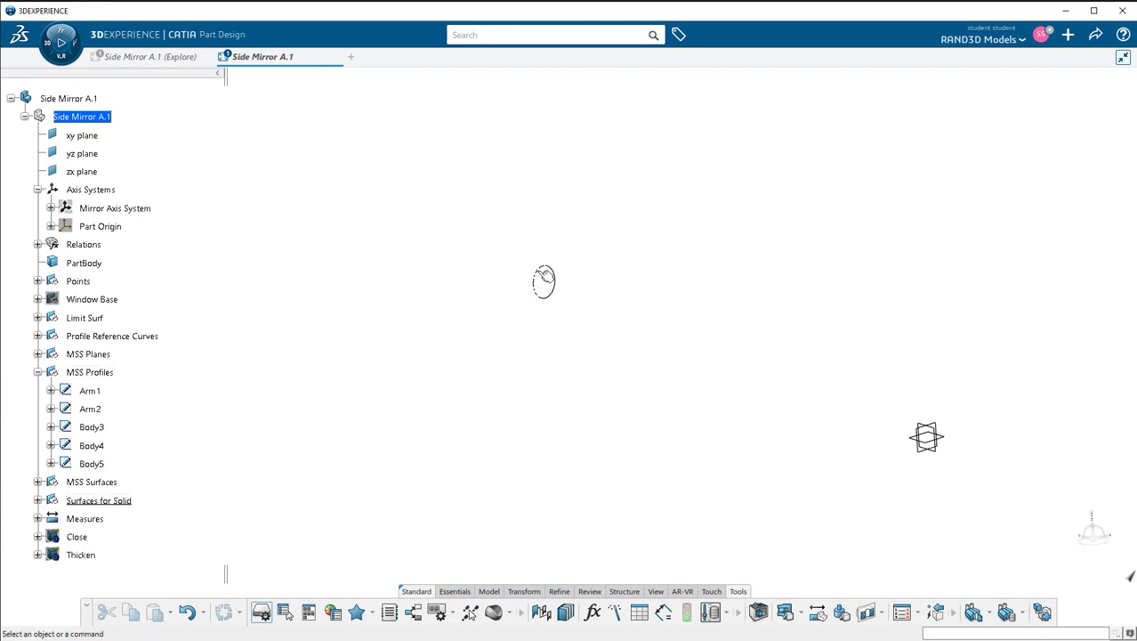
pyautogui.moveTo(563, 310)
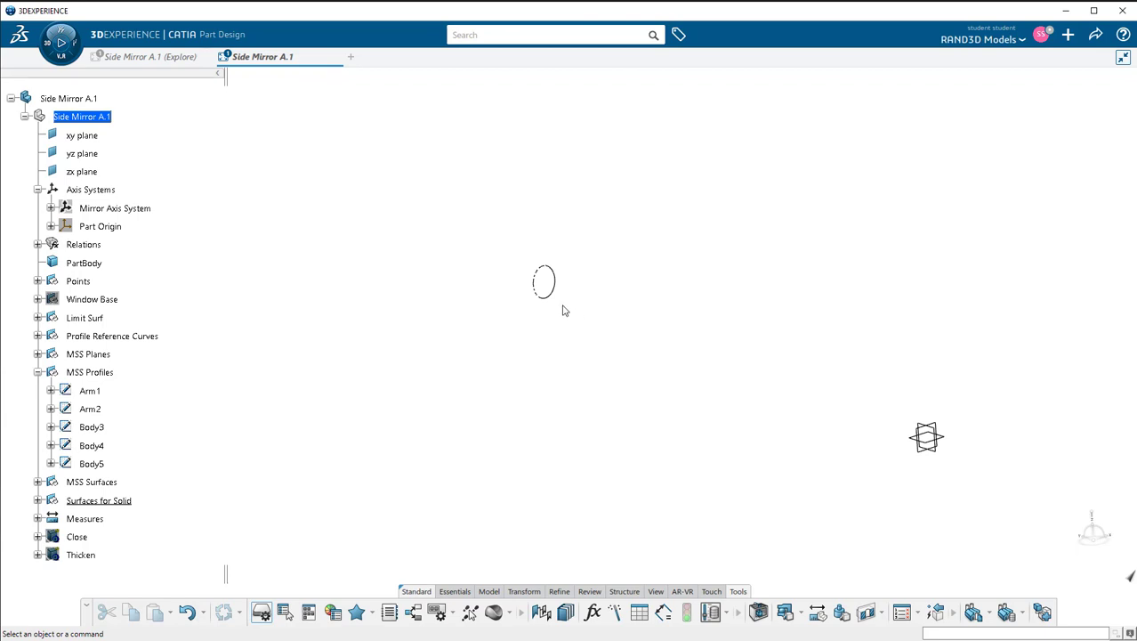
pyautogui.moveTo(461, 211)
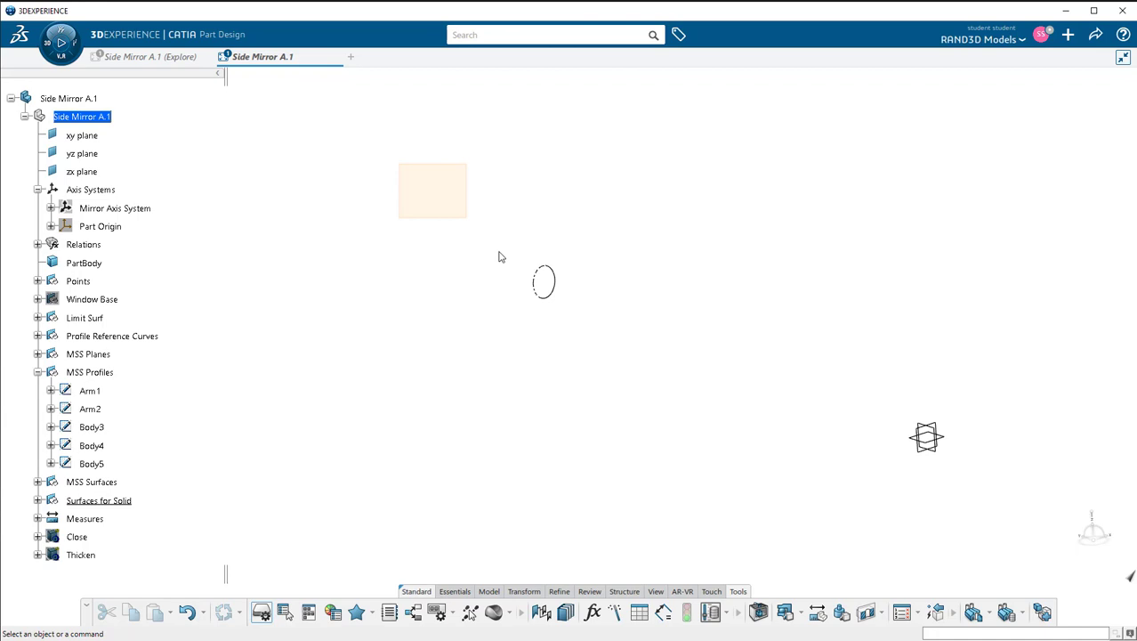
# Step: Reset Properties on MSS Profiles with Apply to children, then clear the selection
pyautogui.click(89, 372)
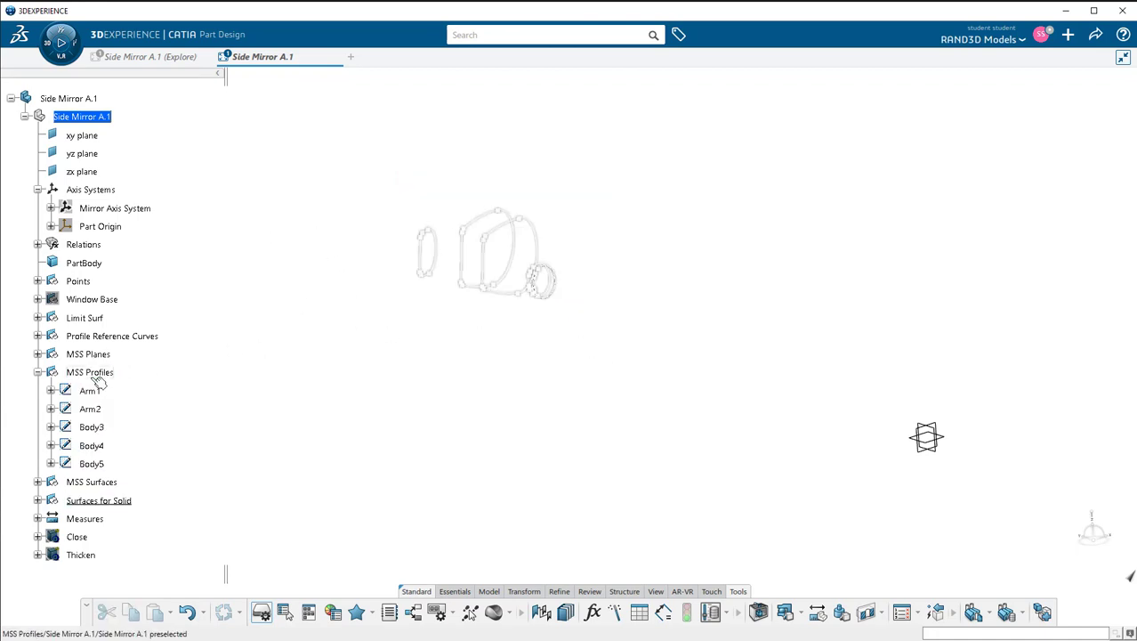
pyautogui.click(89, 372)
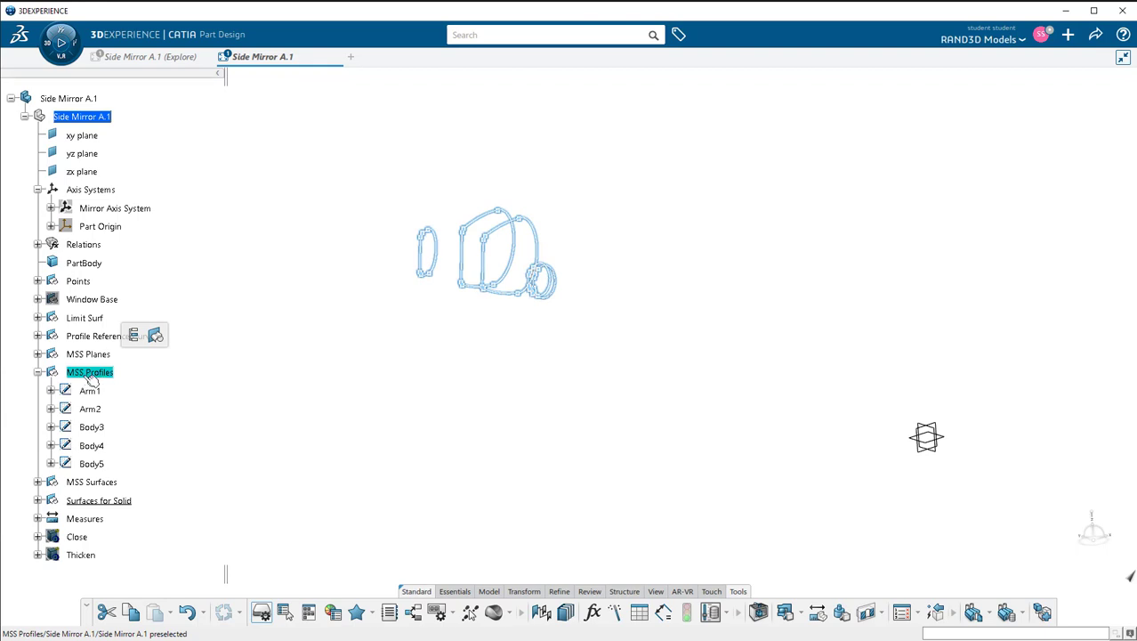
pyautogui.rightClick(89, 372)
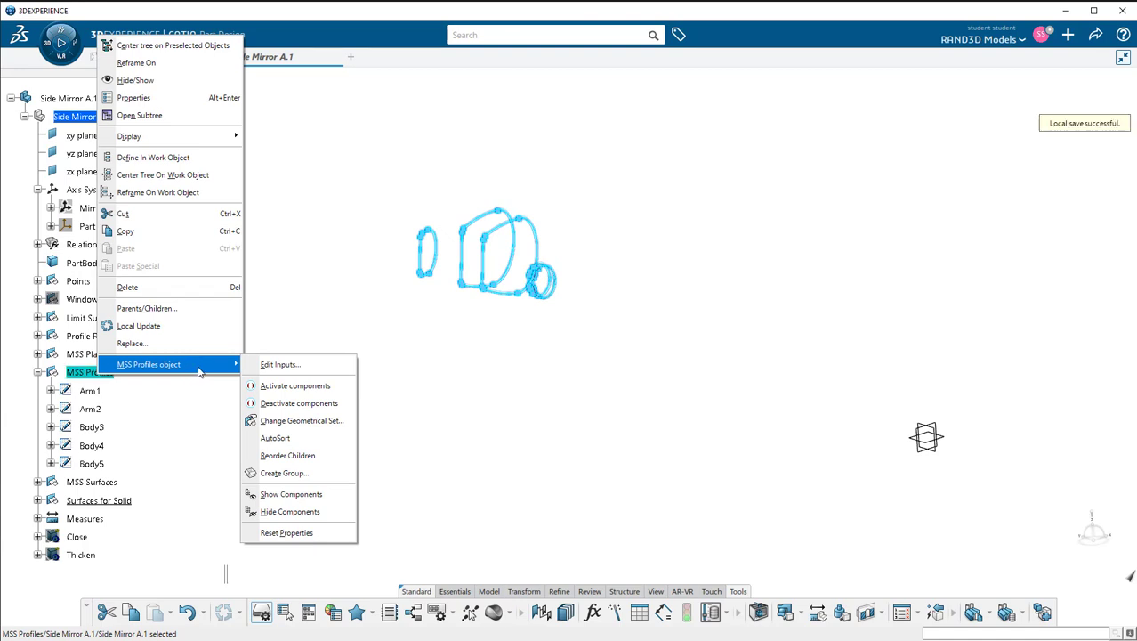
pyautogui.moveTo(298, 402)
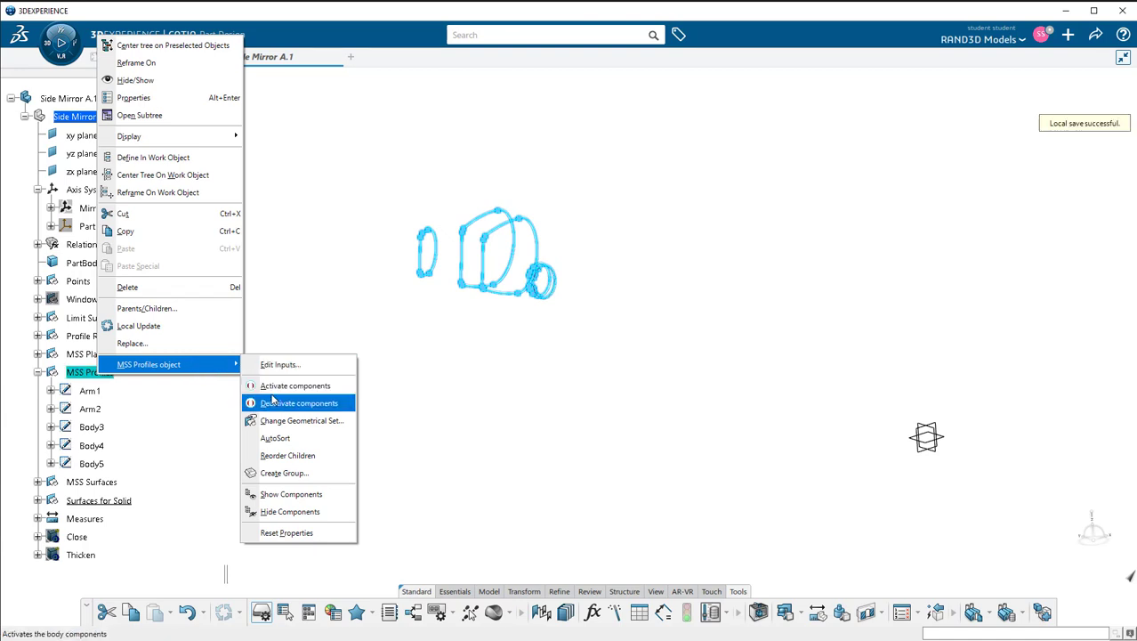
pyautogui.click(287, 532)
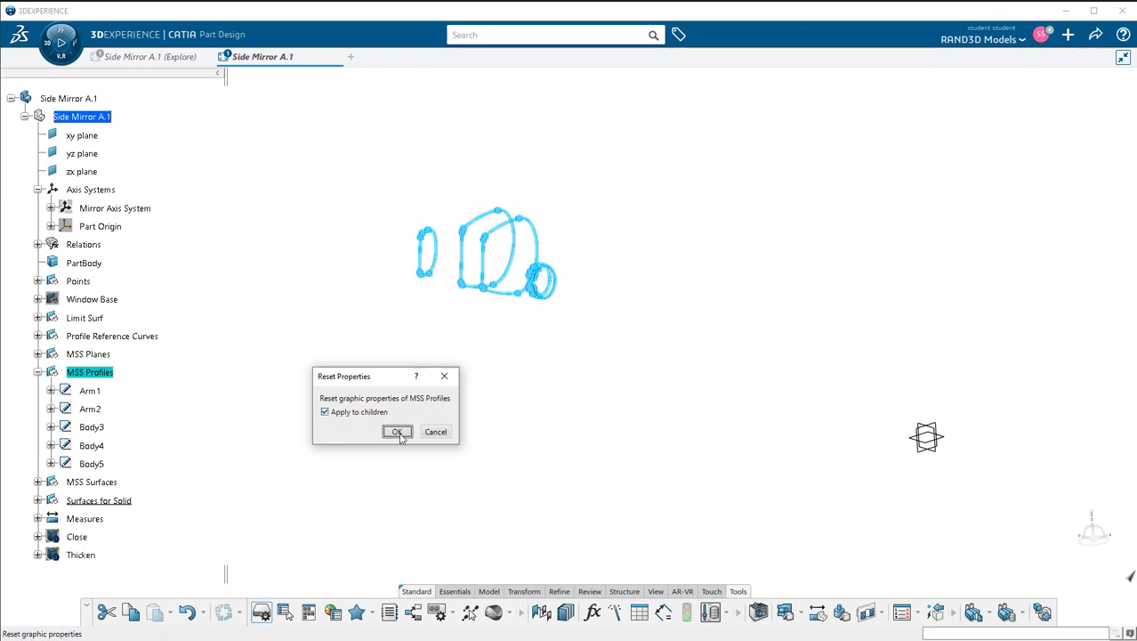
pyautogui.click(396, 432)
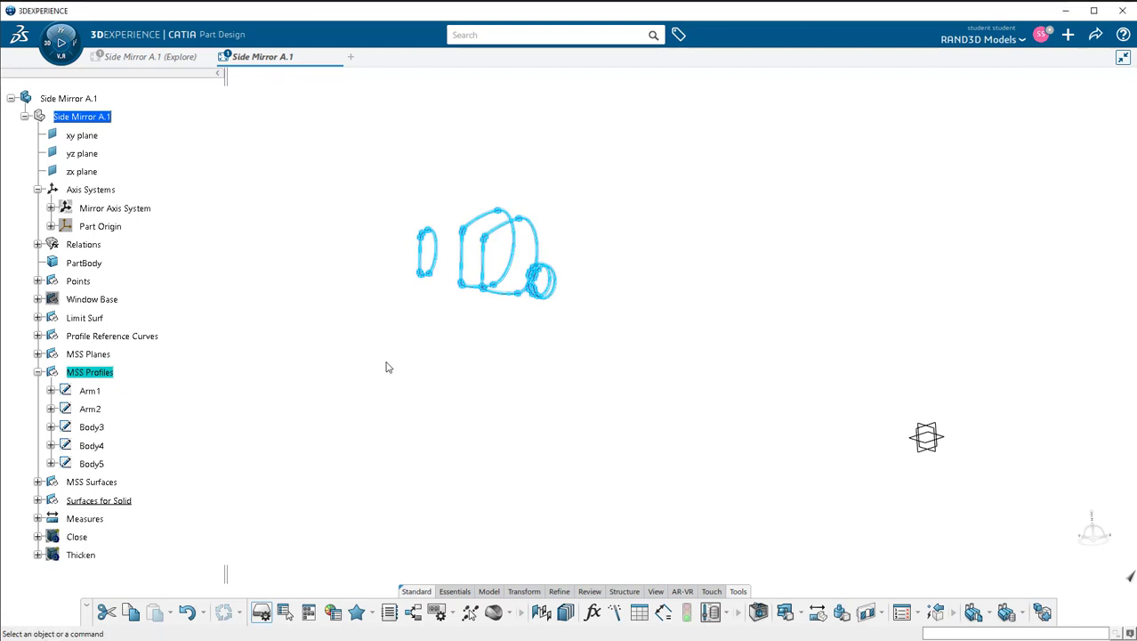
pyautogui.click(386, 367)
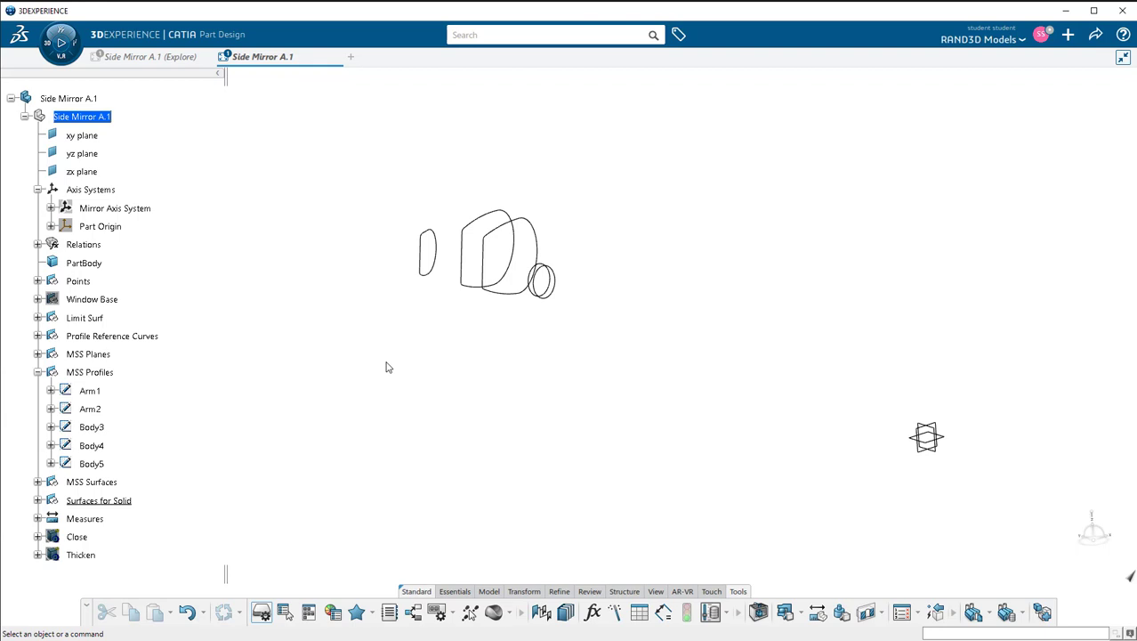
pyautogui.moveTo(489, 343)
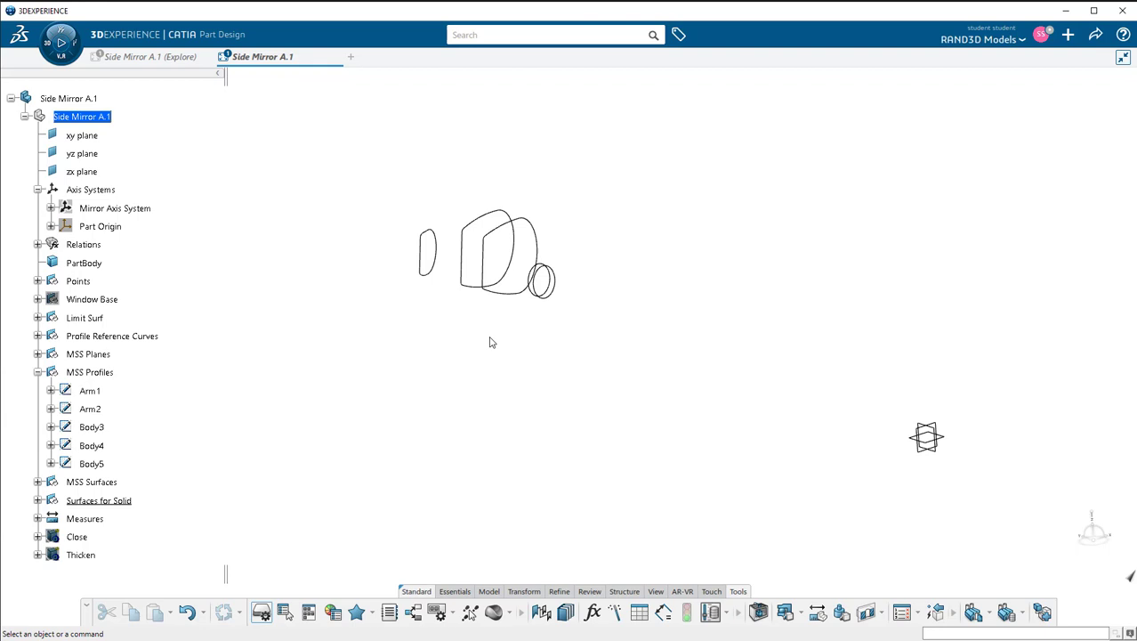
pyautogui.moveTo(351, 396)
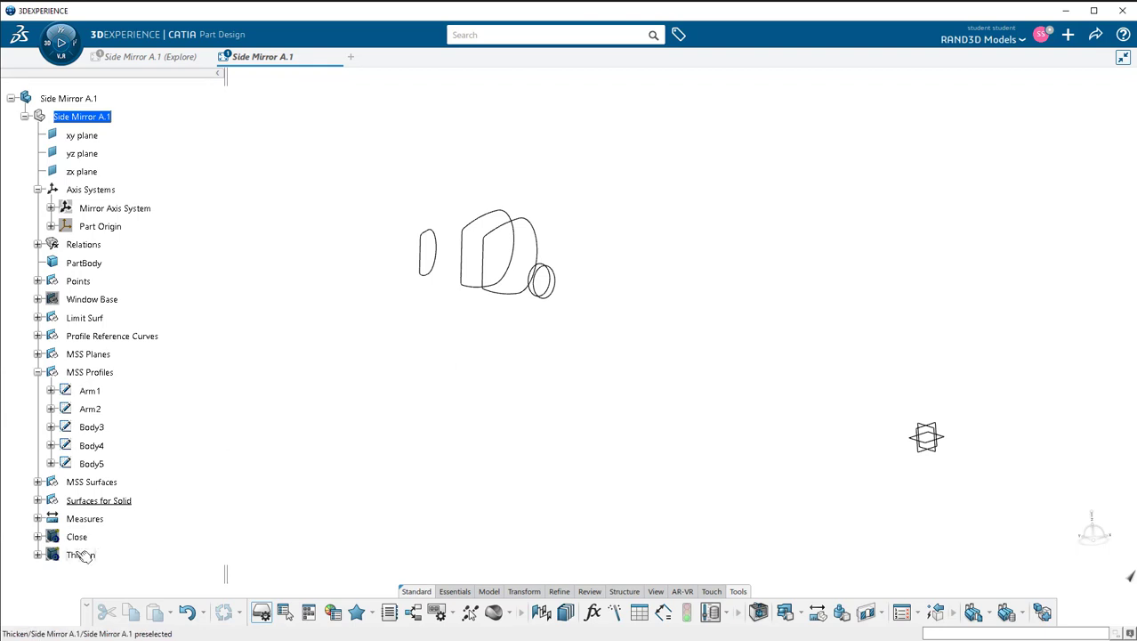
# Step: Open the properties of the orange top surface
pyautogui.rightClick(80, 555)
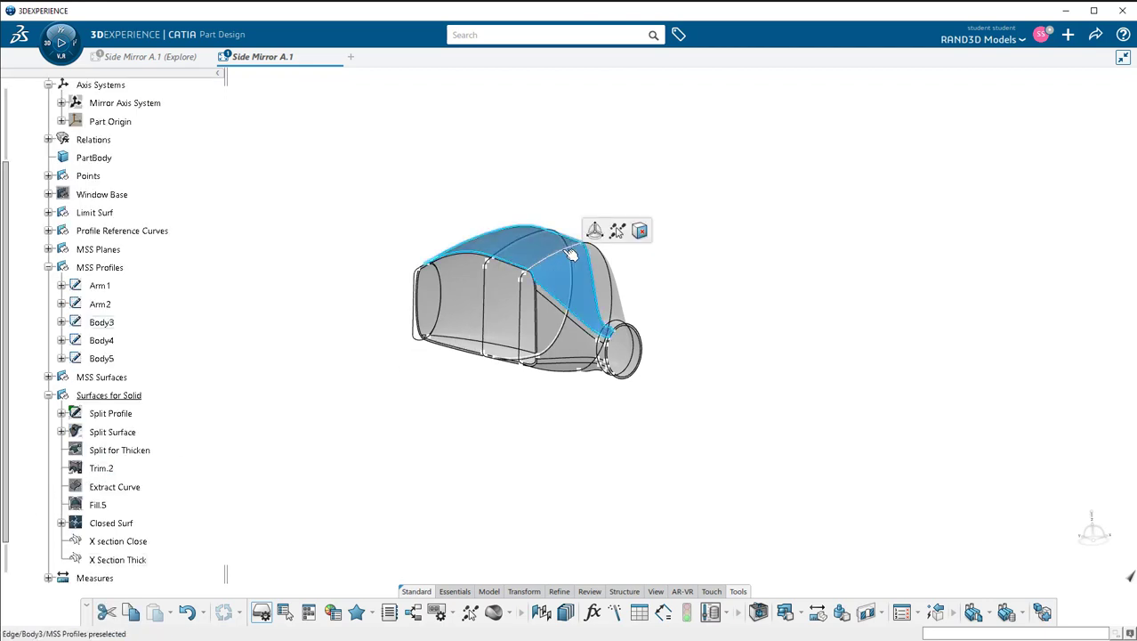
pyautogui.rightClick(570, 258)
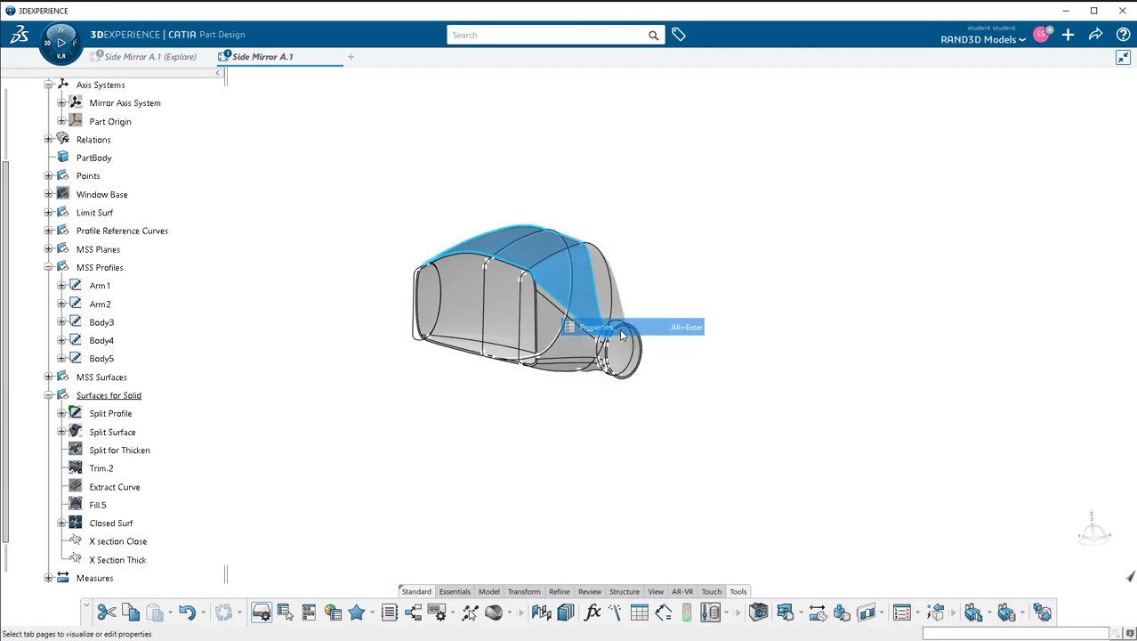
pyautogui.click(596, 326)
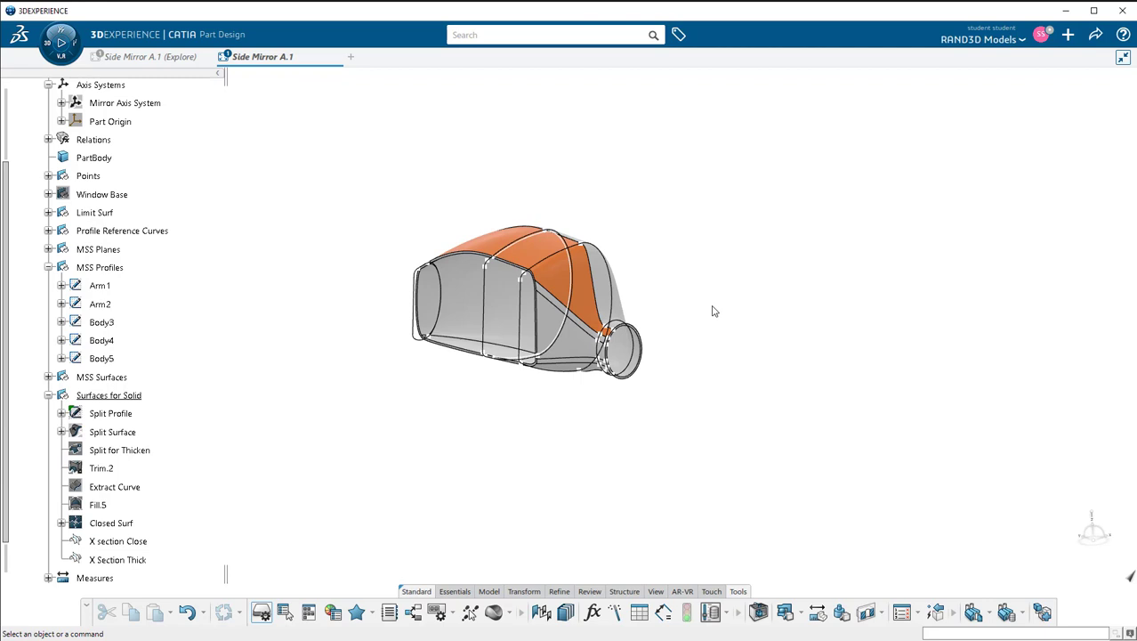
pyautogui.moveTo(372, 356)
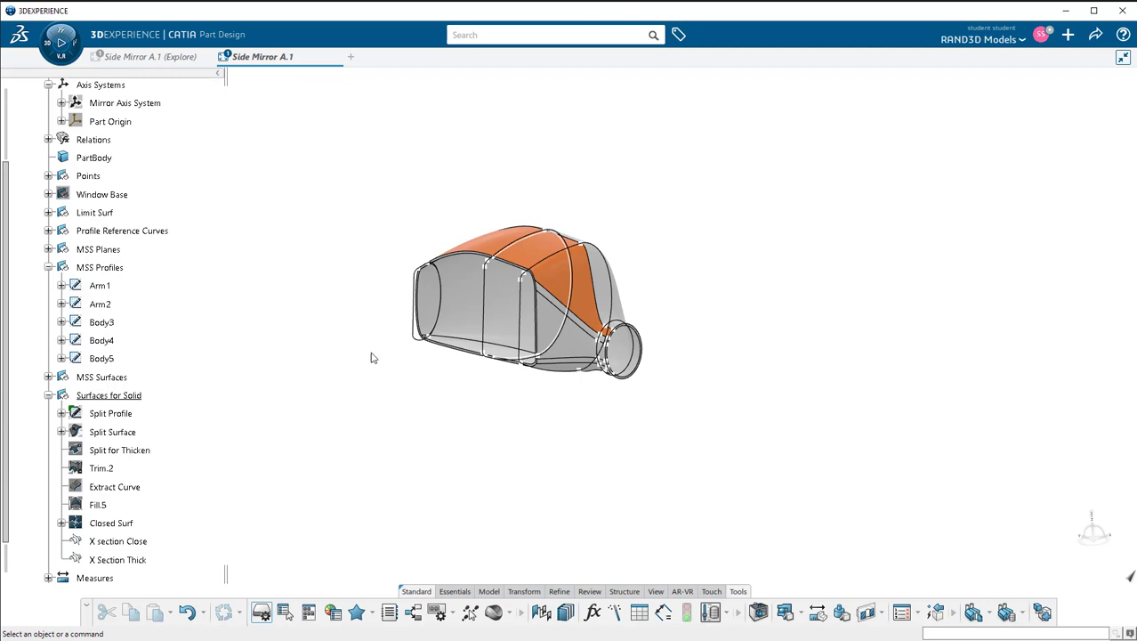
# Step: Reset Properties on the Close solid with Apply to children checked
pyautogui.scroll(-3)
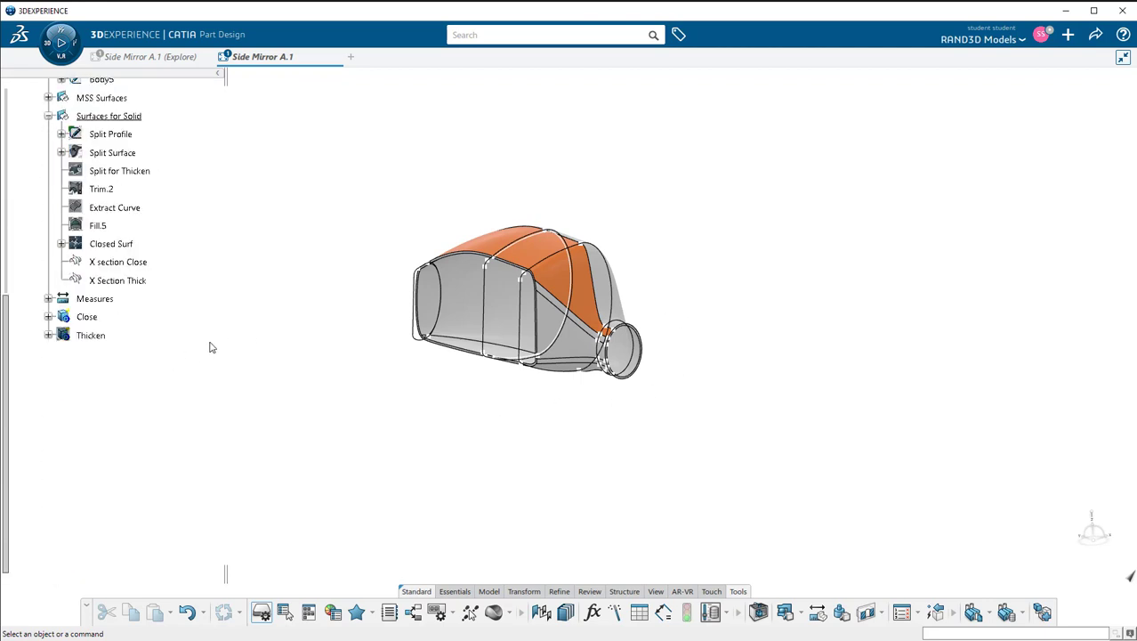
pyautogui.click(86, 316)
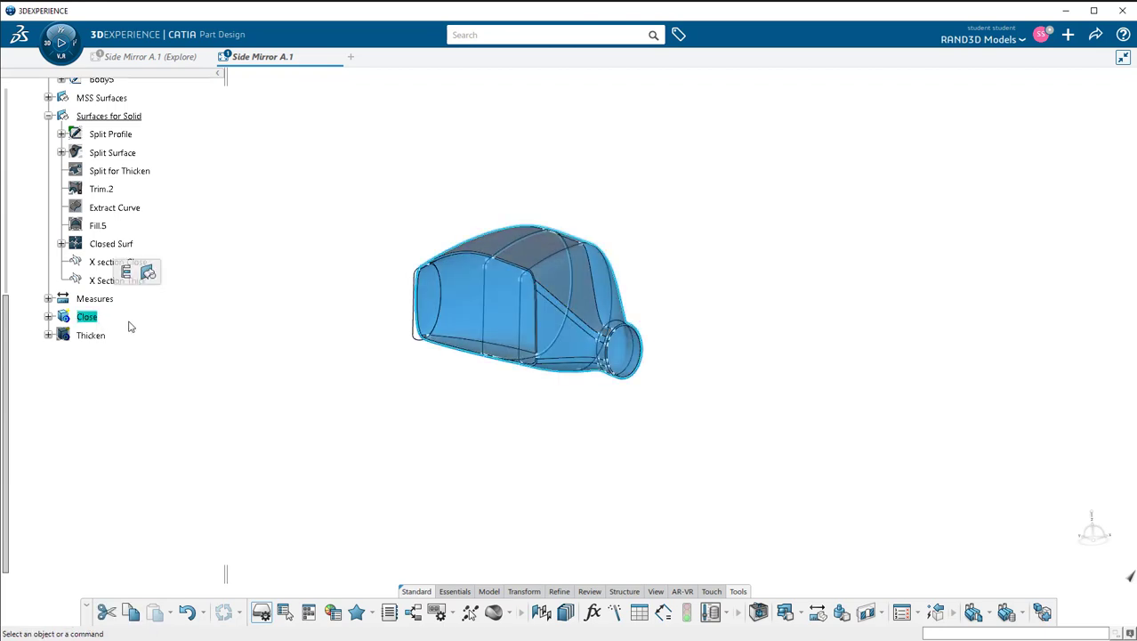
pyautogui.rightClick(86, 316)
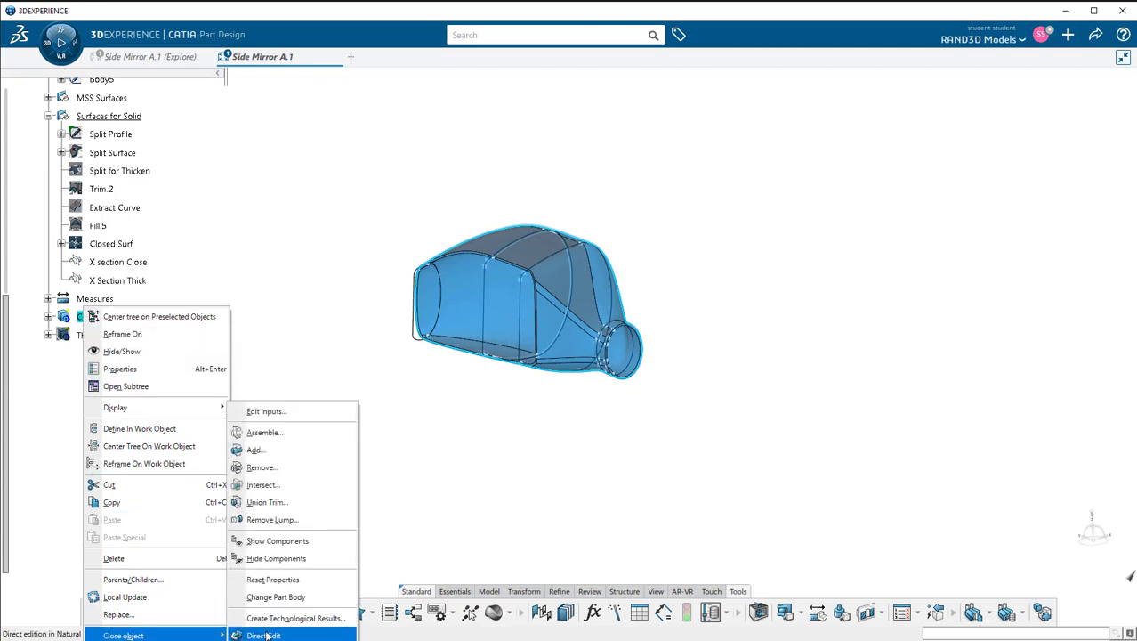
pyautogui.click(272, 579)
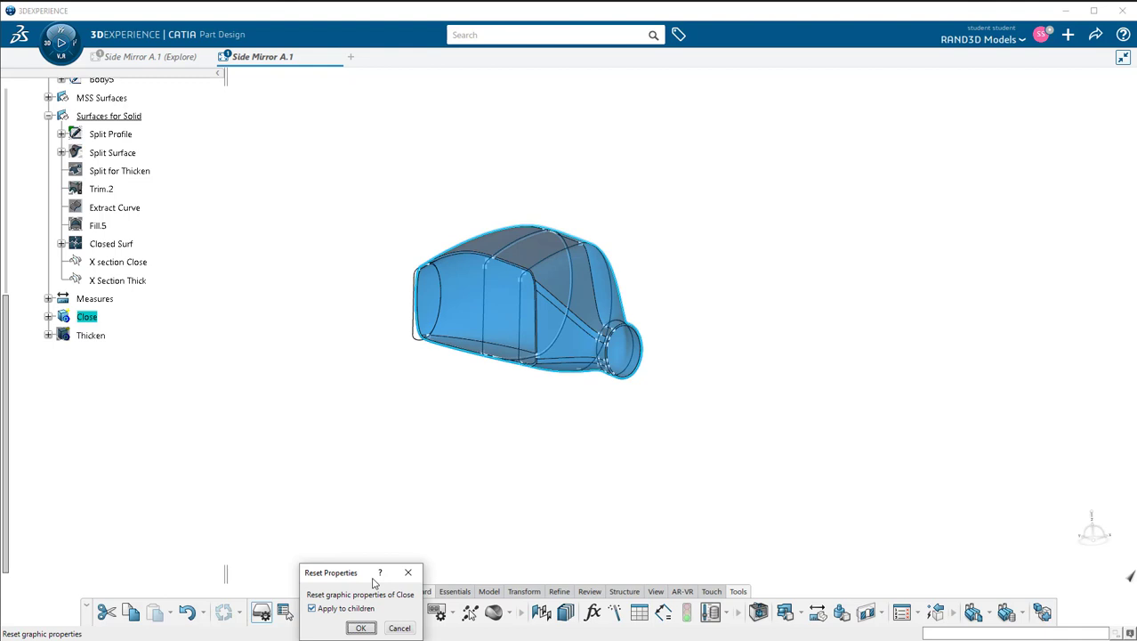
pyautogui.click(359, 627)
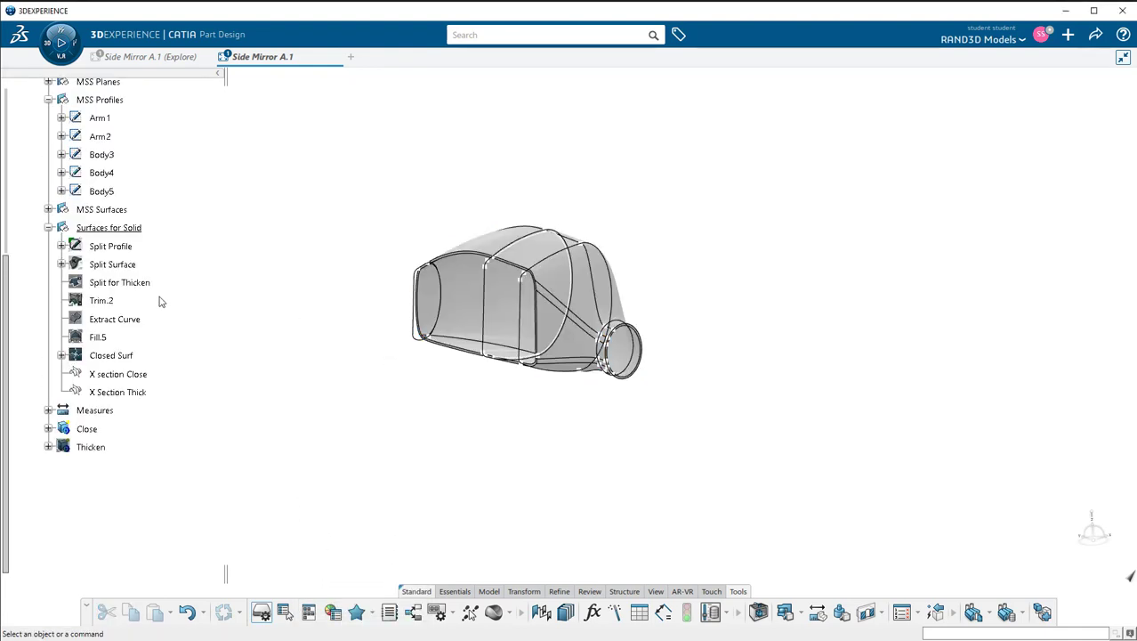
# Step: Hide the MSS Profiles group with Hide/Show
pyautogui.rightClick(100, 209)
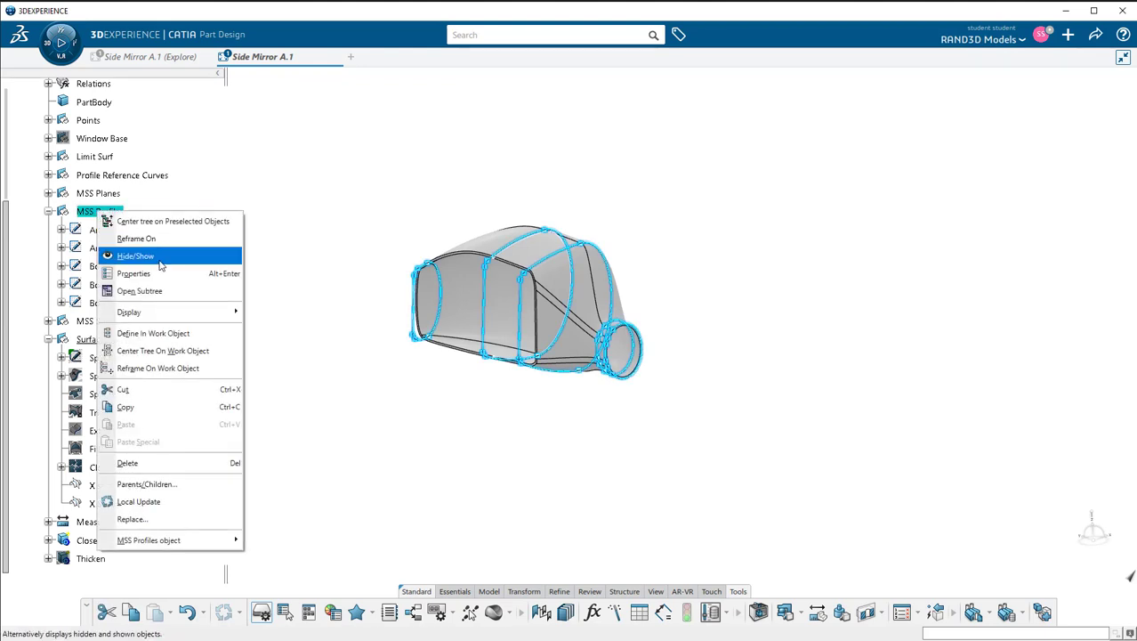
pyautogui.click(135, 256)
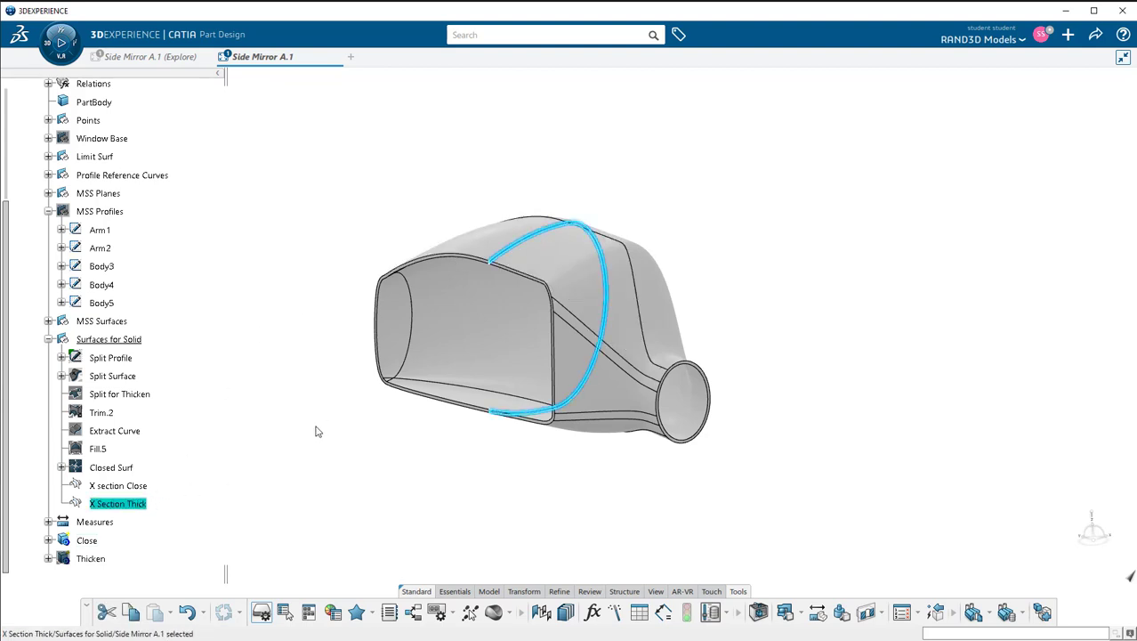
# Step: Apply Reset Properties to X Section Thick, including its children
pyautogui.rightClick(116, 503)
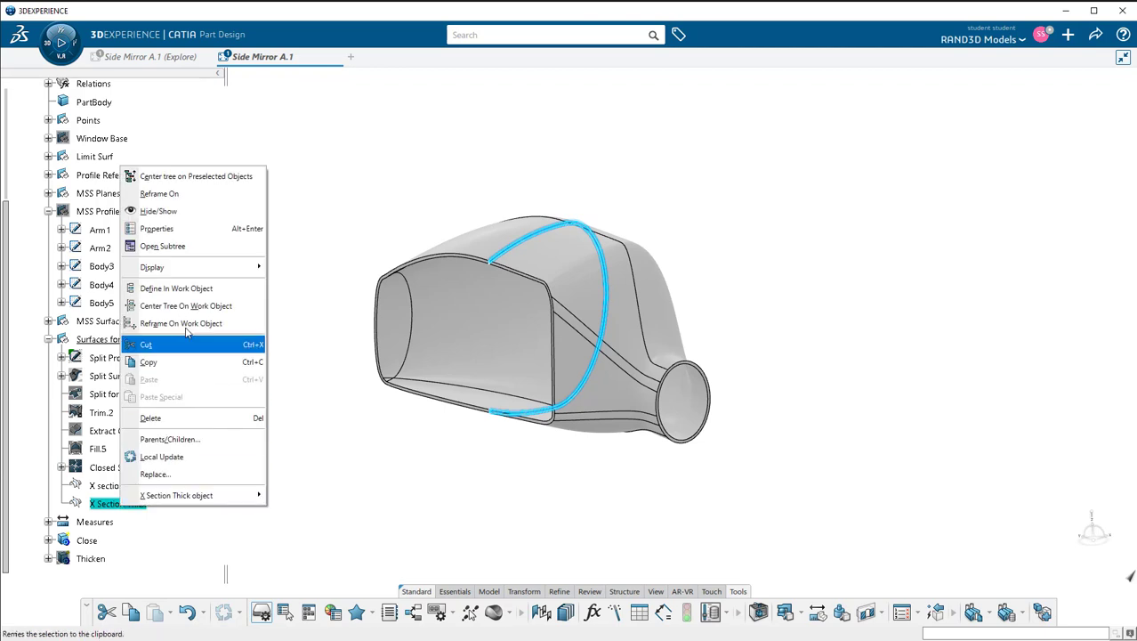
pyautogui.click(156, 228)
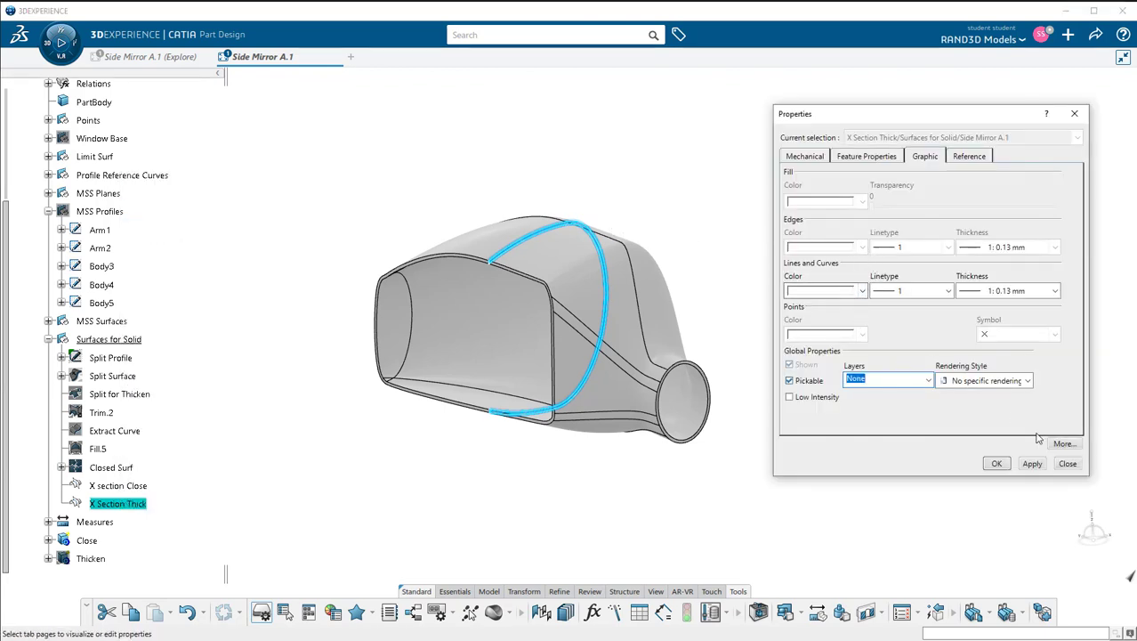
pyautogui.click(1067, 463)
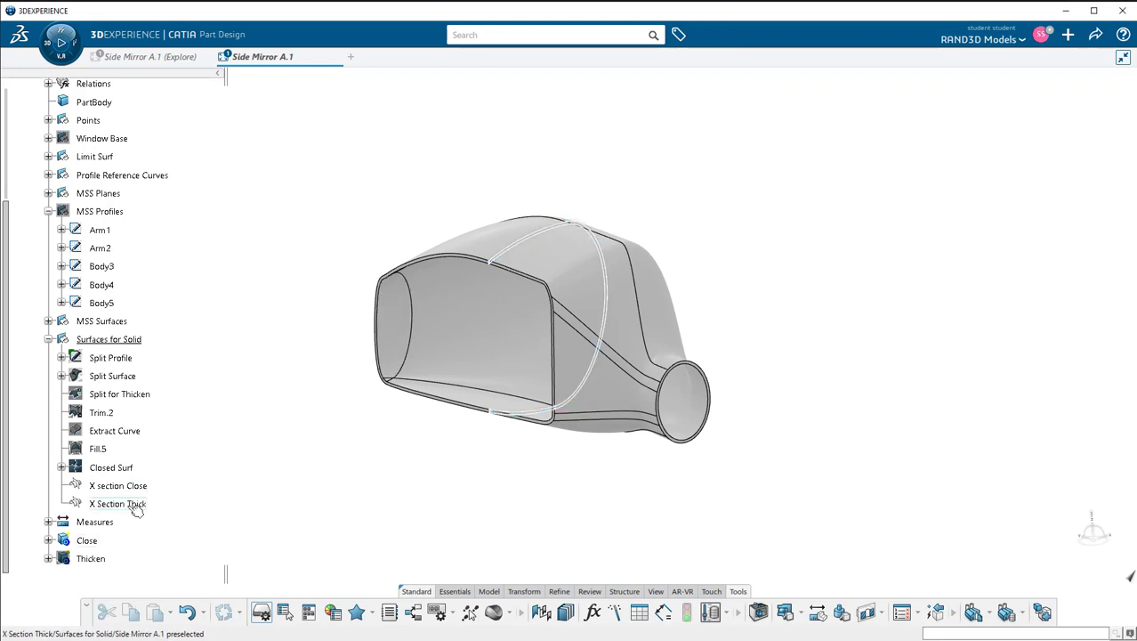
pyautogui.rightClick(117, 502)
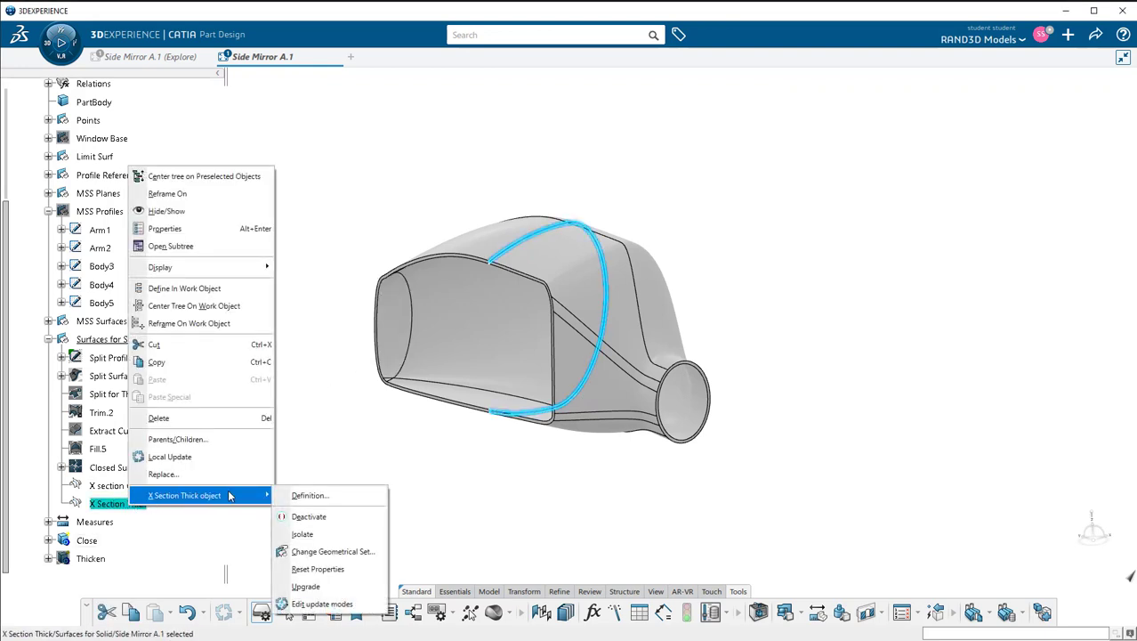
pyautogui.moveTo(318, 569)
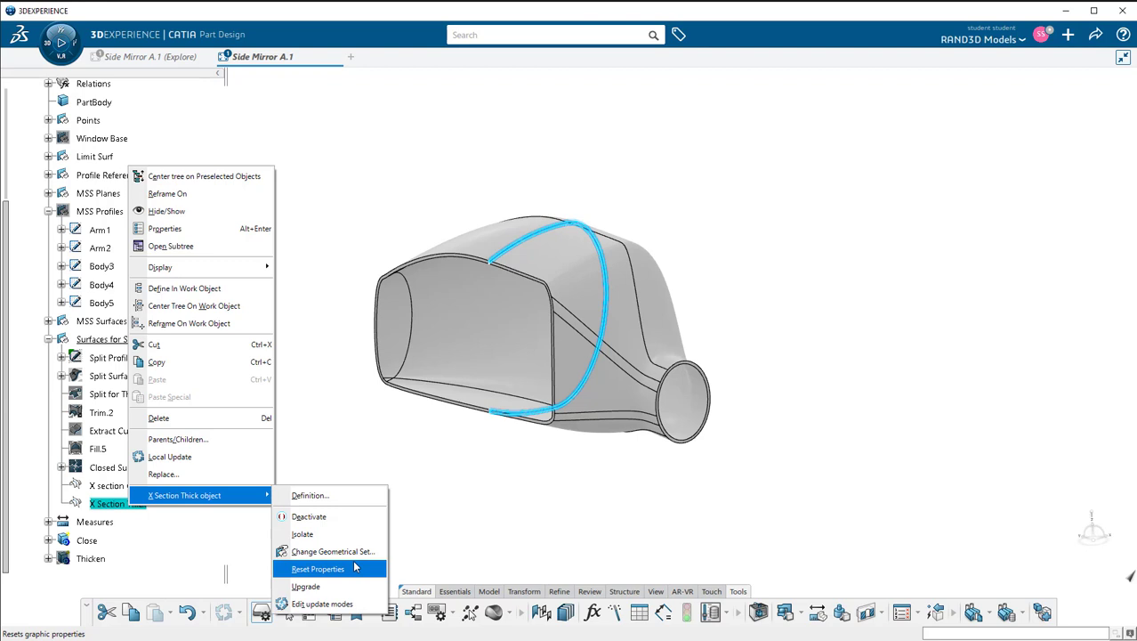
pyautogui.click(318, 568)
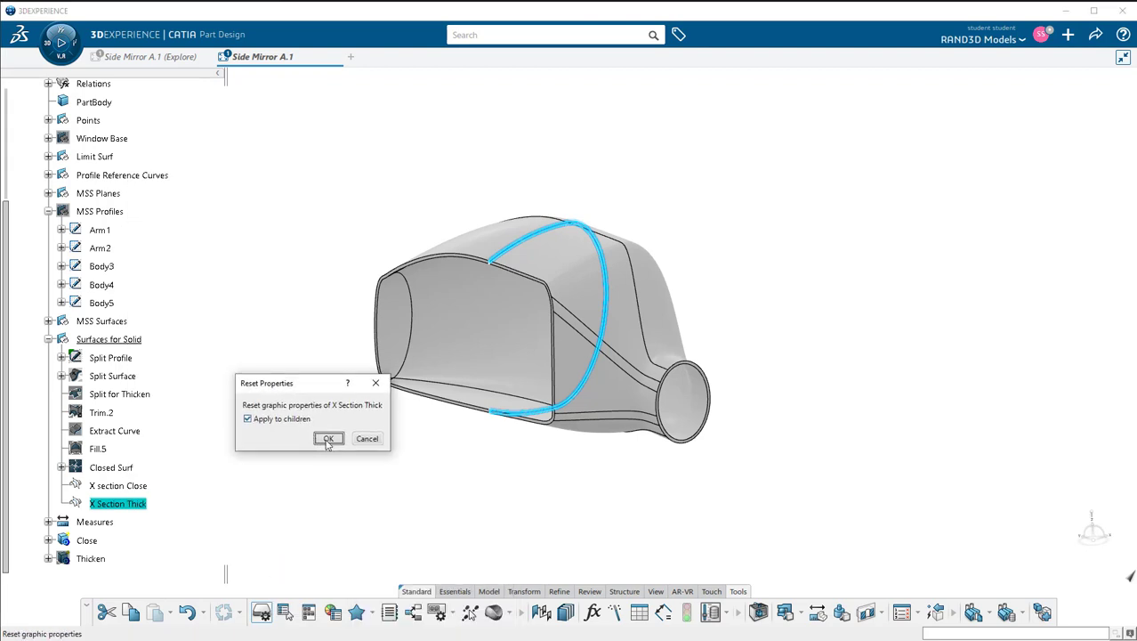
pyautogui.click(328, 438)
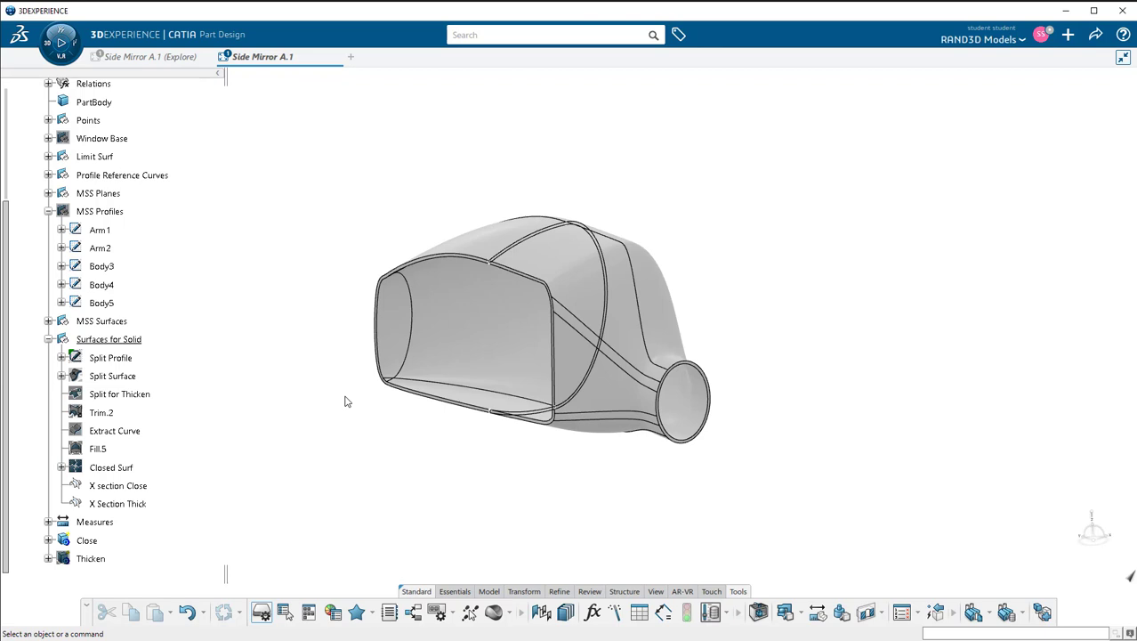
pyautogui.moveTo(109, 339)
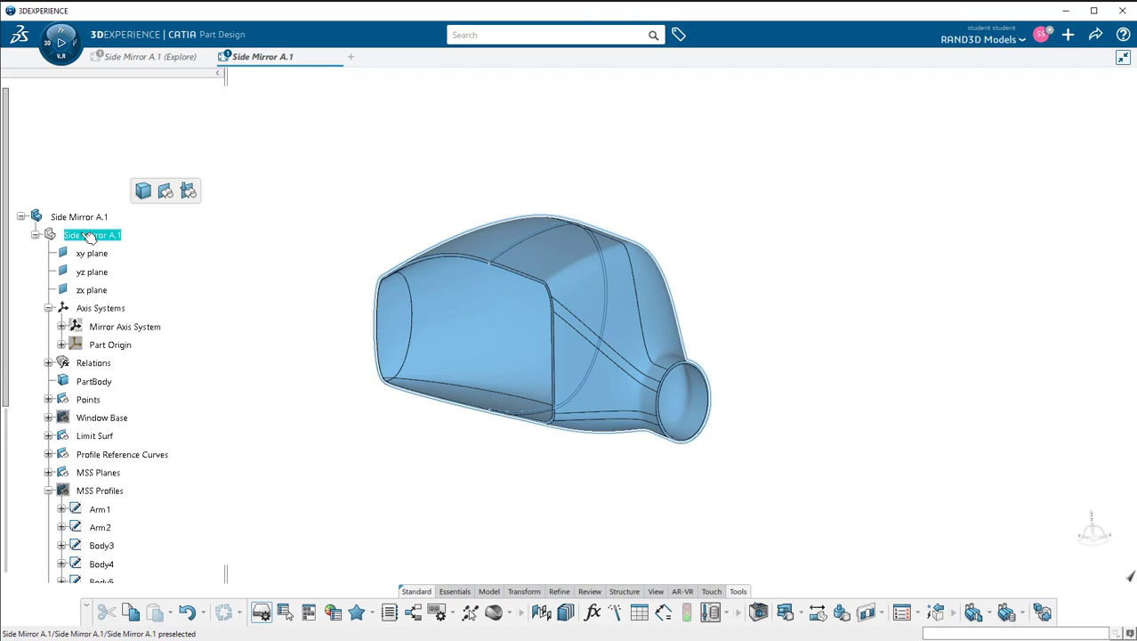
pyautogui.rightClick(89, 234)
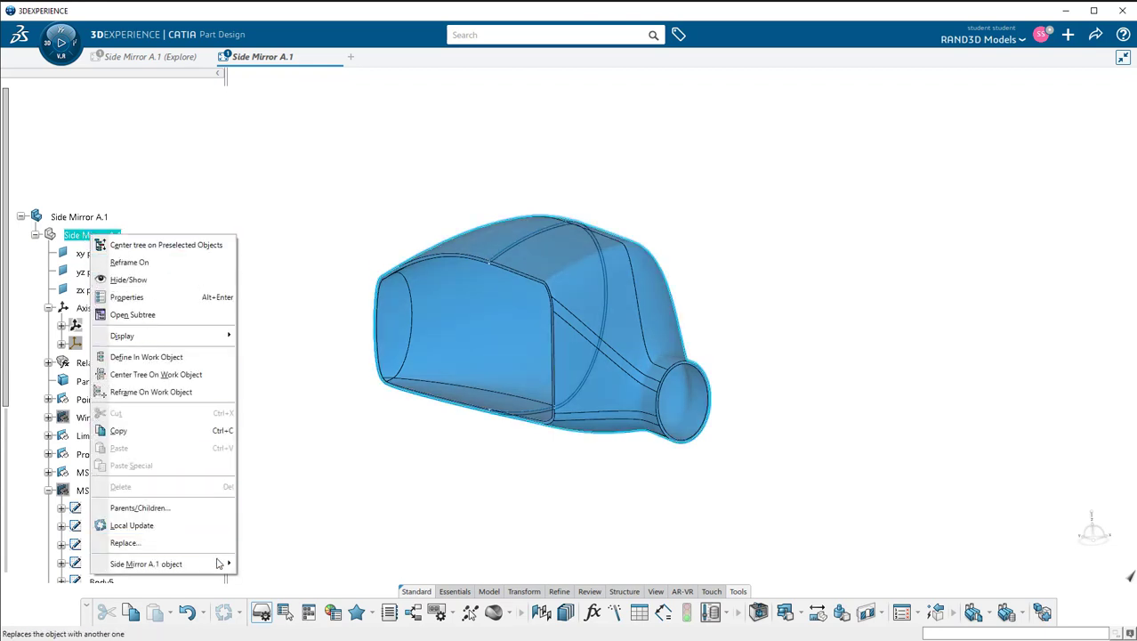
pyautogui.click(126, 297)
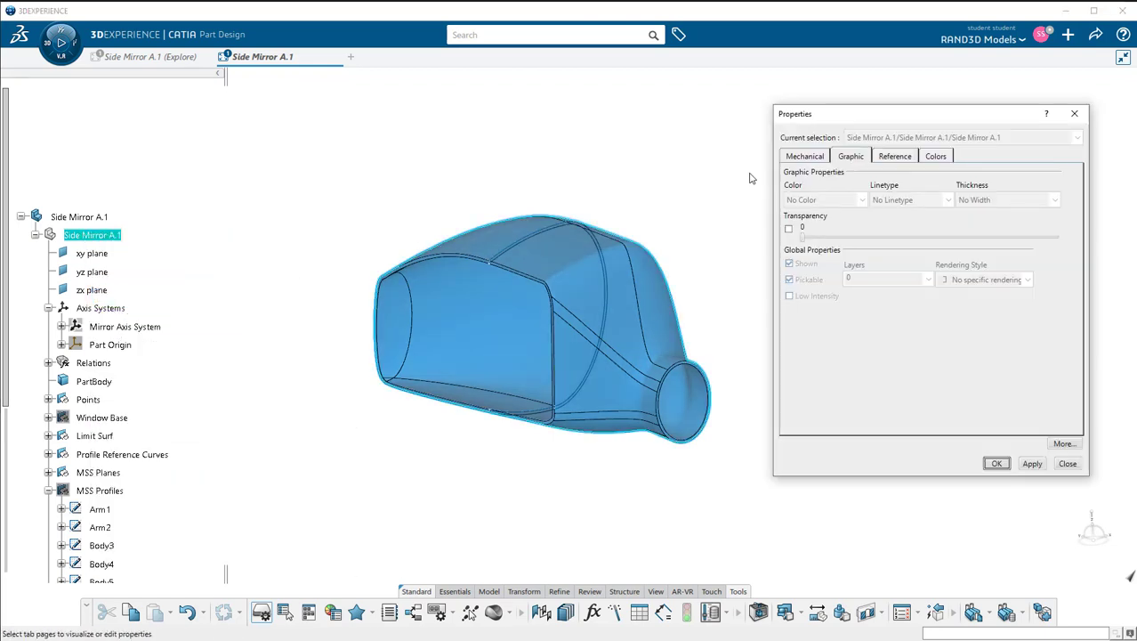
pyautogui.click(934, 156)
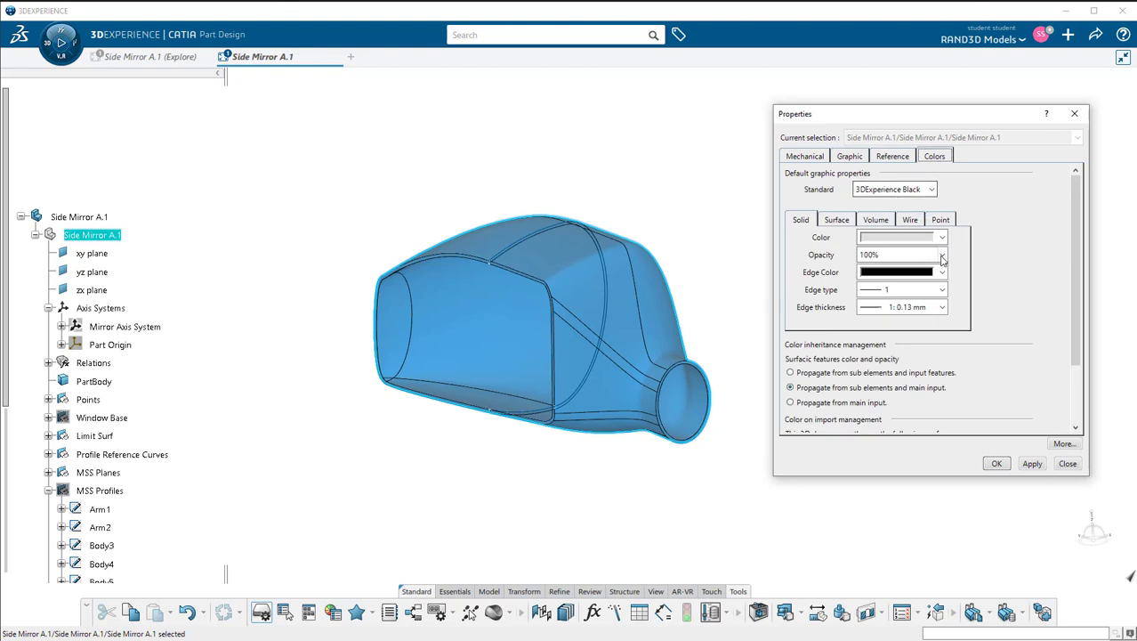
pyautogui.click(932, 188)
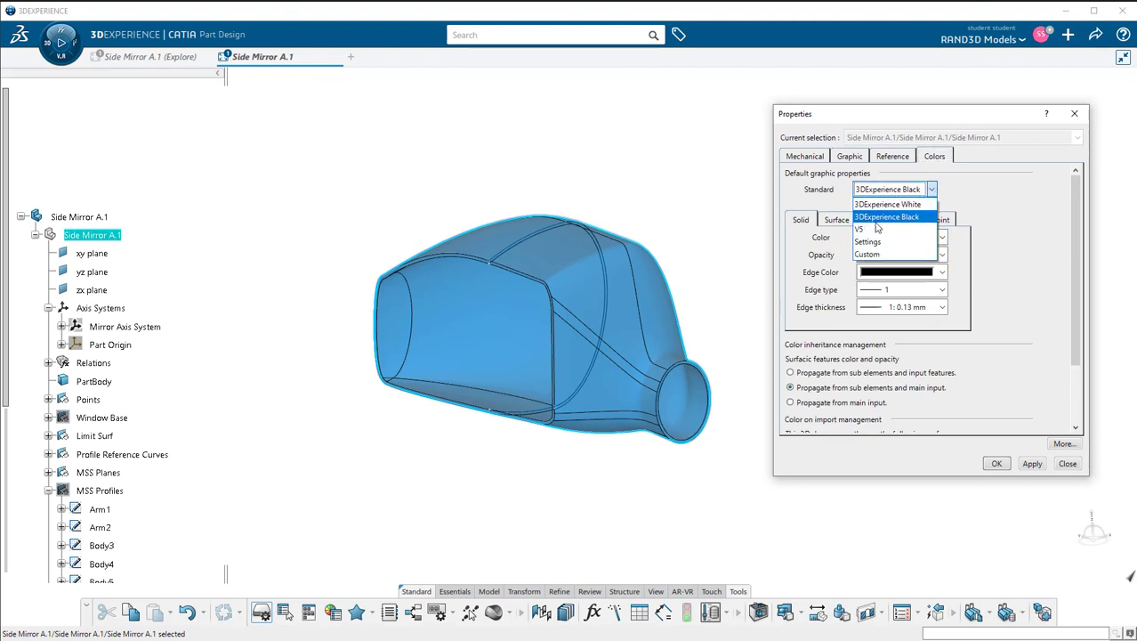
pyautogui.click(887, 216)
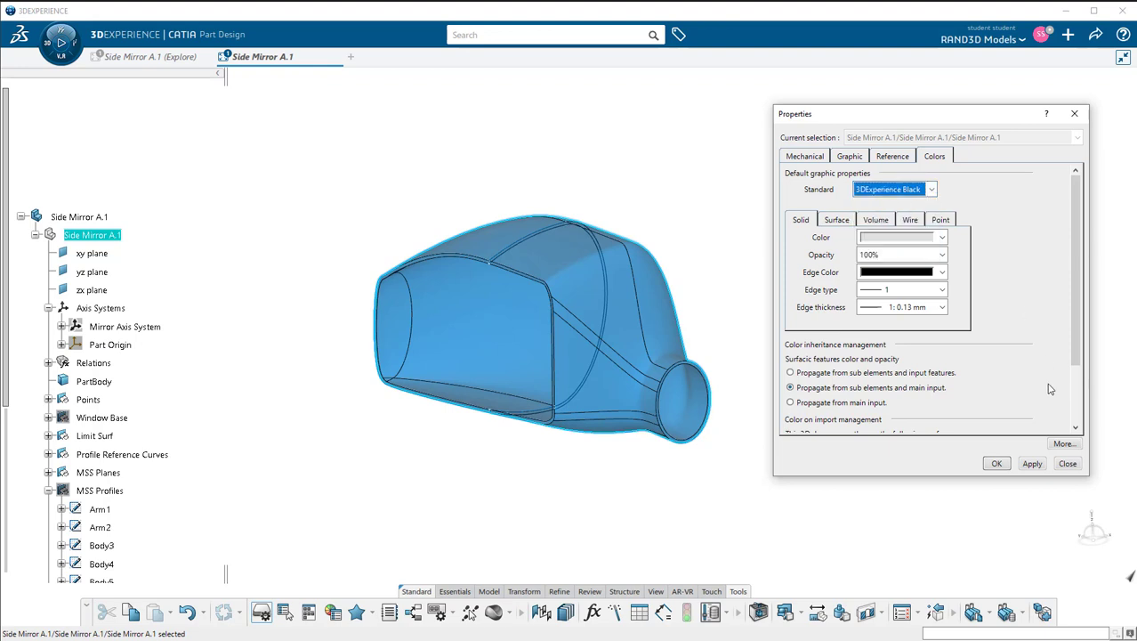
pyautogui.click(1067, 462)
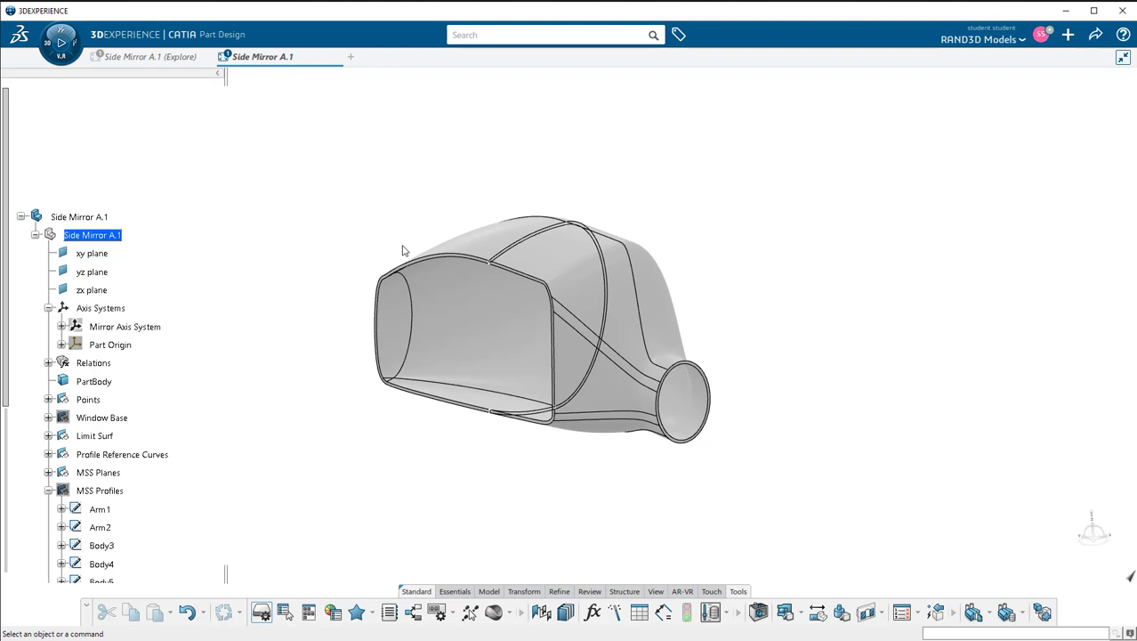
pyautogui.moveTo(262, 327)
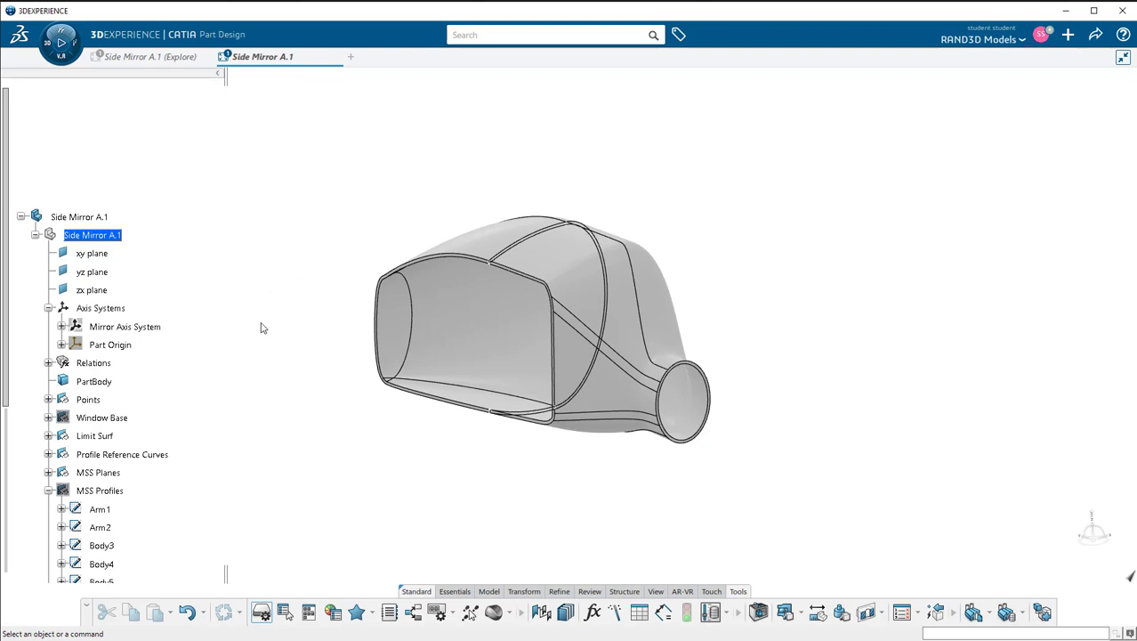
pyautogui.moveTo(673, 161)
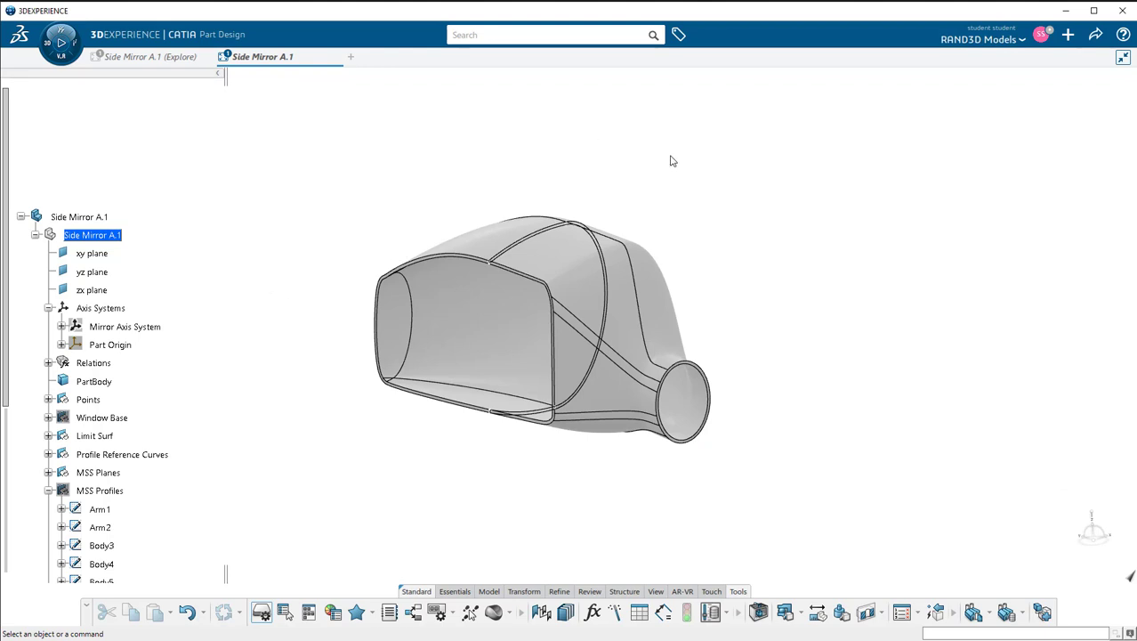
# Step: Open the Object Properties panel from Display and drag it off the model
pyautogui.rightClick(650, 148)
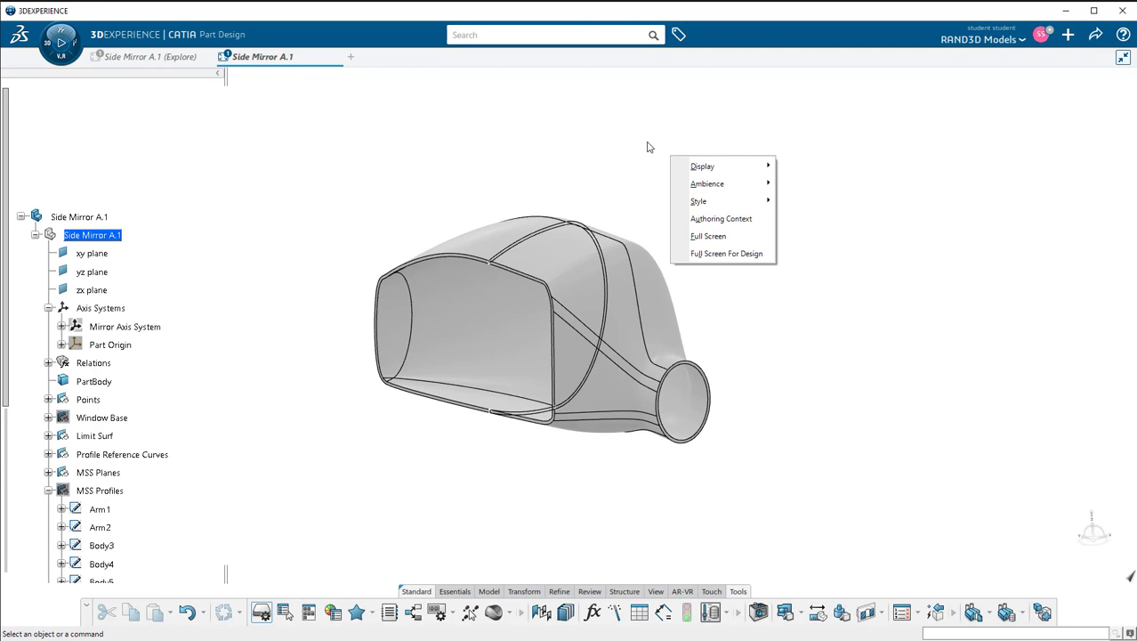
pyautogui.moveTo(702, 166)
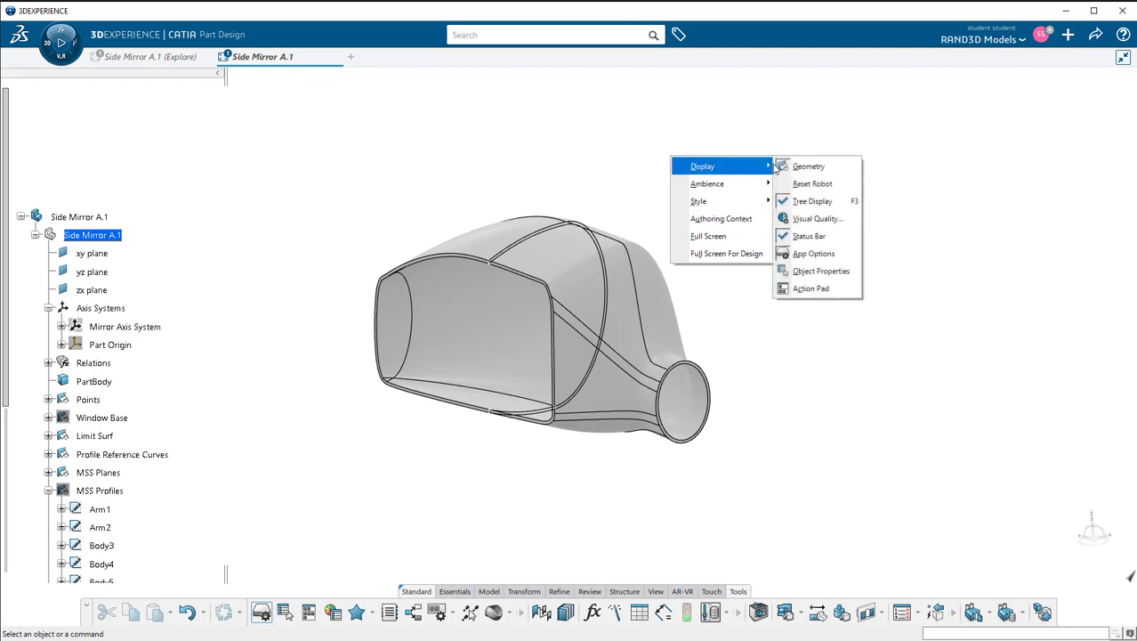
pyautogui.moveTo(815, 218)
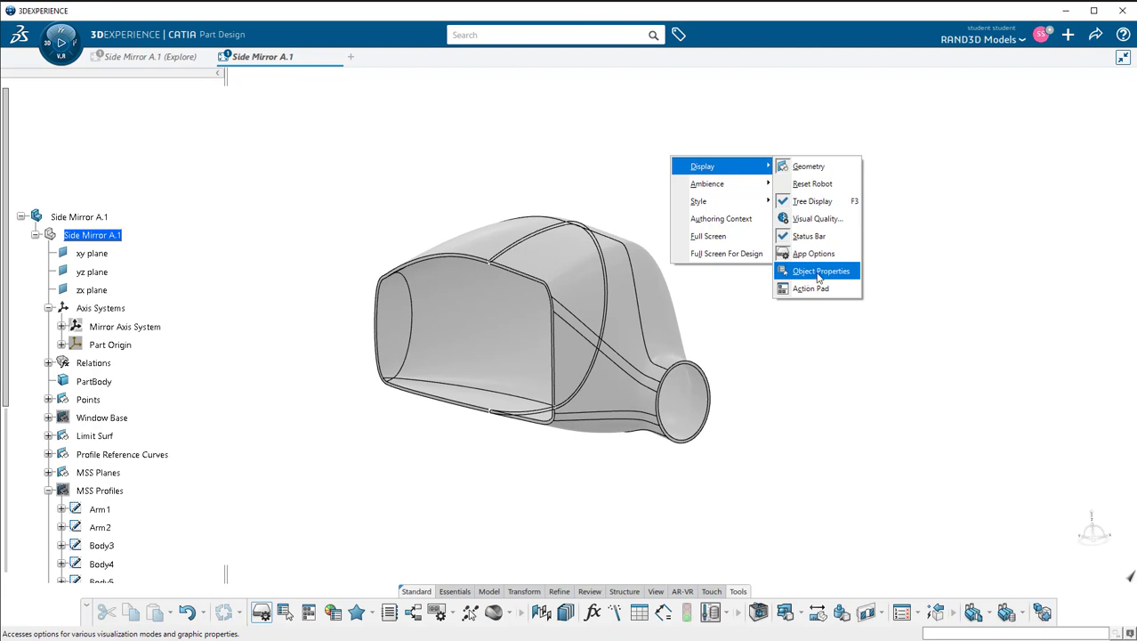
pyautogui.click(820, 270)
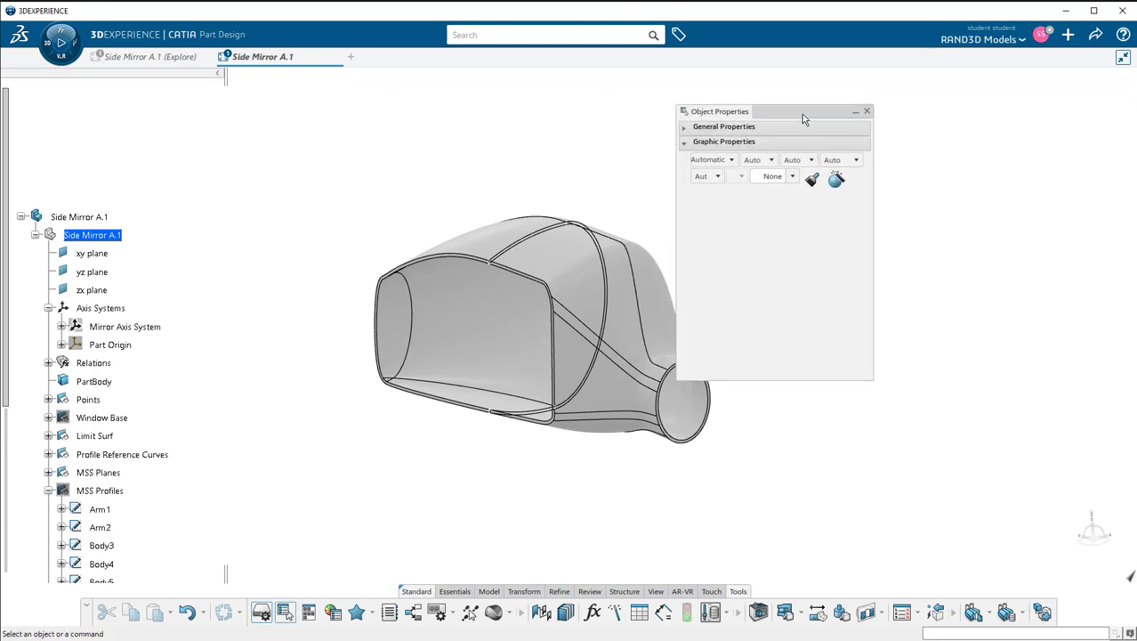
pyautogui.moveTo(773, 111); pyautogui.dragTo(841, 120)
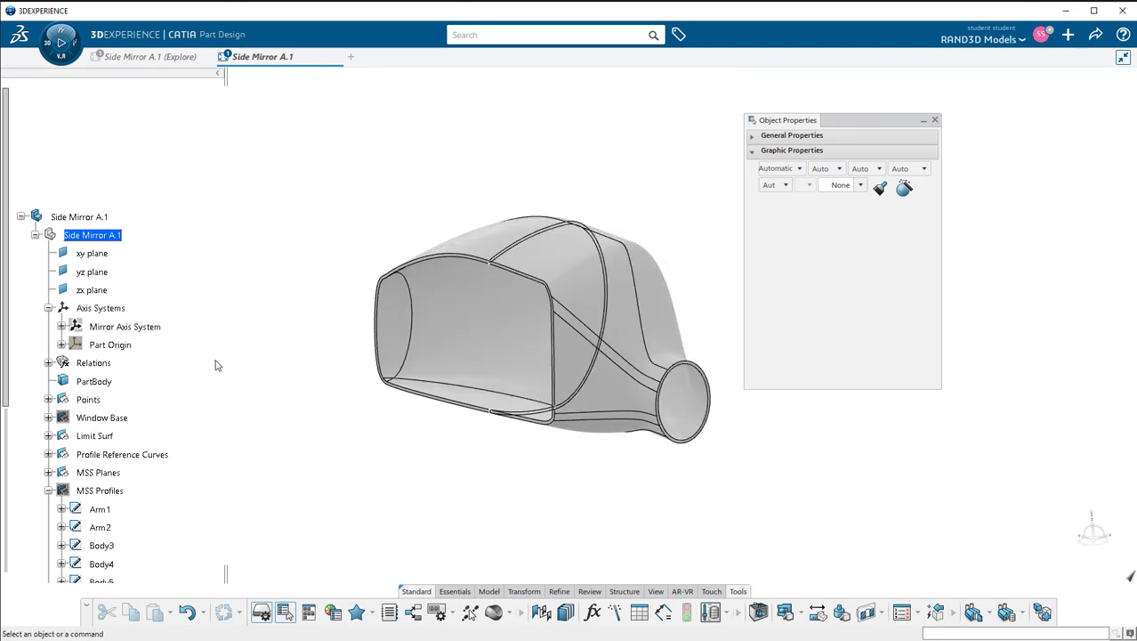
pyautogui.moveTo(7, 358)
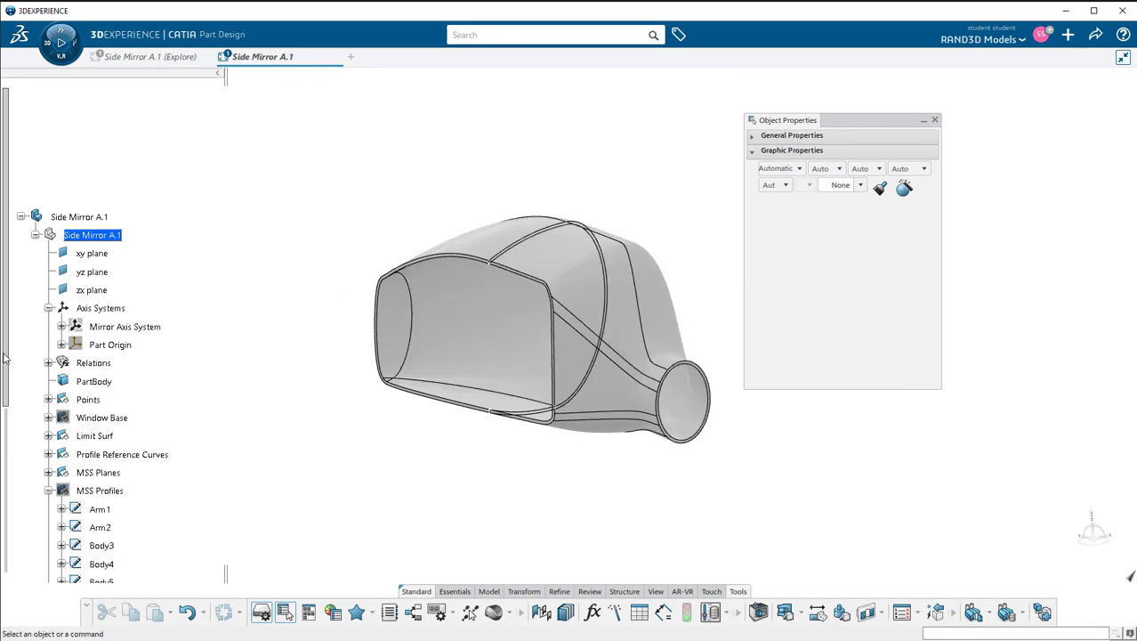
pyautogui.scroll(-3)
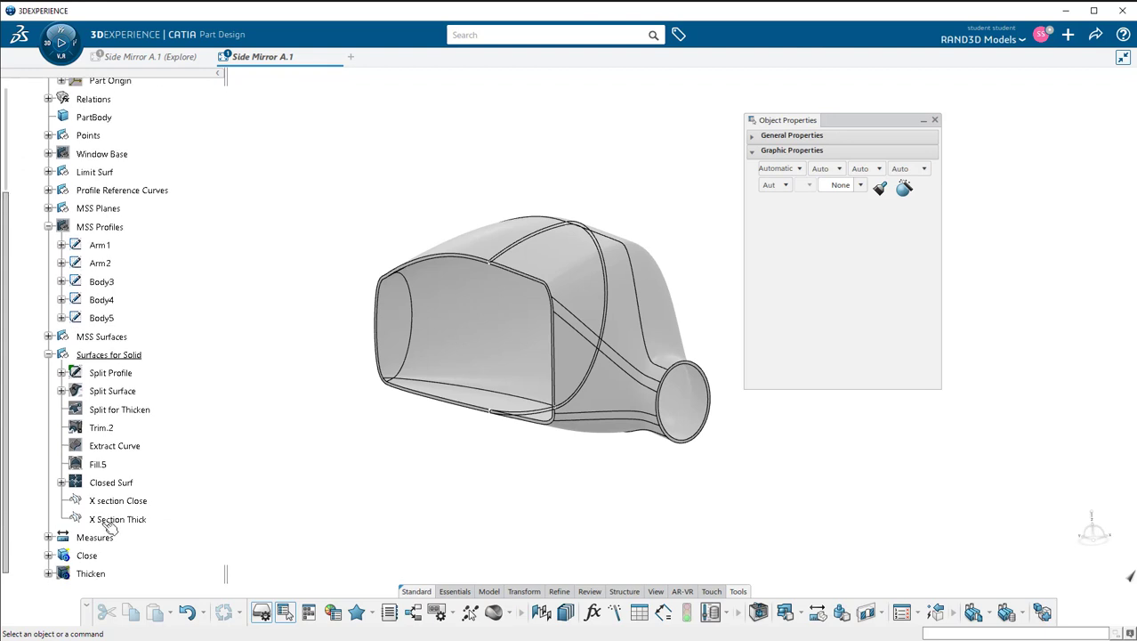
# Step: Colour the X Section Thick curve purple, then select the MSS Profiles curves
pyautogui.click(118, 518)
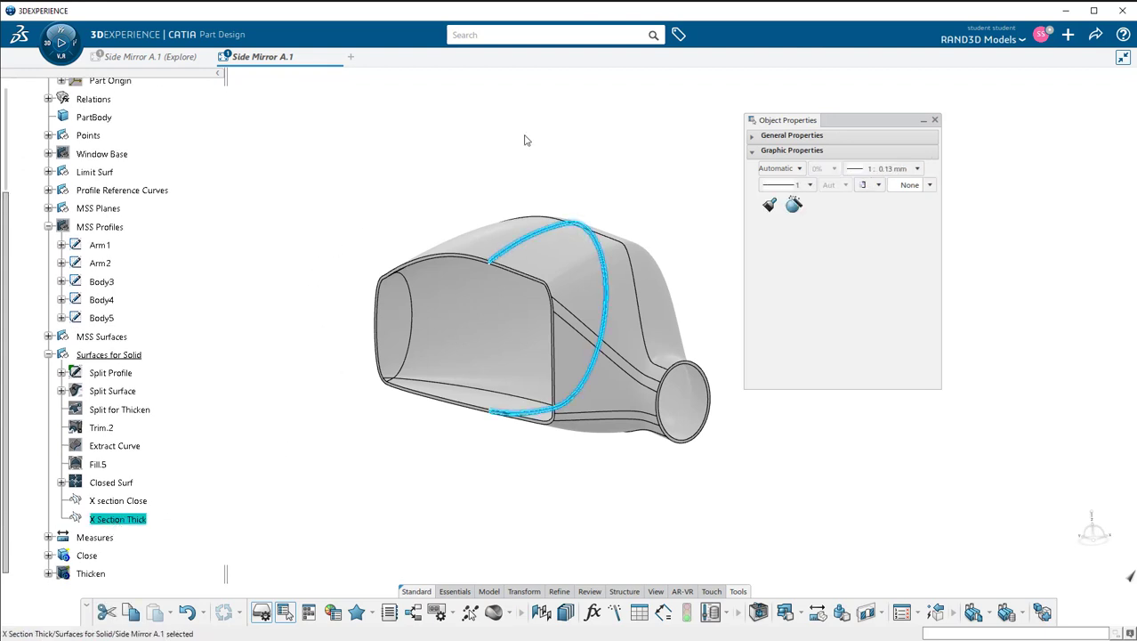
pyautogui.moveTo(763, 212)
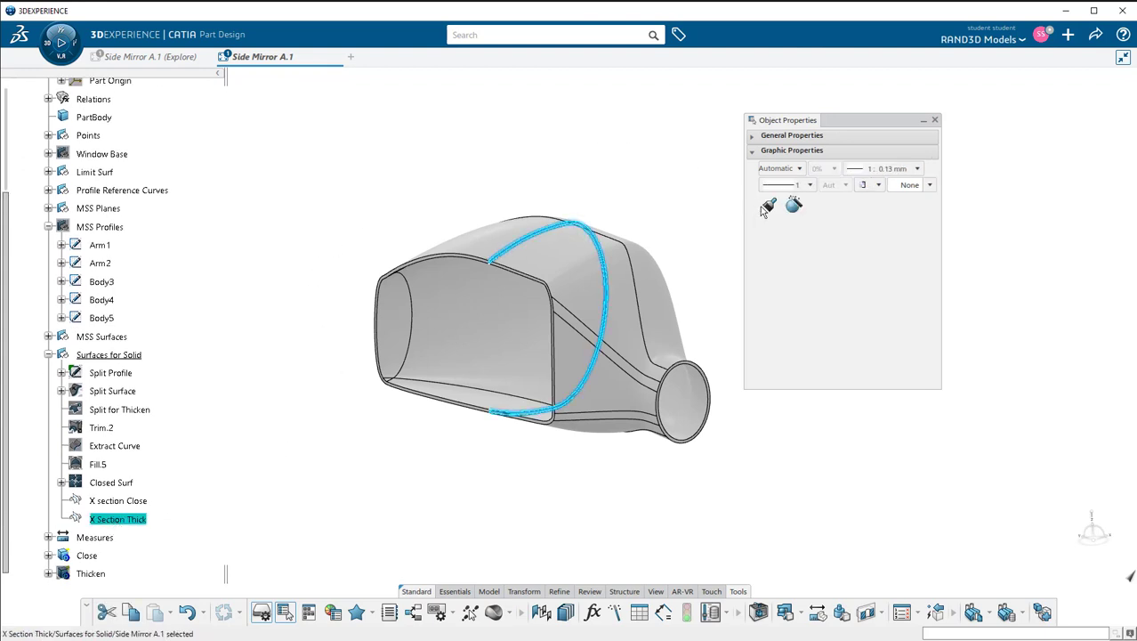
pyautogui.click(799, 168)
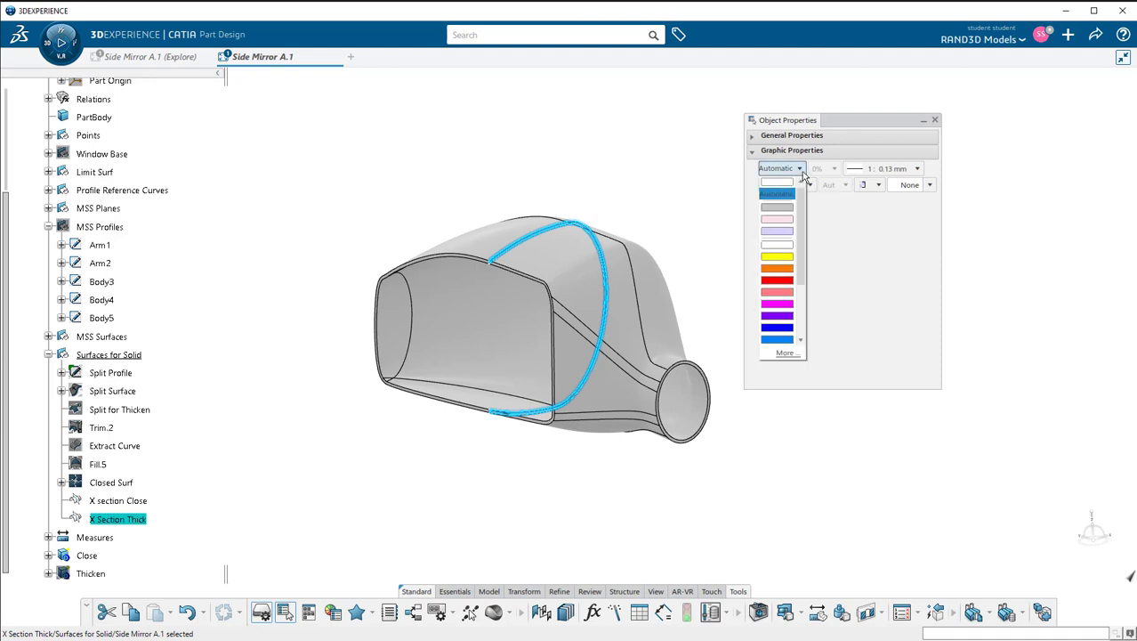
pyautogui.click(776, 315)
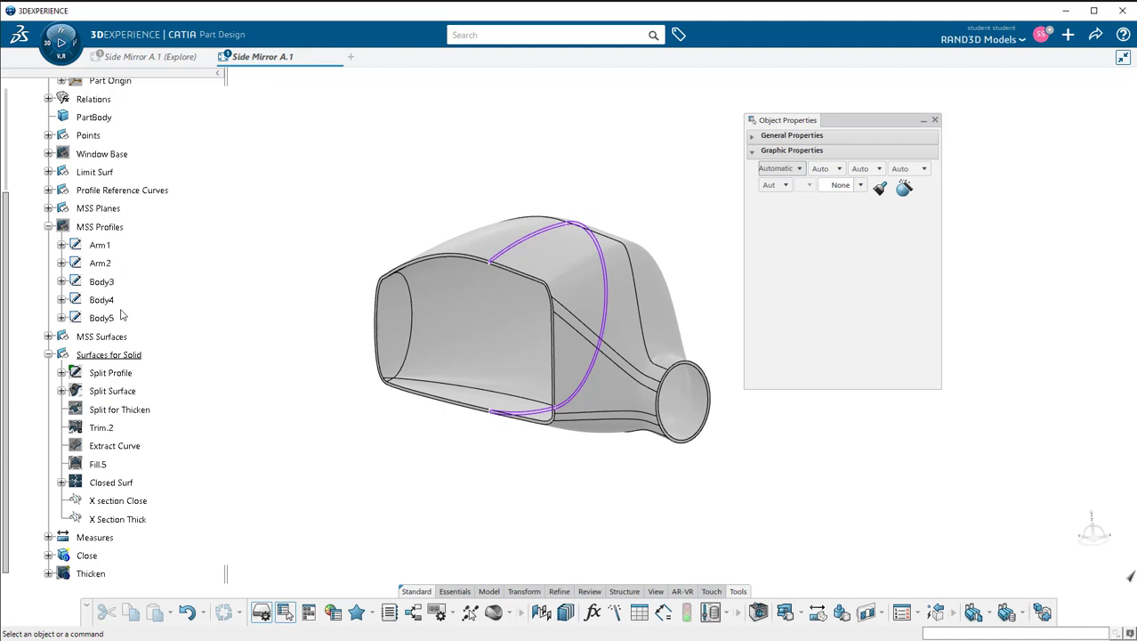
pyautogui.click(101, 299)
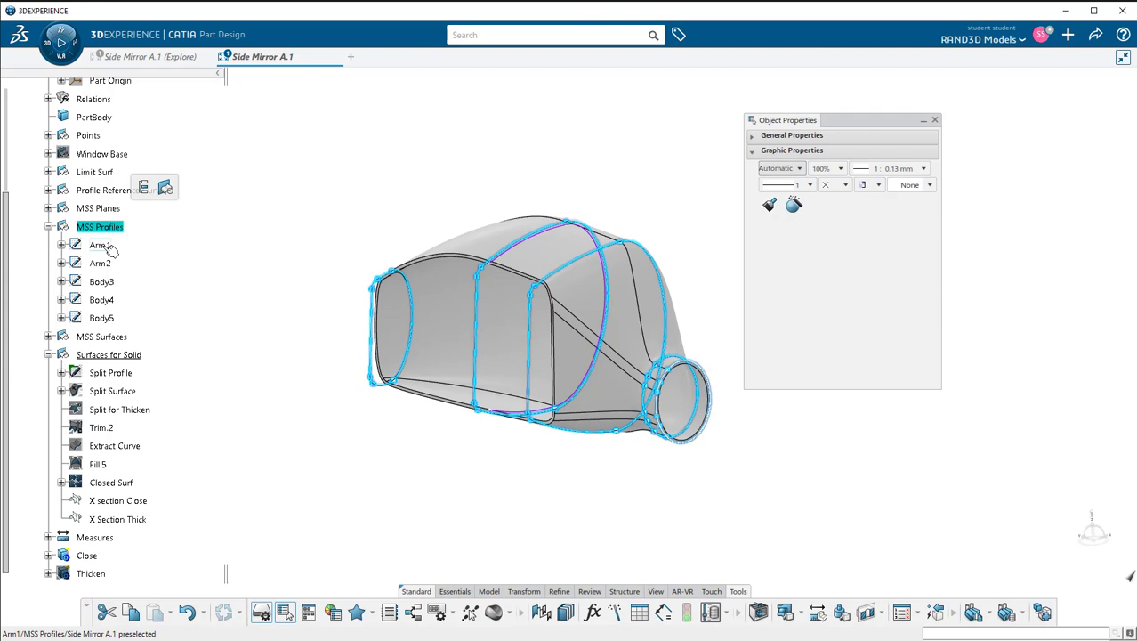
# Step: Select the Body5 profile under MSS Profiles and show its colour options in Object Properties
pyautogui.click(99, 244)
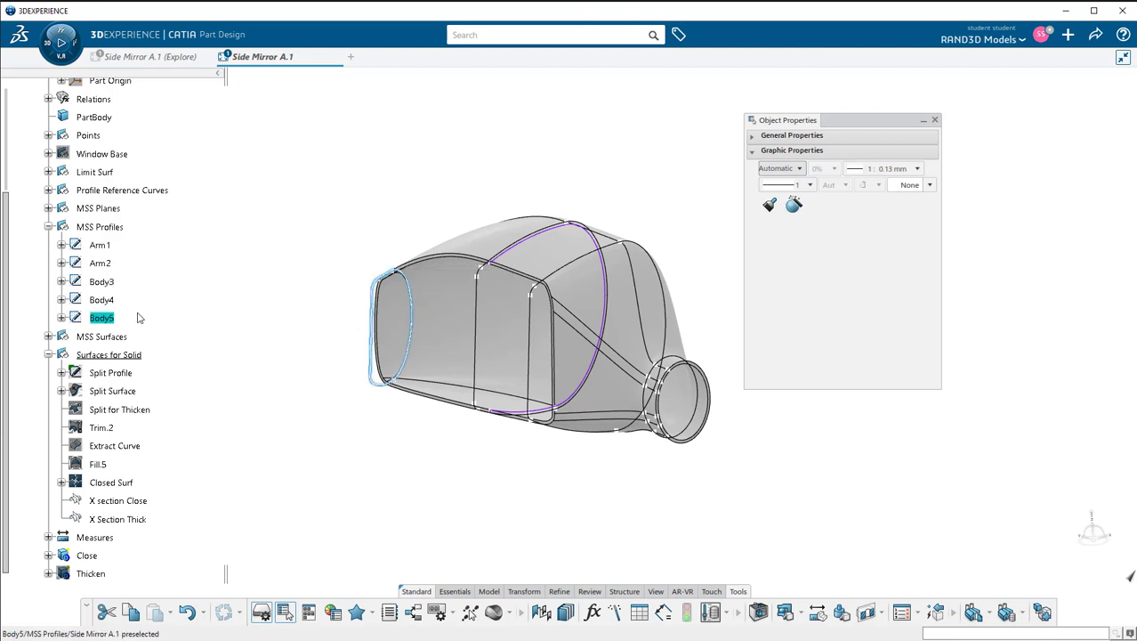
pyautogui.click(777, 168)
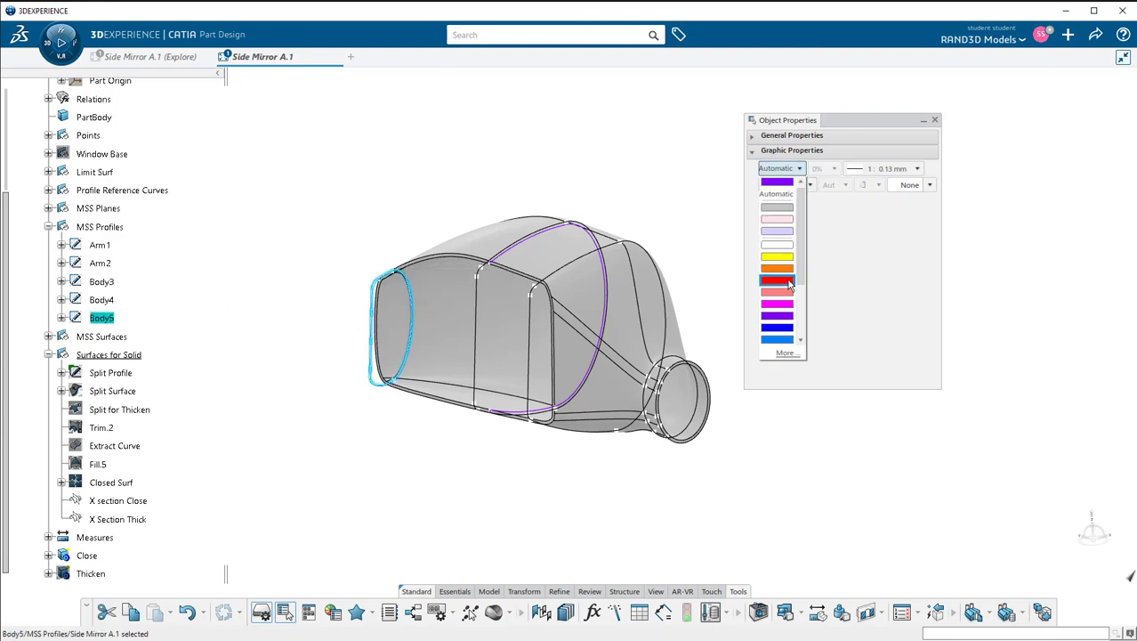